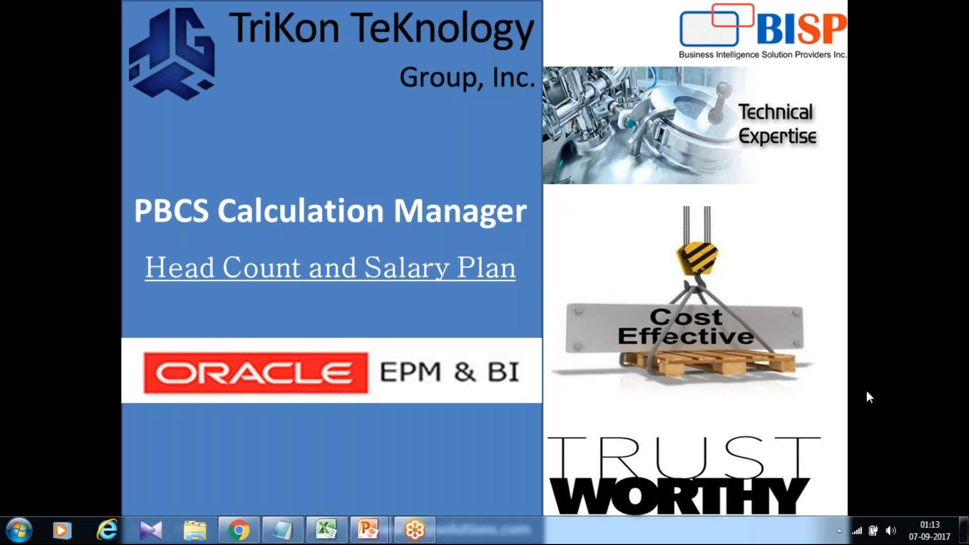
mouse_move(493, 535)
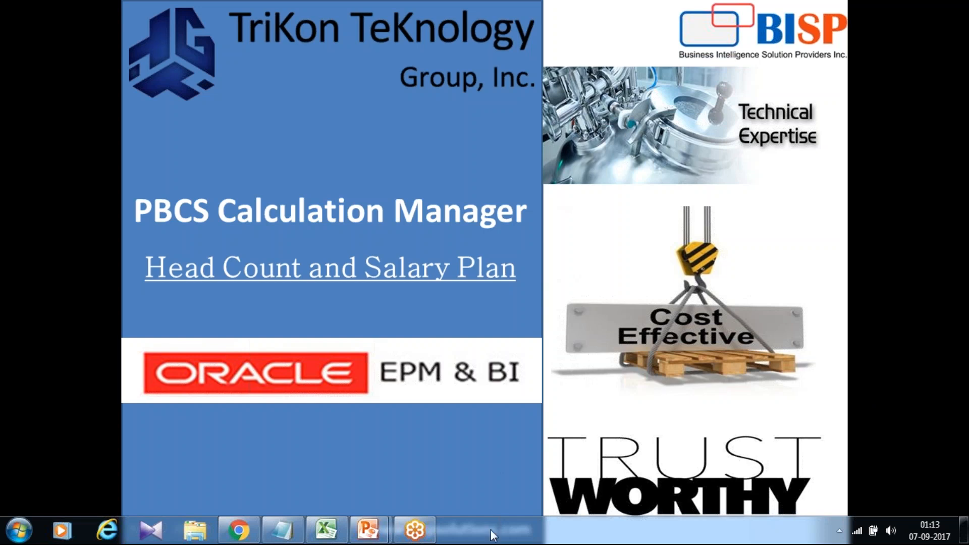
Step: Inspect January Headcount, Salaries, Benefits % and Total Employee Expenses in the salary workbook
click(327, 530)
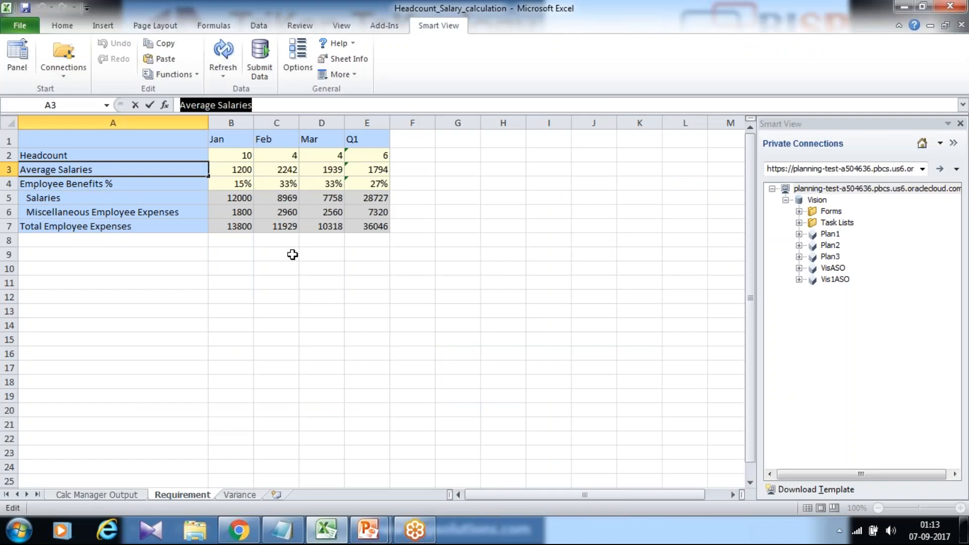
click(276, 253)
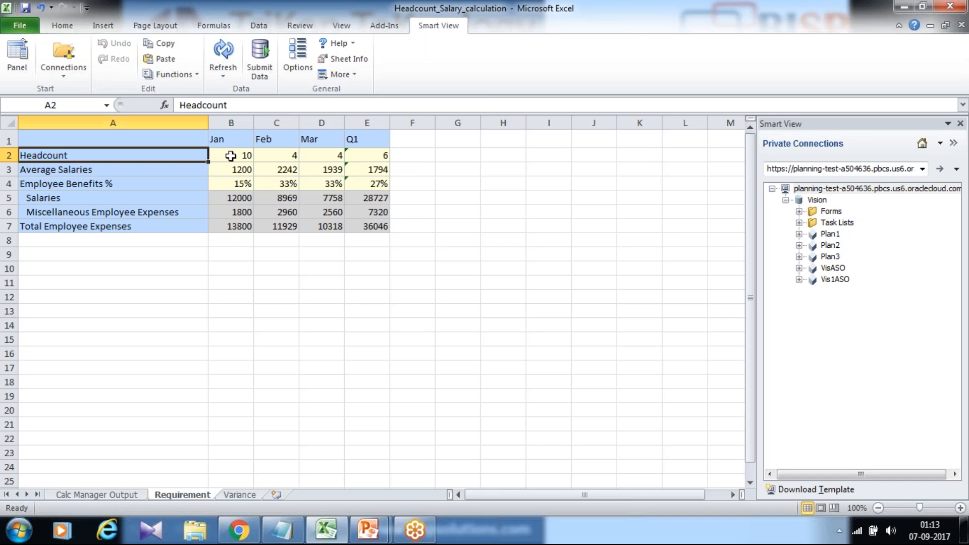
click(230, 155)
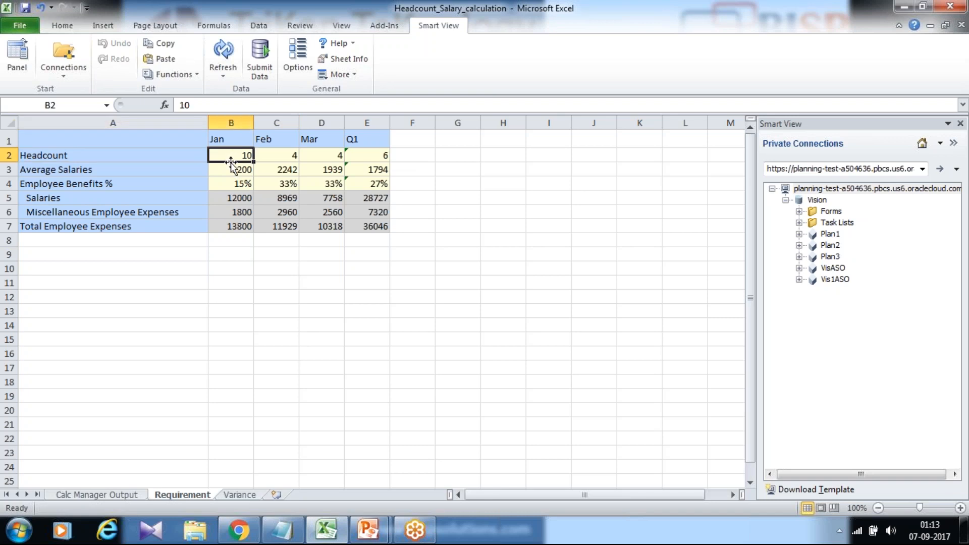
click(231, 183)
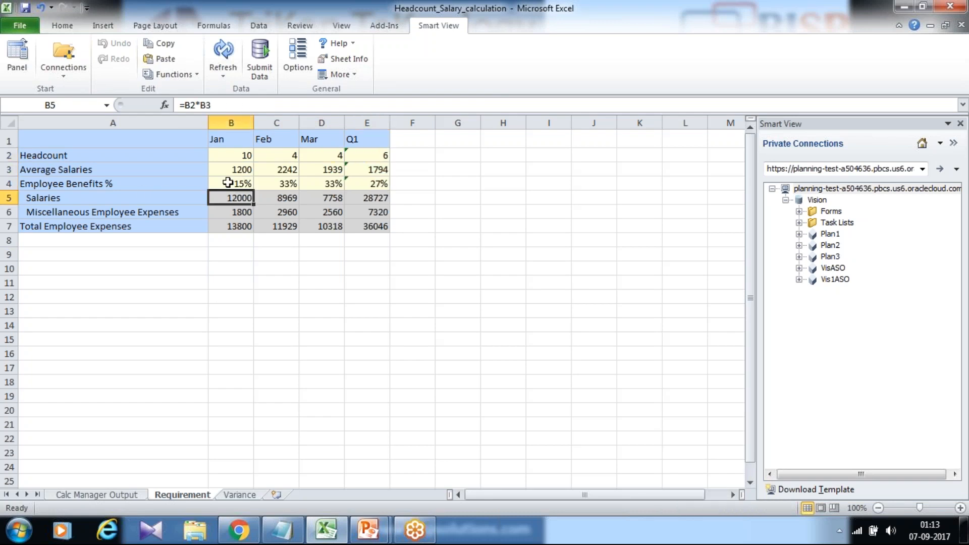
mouse_move(245, 155)
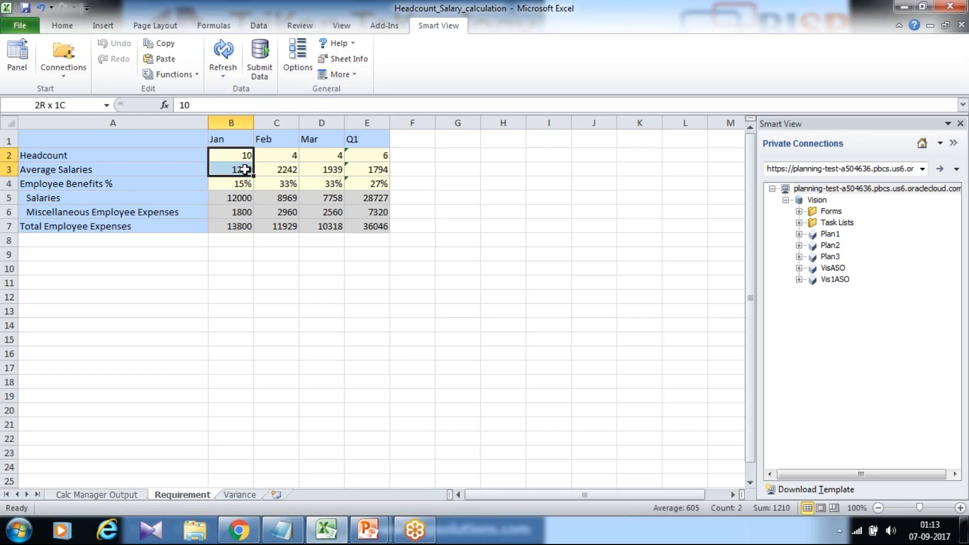
click(113, 212)
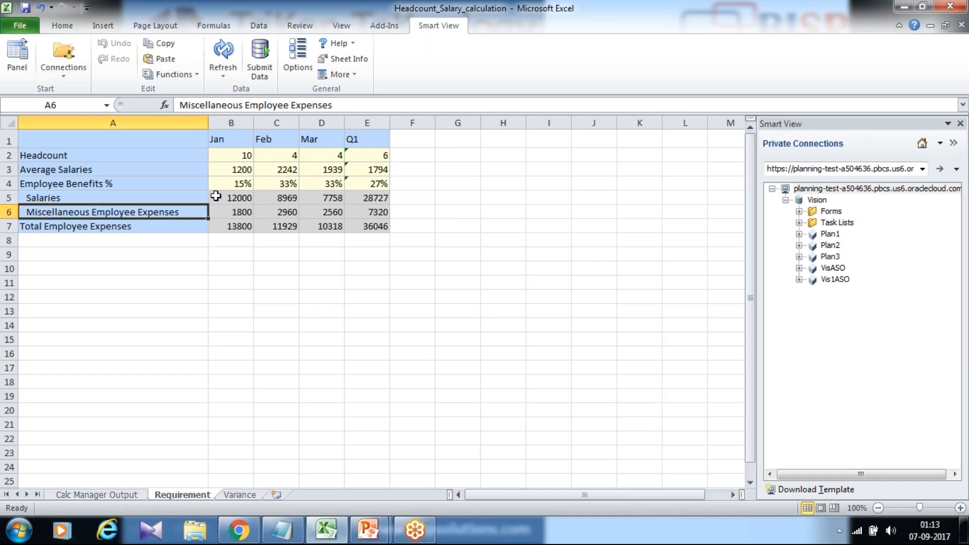
click(231, 184)
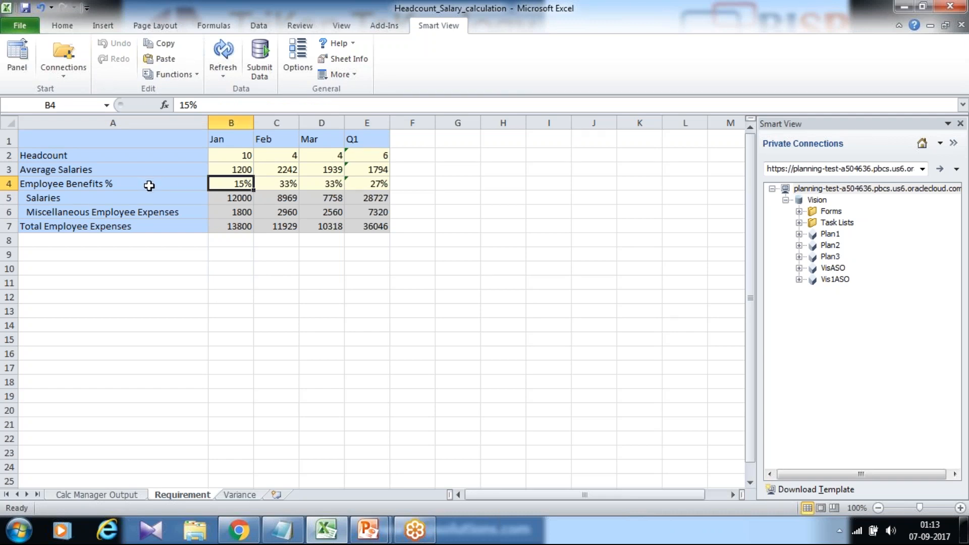
mouse_move(232, 198)
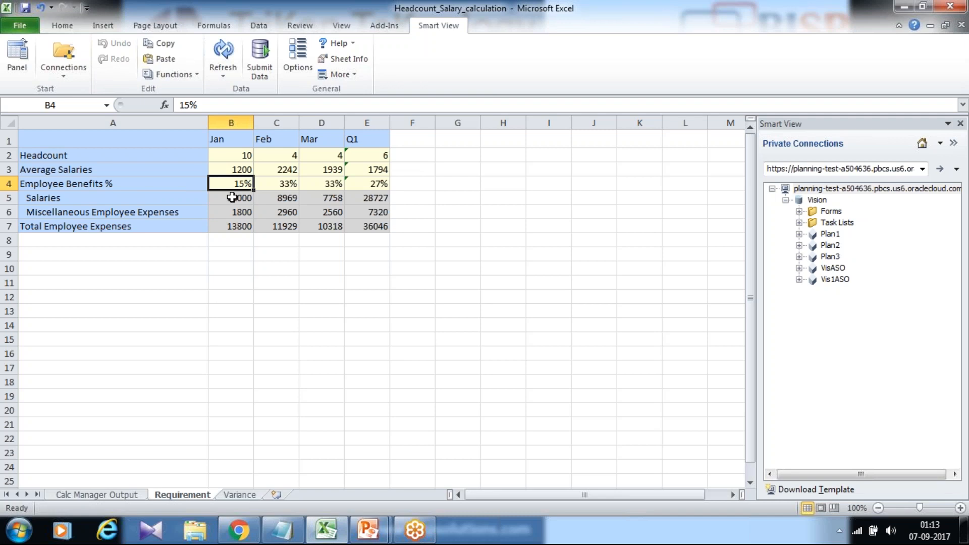
click(231, 198)
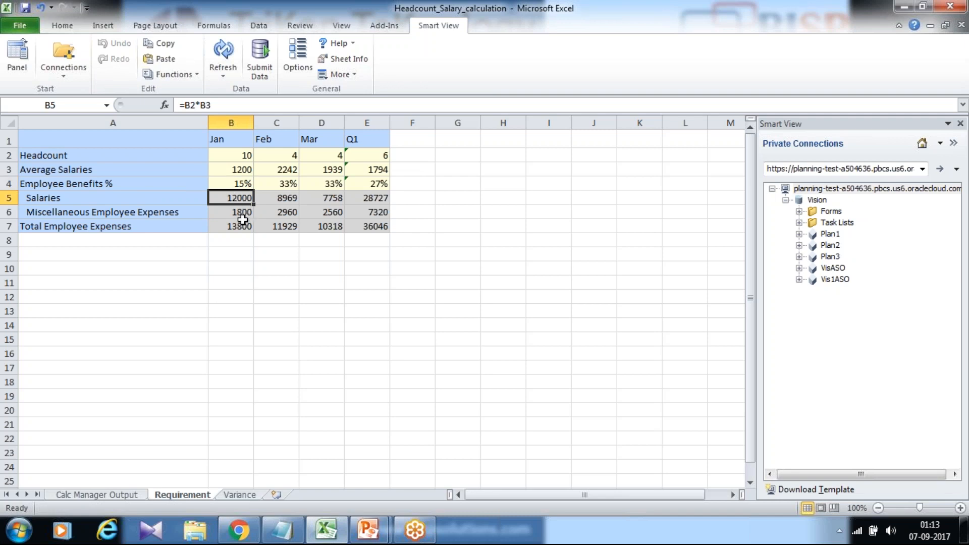
click(230, 226)
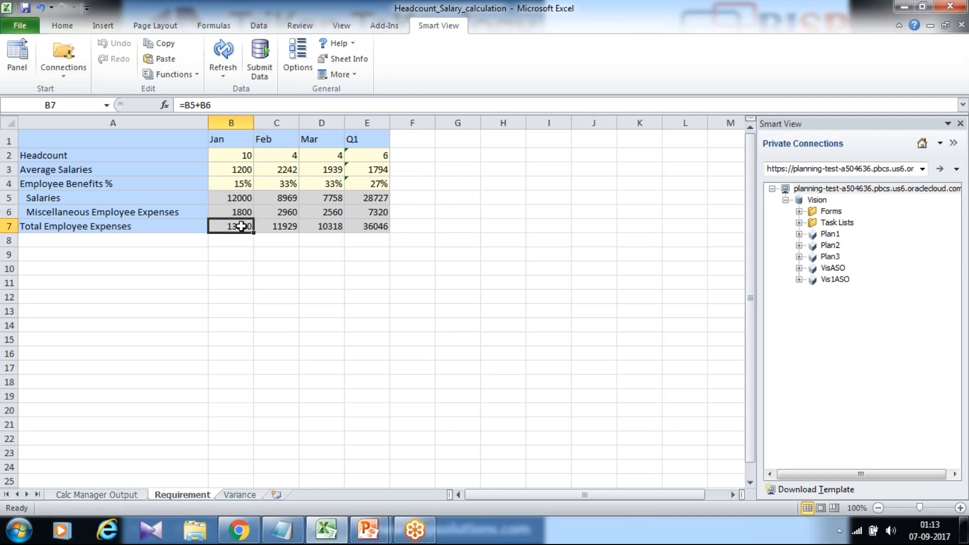
click(231, 198)
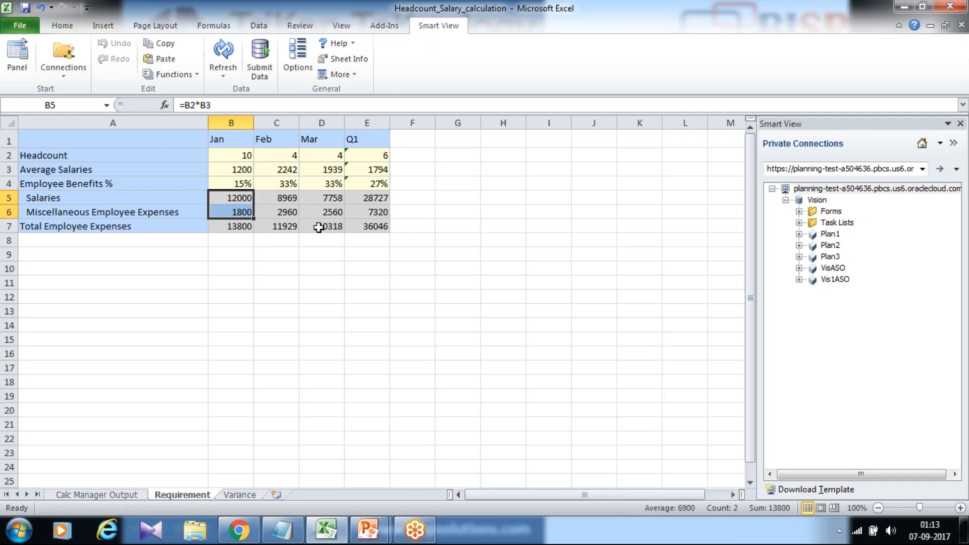
click(366, 198)
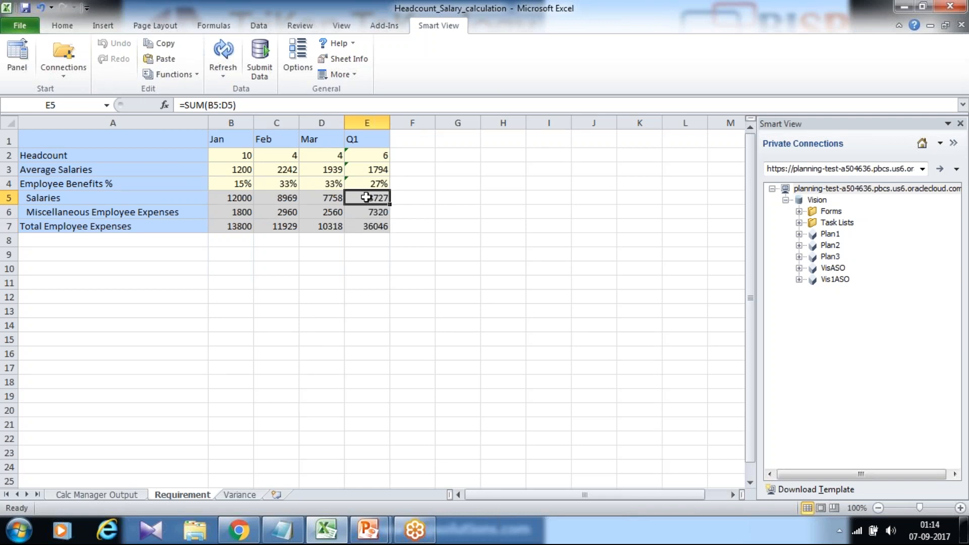
drag(367, 198, 366, 212)
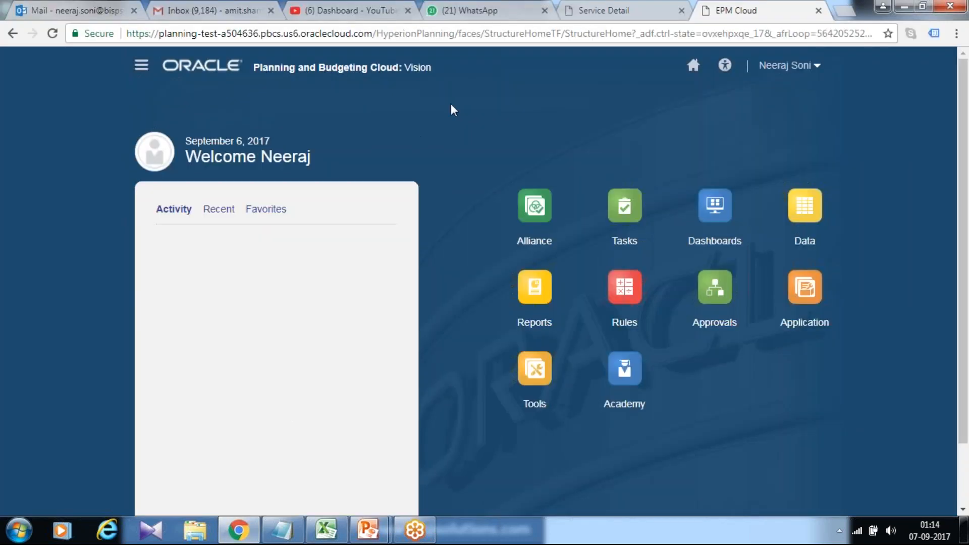
Step: Search the Account dimension by alias for Headcount, then Average Salaries
click(141, 65)
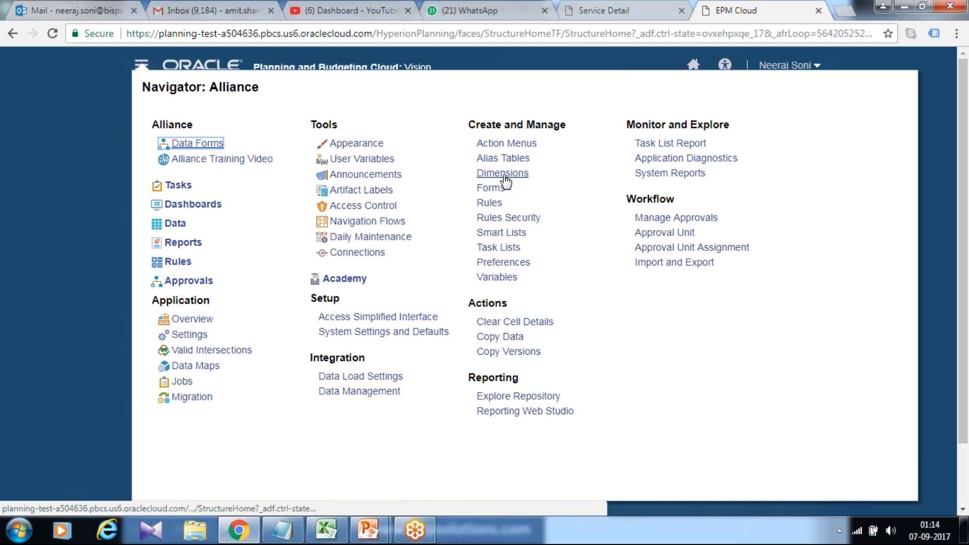
click(502, 174)
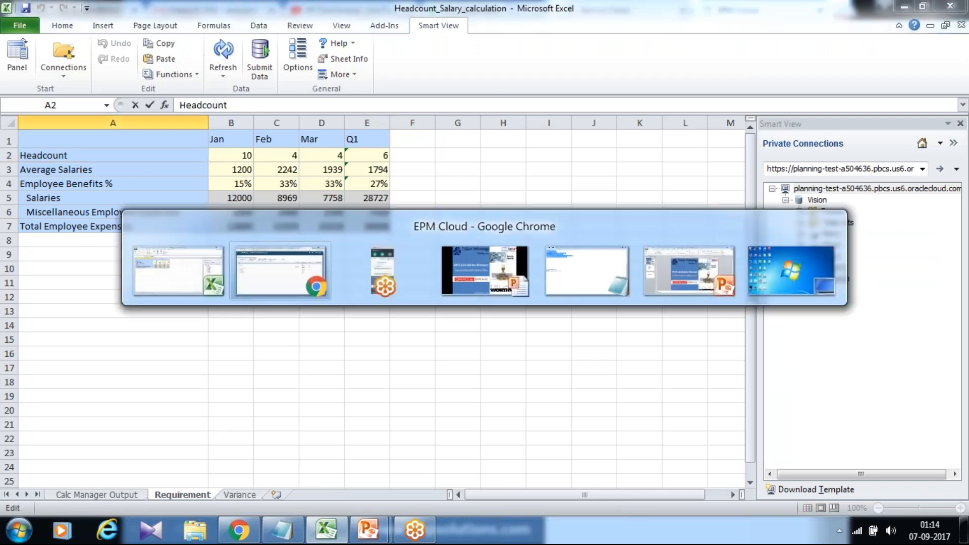
click(279, 270)
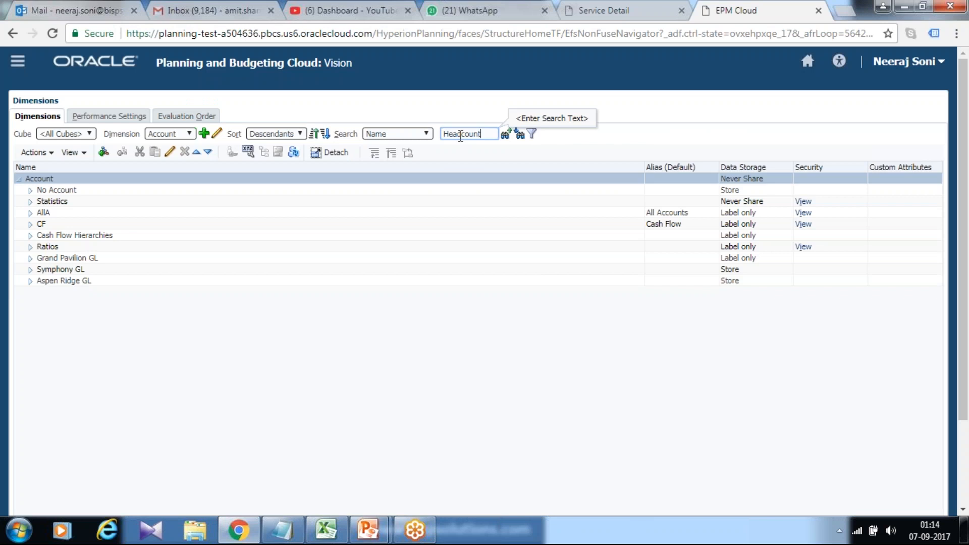
click(396, 133)
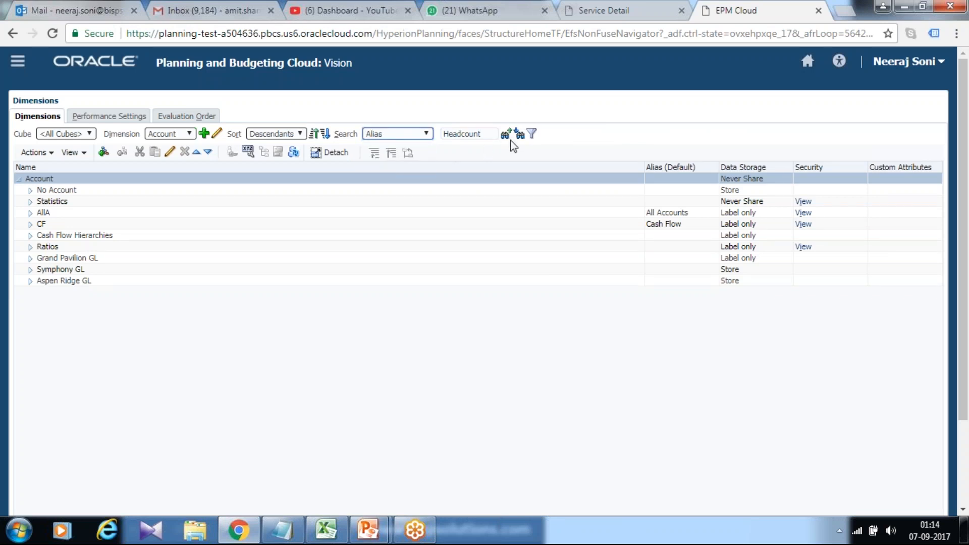
click(30, 201)
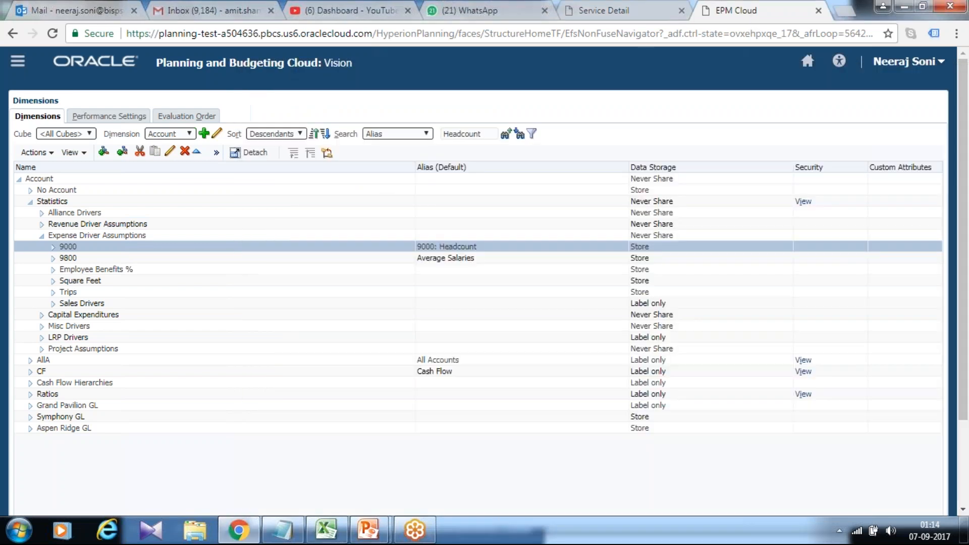
click(469, 134)
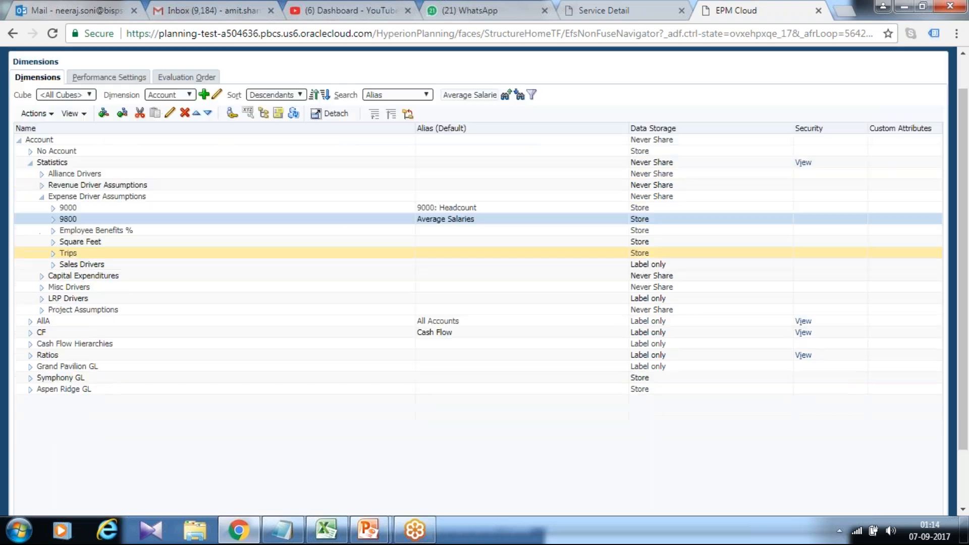
key(alt+tab)
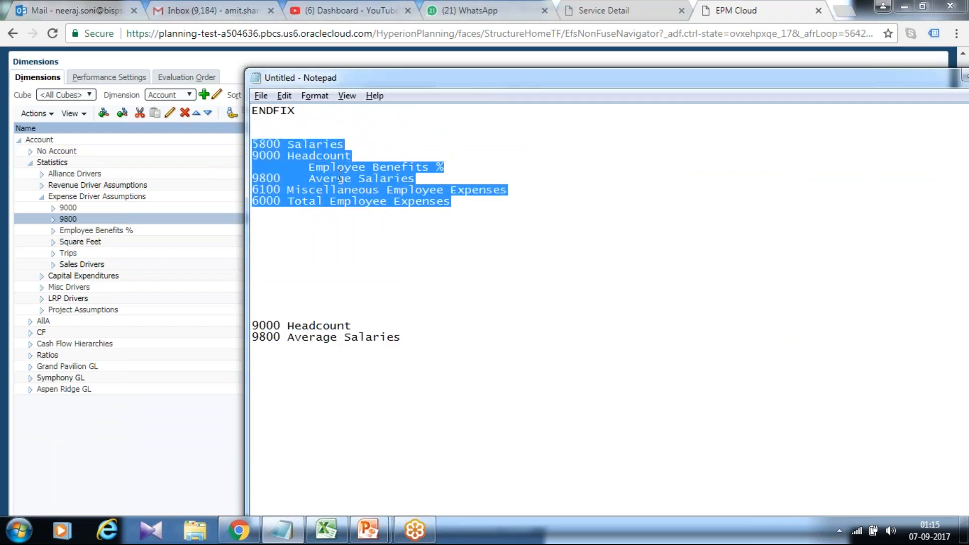
click(736, 10)
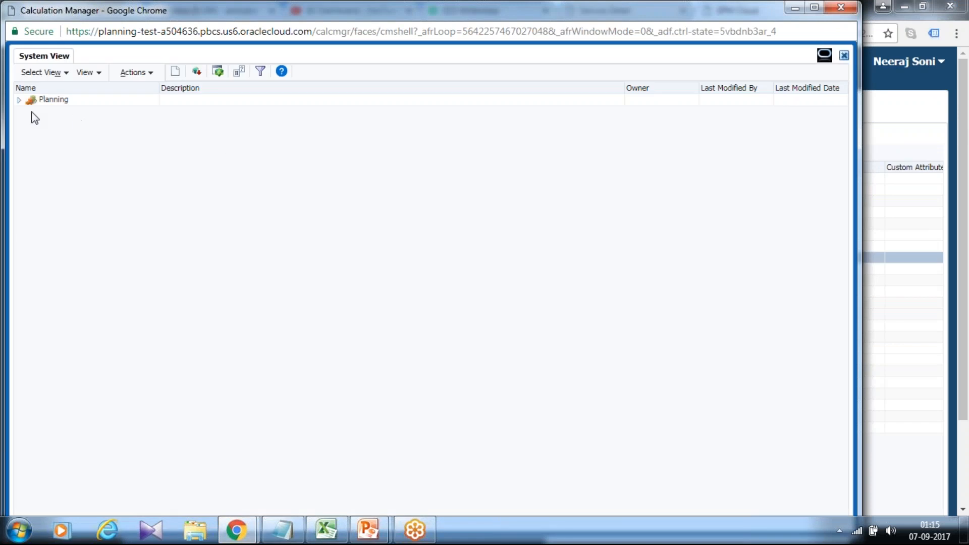
Step: Expand Planning > Vision > Plan1 and start a new rule under Rules
click(19, 99)
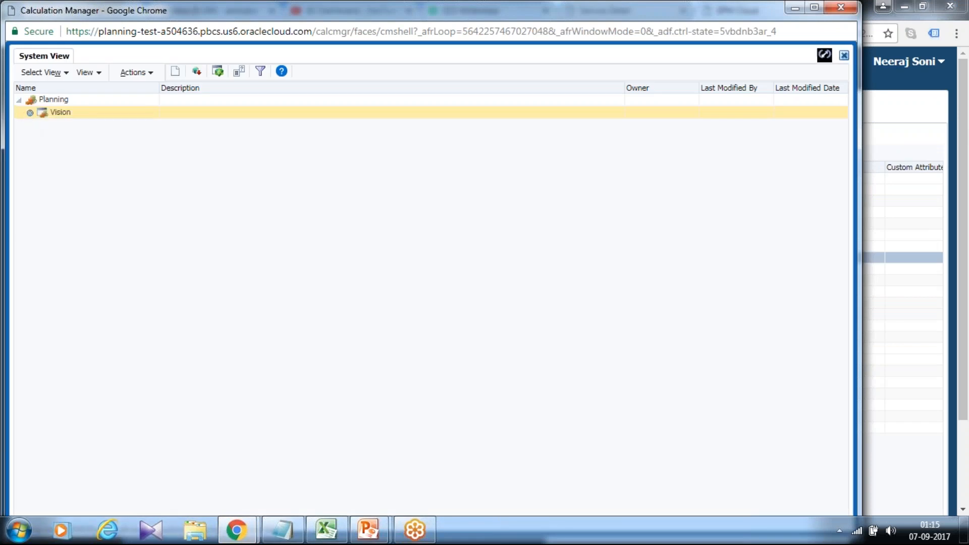
click(30, 112)
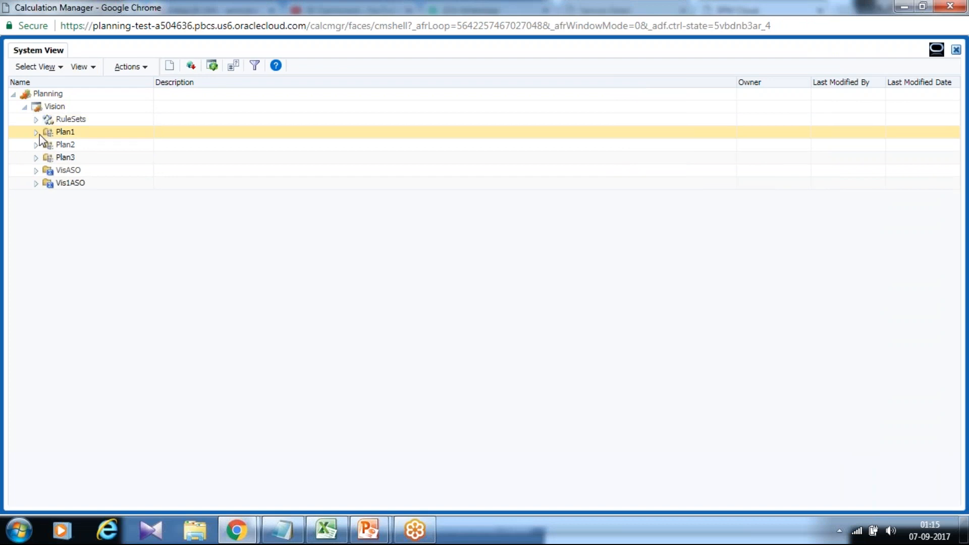
right_click(64, 131)
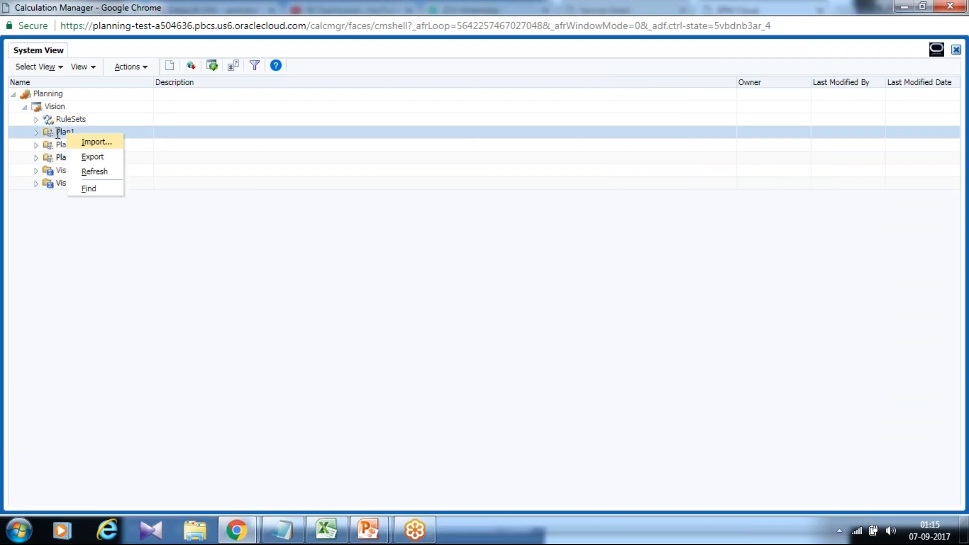
click(64, 132)
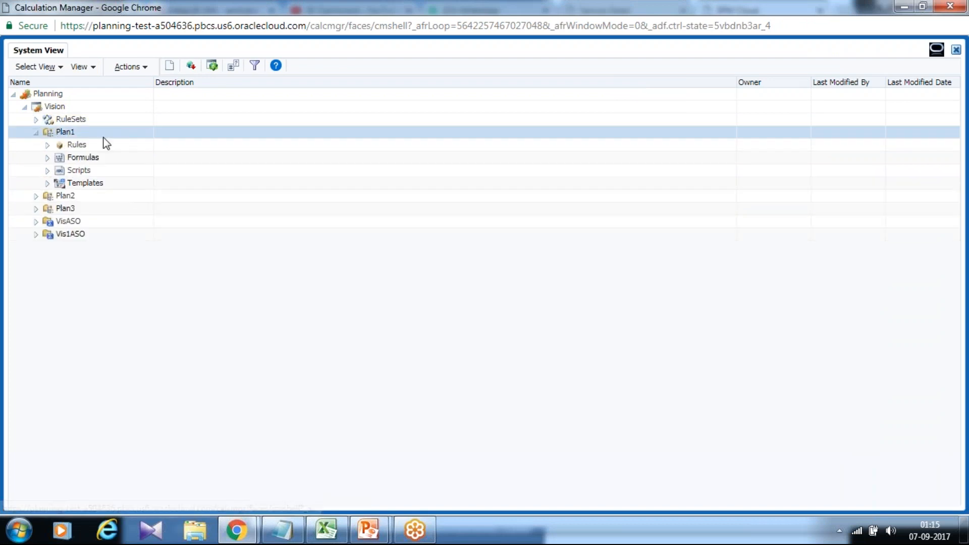
right_click(76, 145)
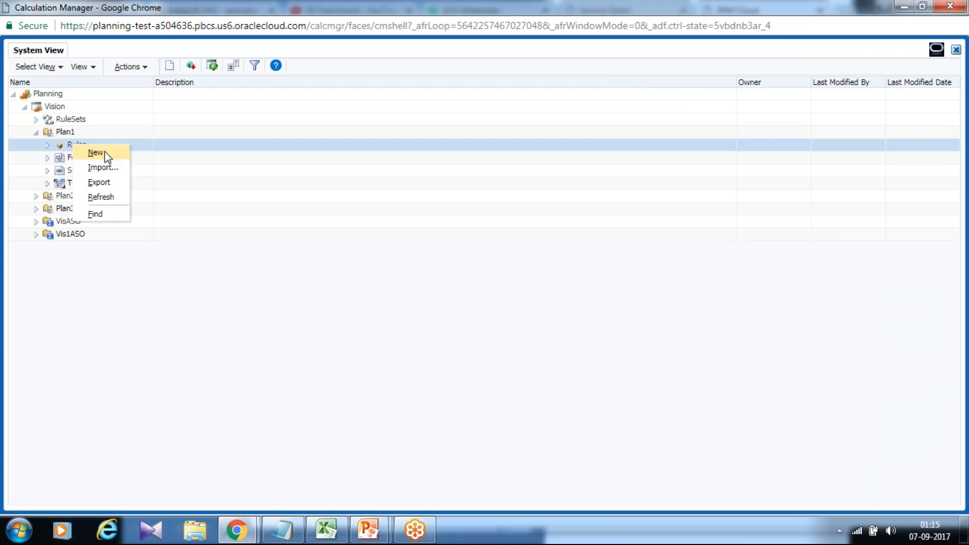
click(96, 152)
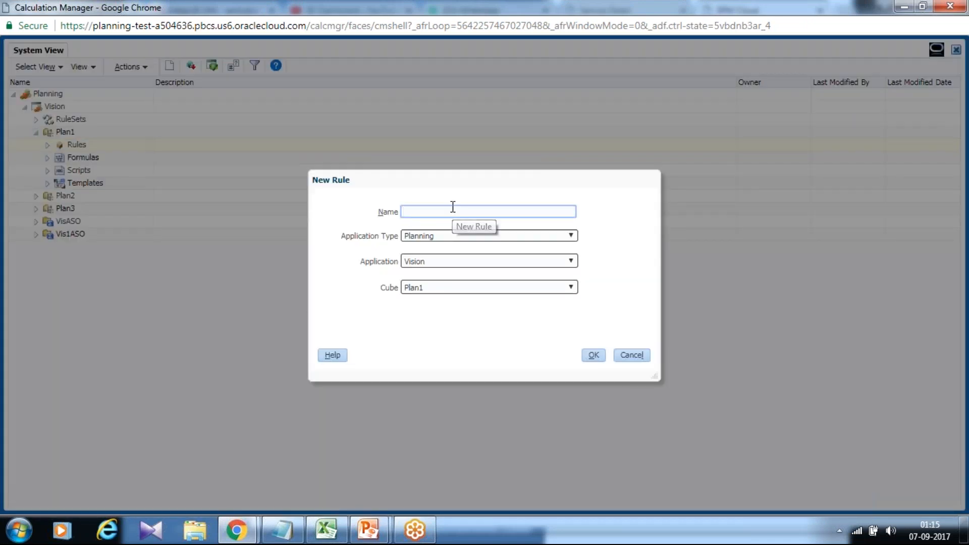
Step: Name the new Plan1 rule Salary_and_HeadCount_Planning and confirm it
text(Salary_)
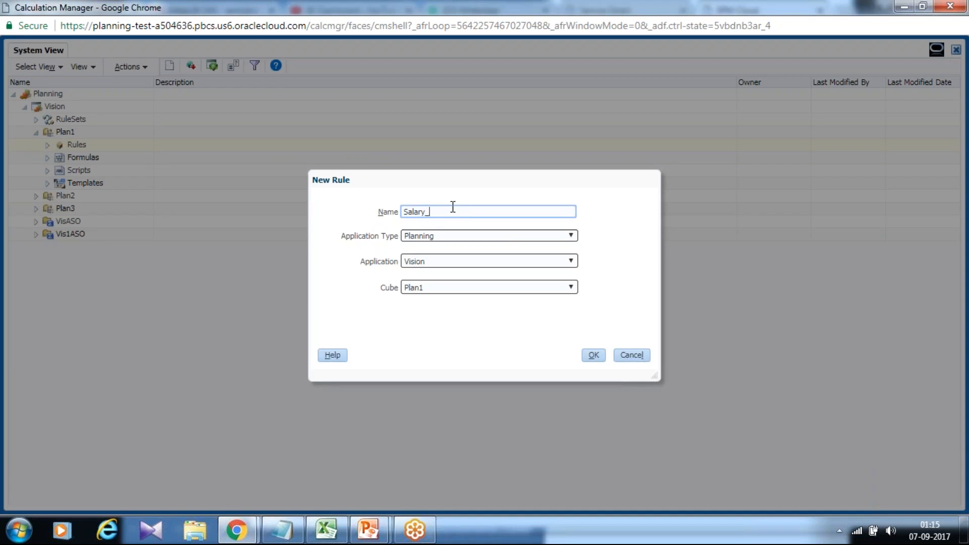
text(nd_)
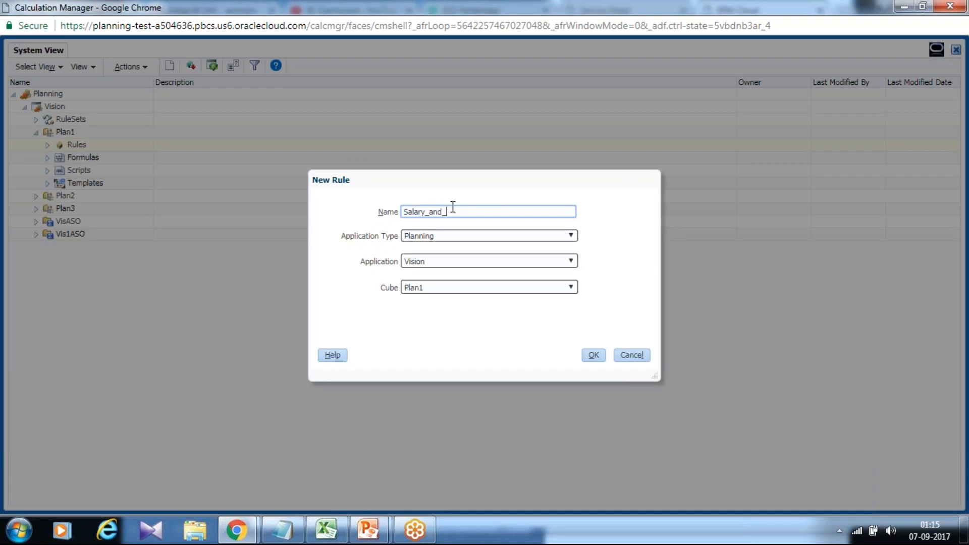
text(HeadCoun)
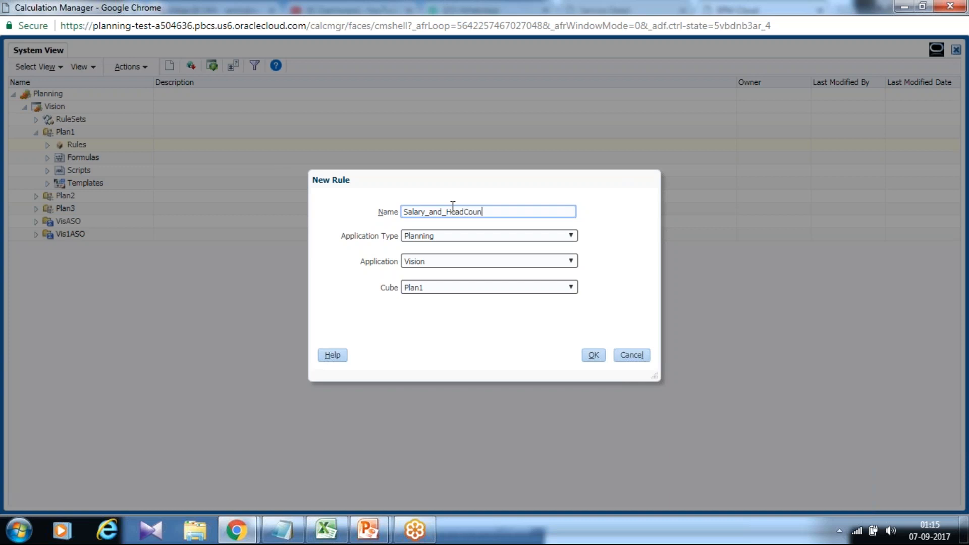
text(t_Plannin)
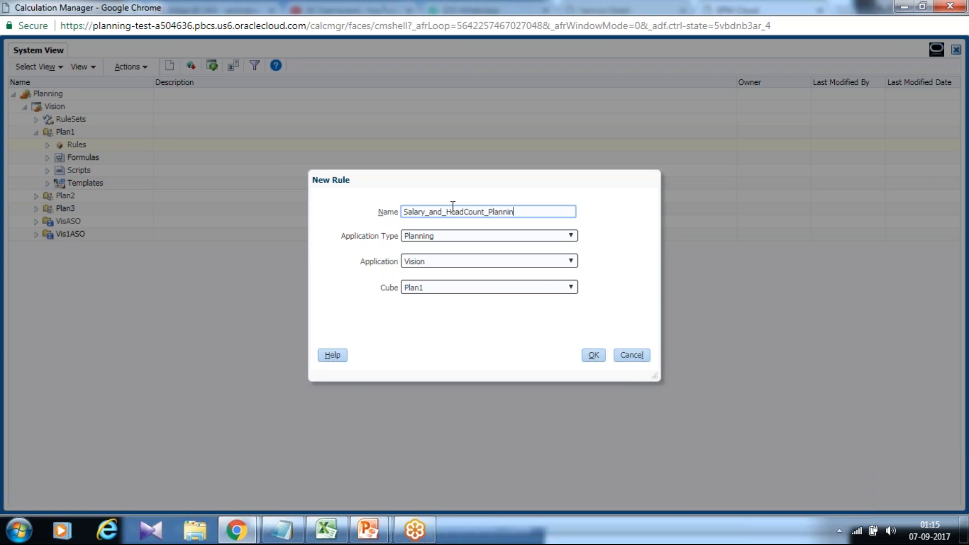
text(g)
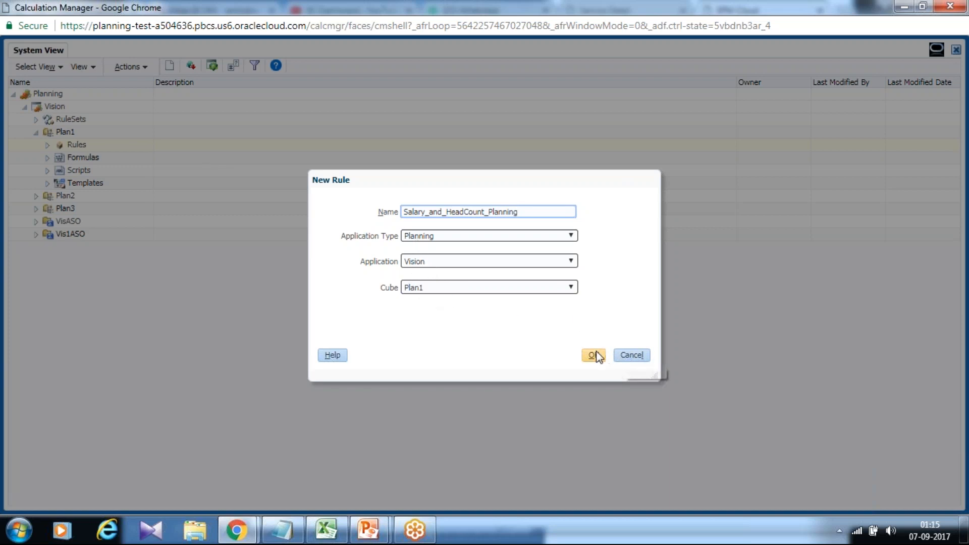
click(592, 355)
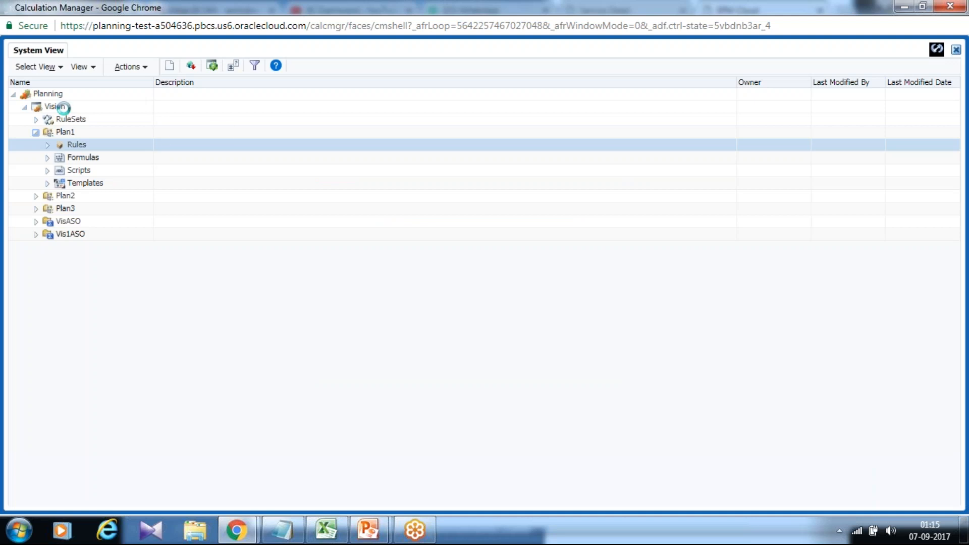
Step: Open the rule in the designer and place two Member Range blocks in the flow
double_click(77, 145)
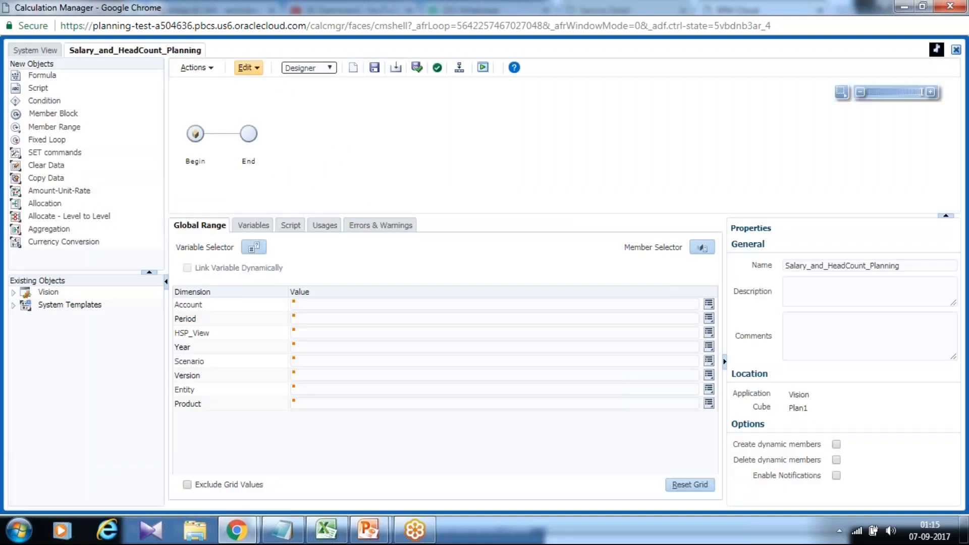
click(195, 133)
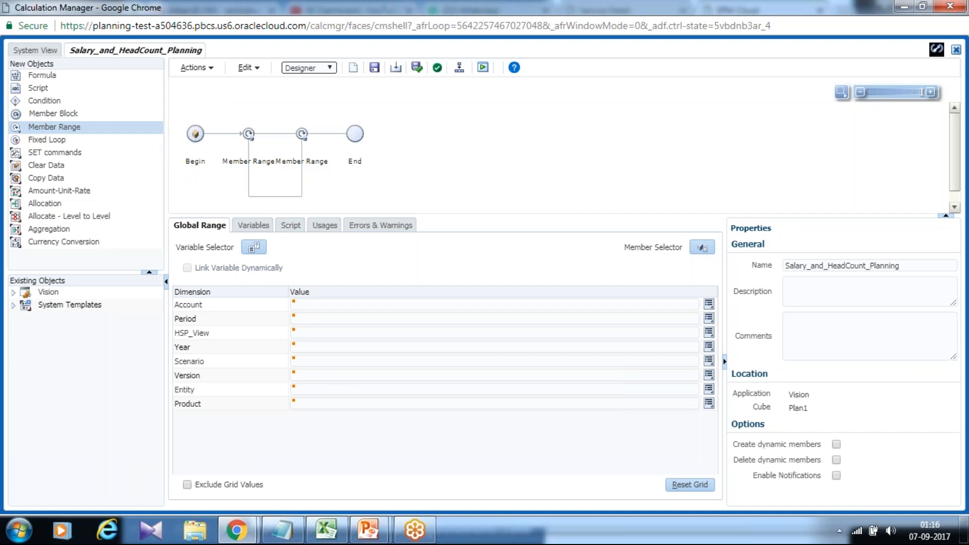
click(248, 133)
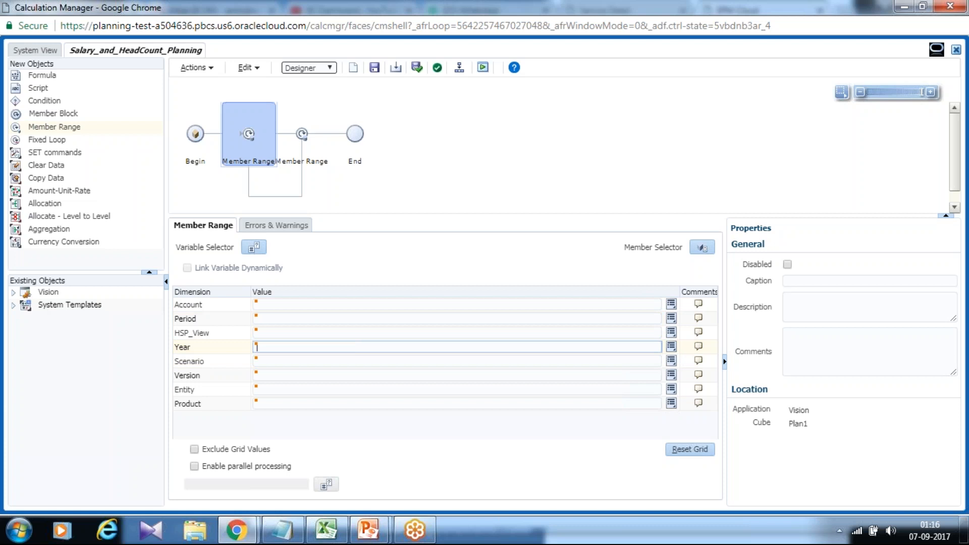
Step: Set the first Member Range's Year dimension to the application-scoped {Year} variable
click(671, 346)
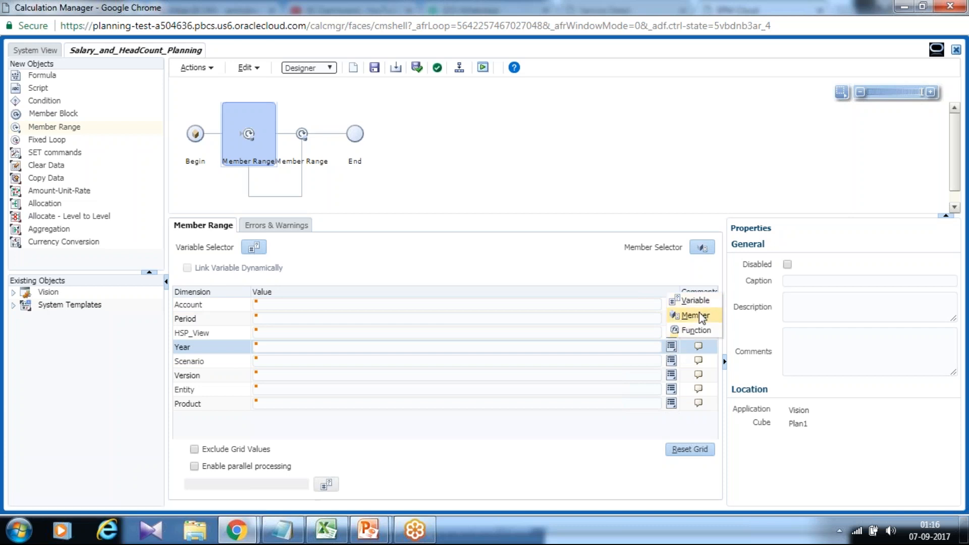
click(696, 315)
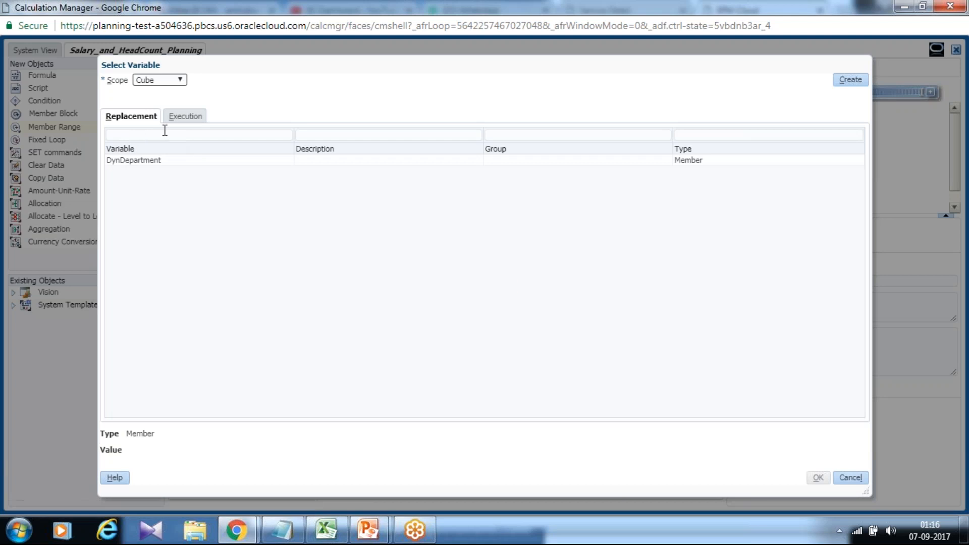
click(179, 80)
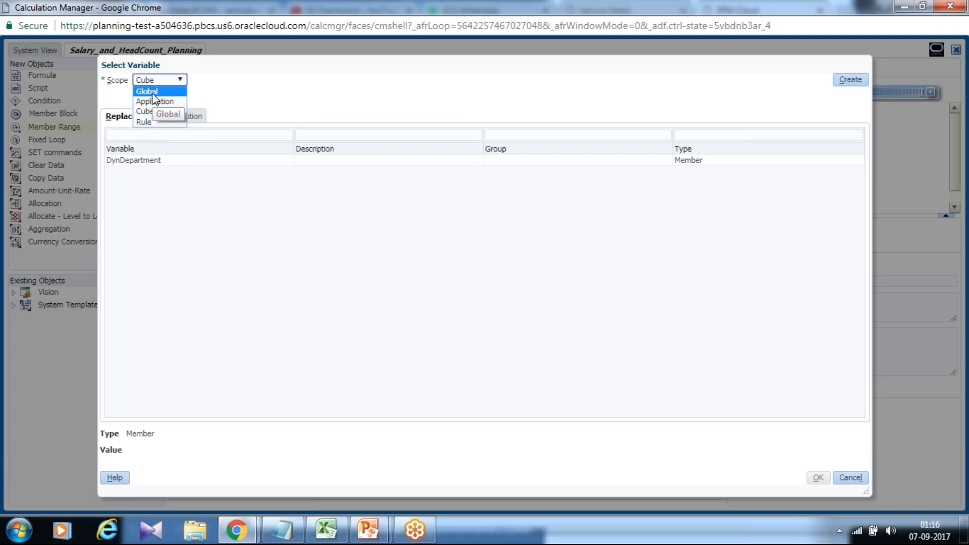
click(156, 101)
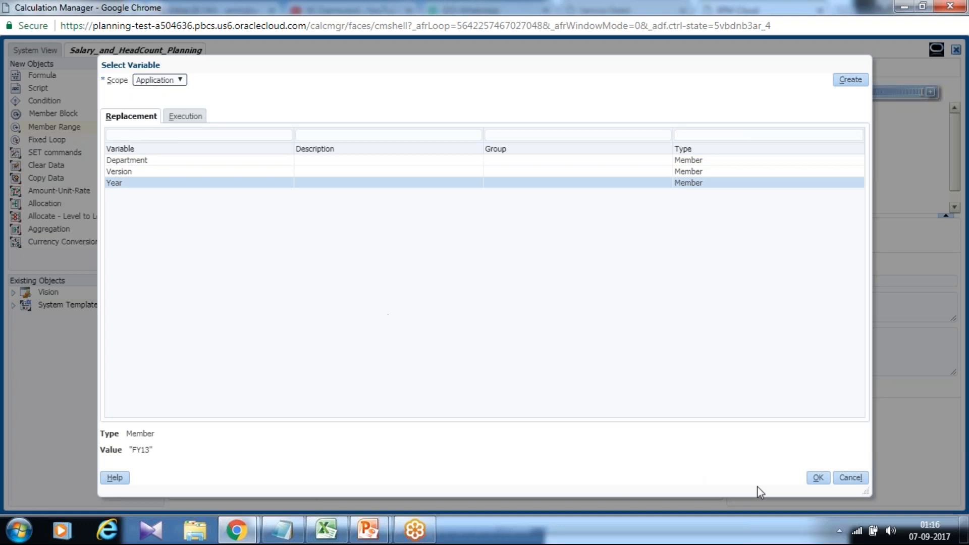
click(818, 477)
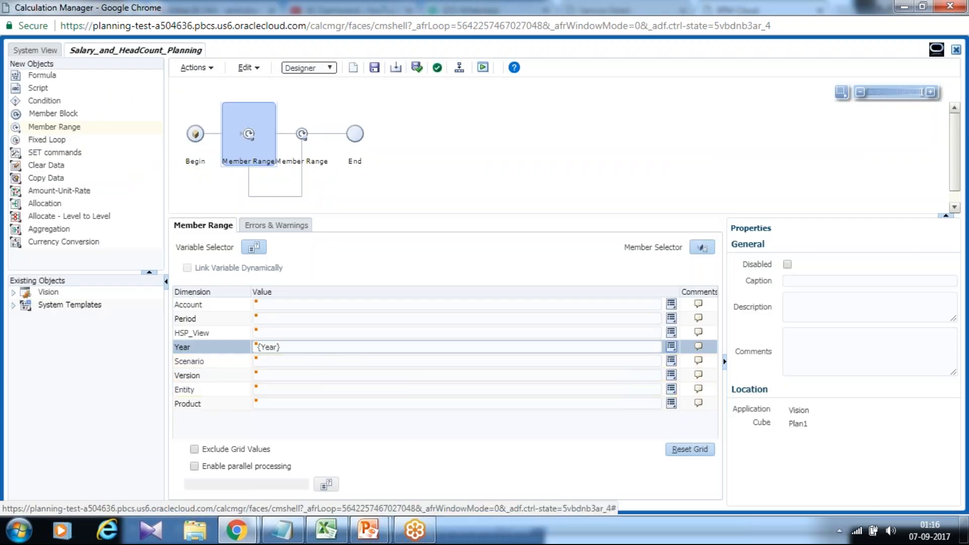
click(325, 361)
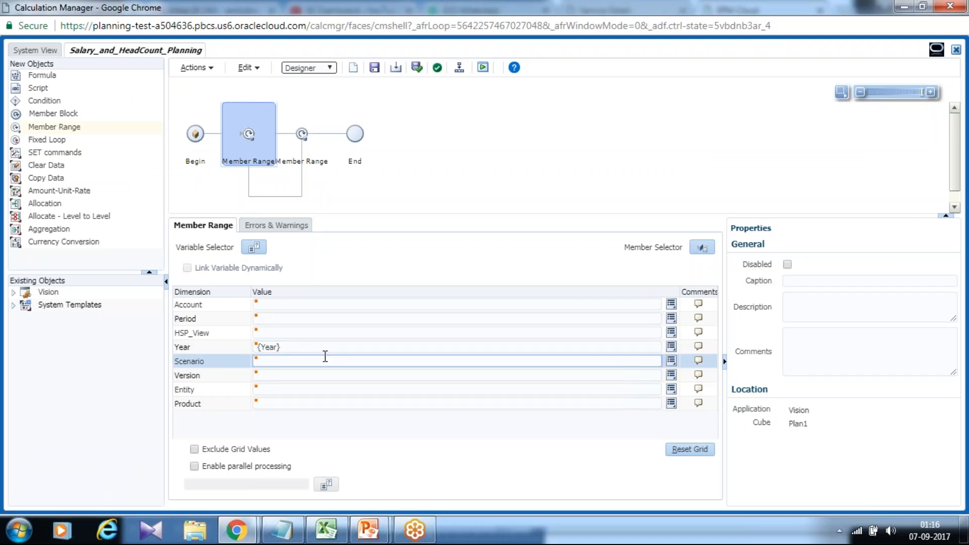
Step: Set the Version dimension to the application-scoped {Version} variable
click(433, 375)
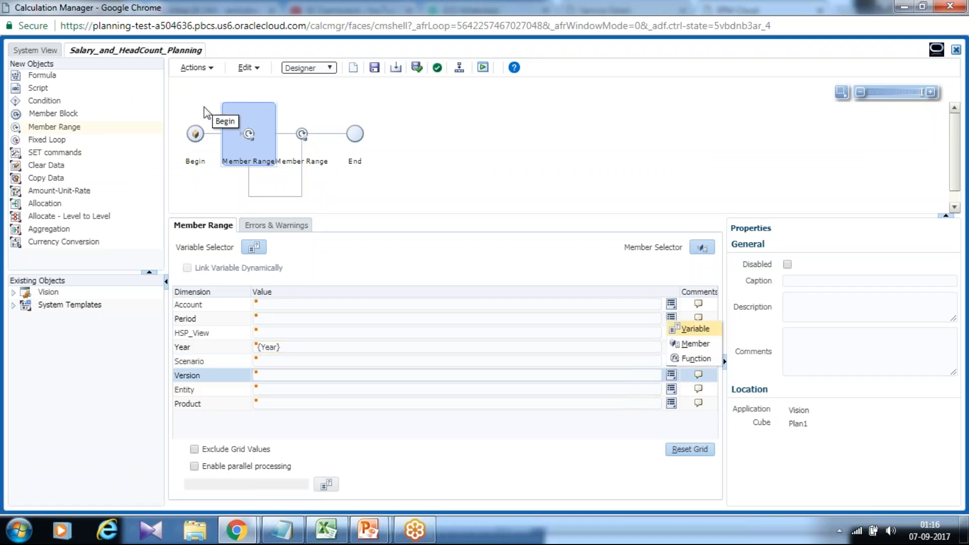
mouse_move(688, 333)
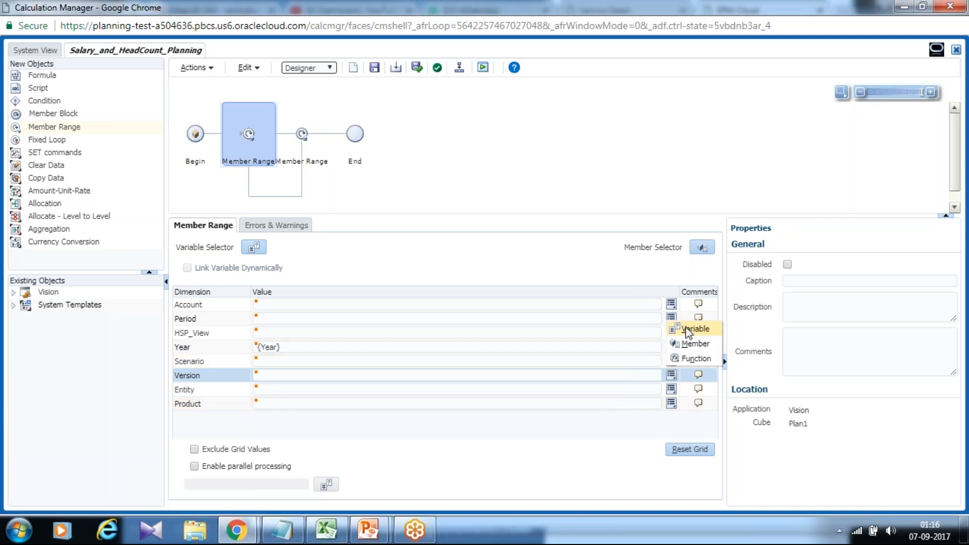
click(695, 328)
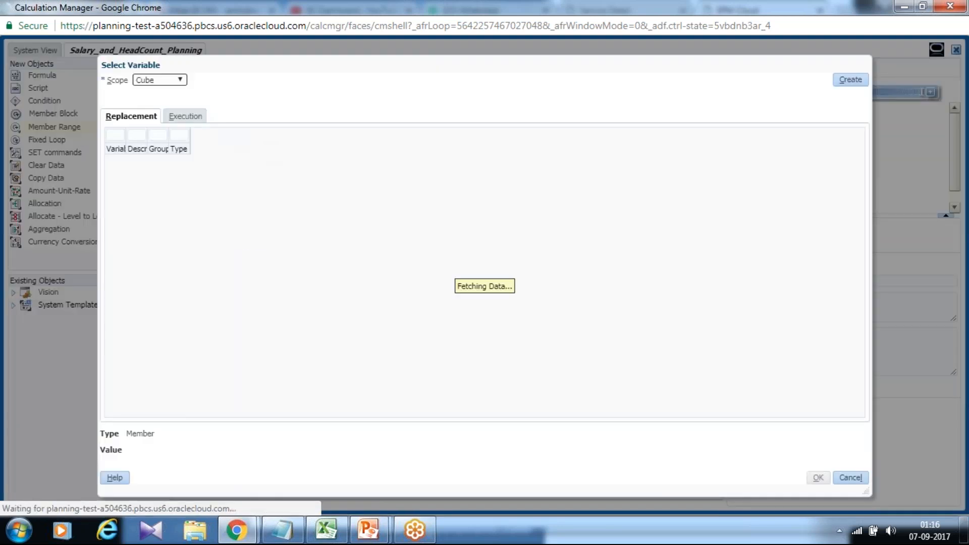
click(158, 80)
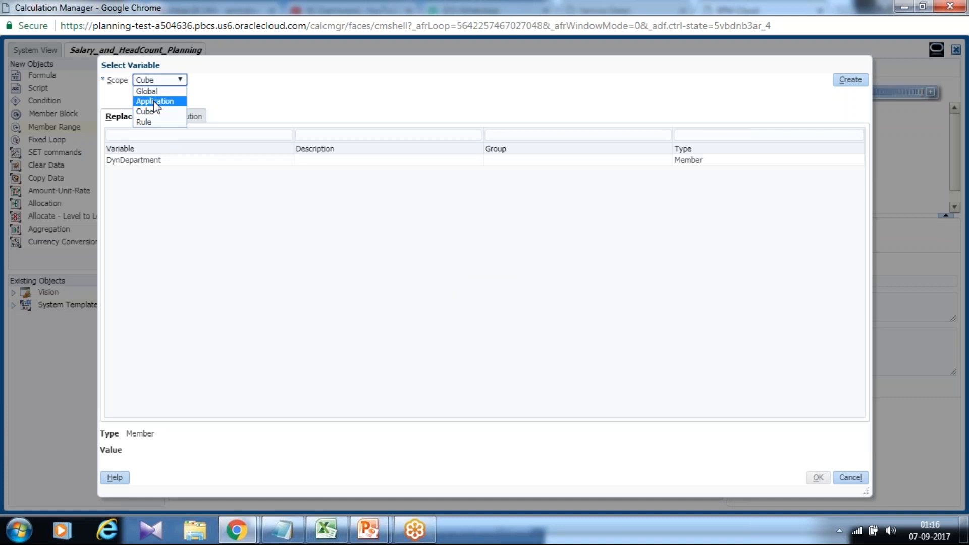
click(155, 102)
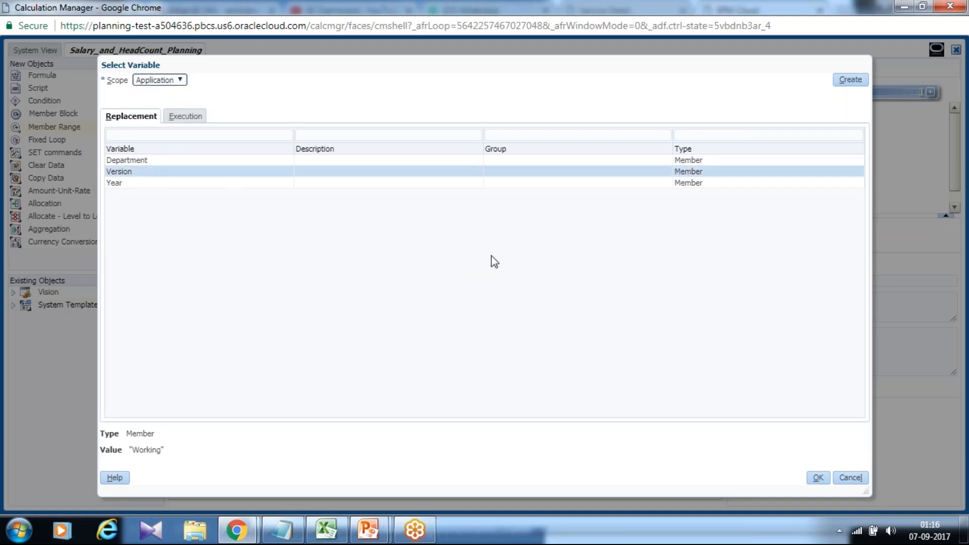
double_click(145, 450)
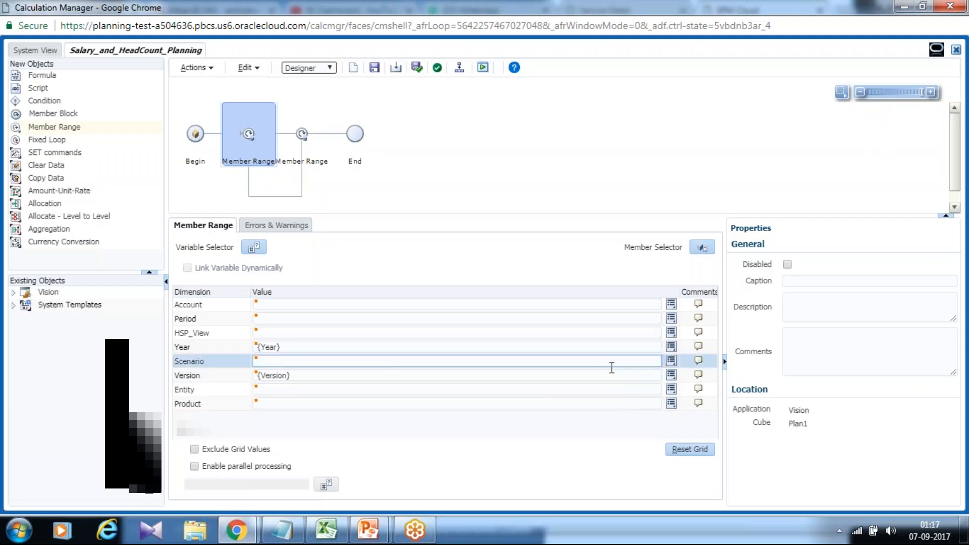
Step: Set the Scenario dimension to the Plan member via the Member Selector
click(671, 360)
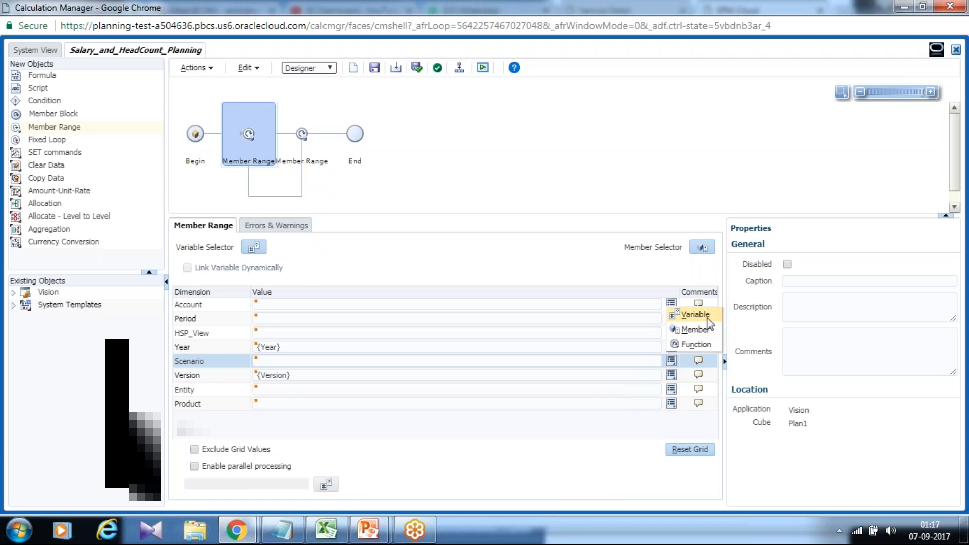
mouse_move(707, 325)
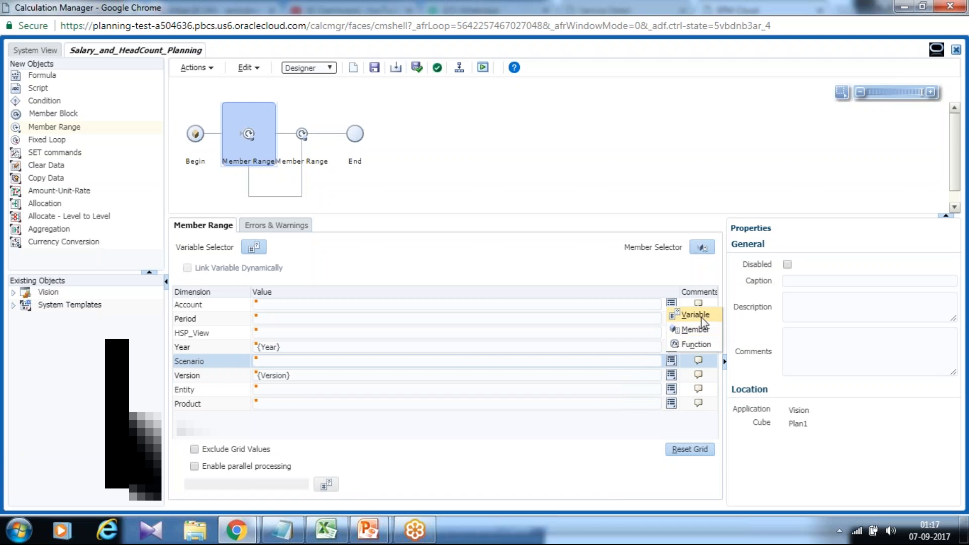
mouse_move(703, 323)
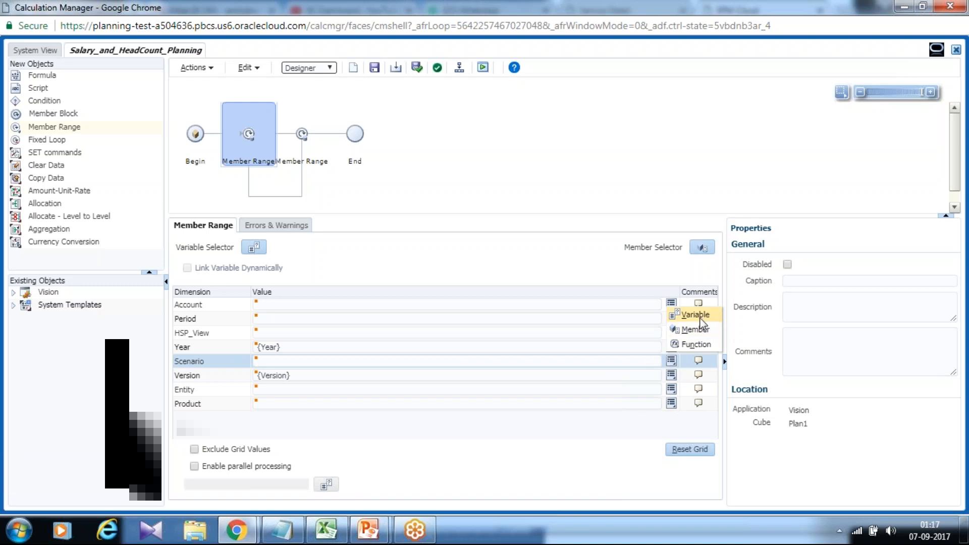
click(694, 314)
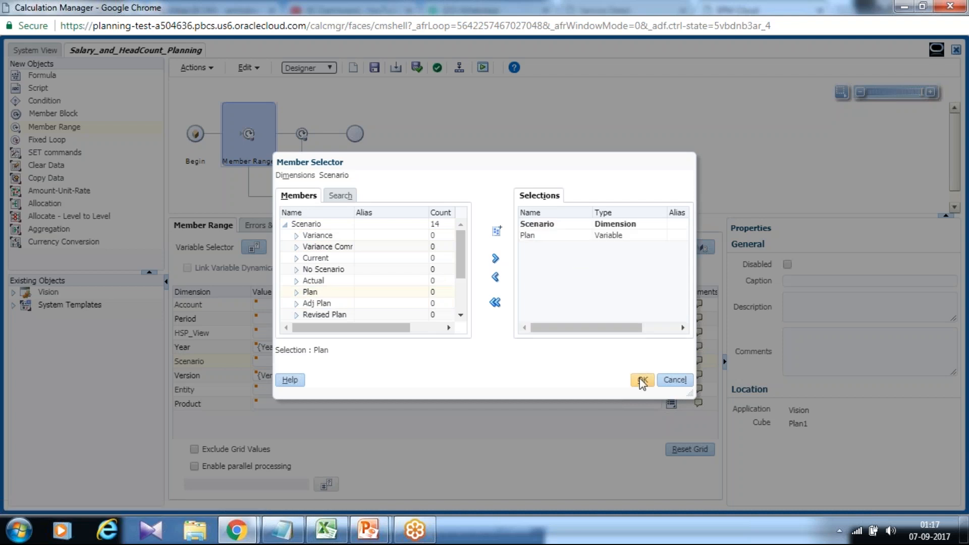
click(642, 380)
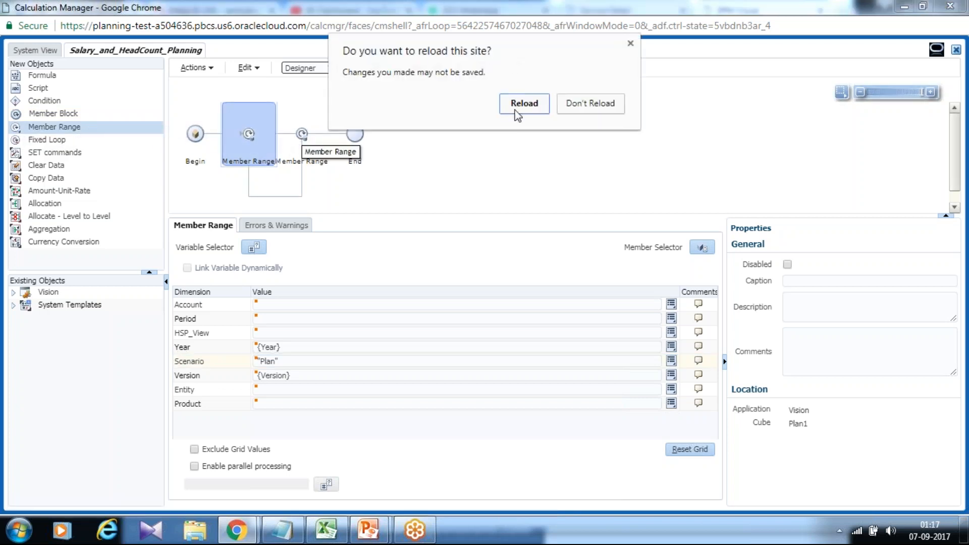
mouse_move(961, 300)
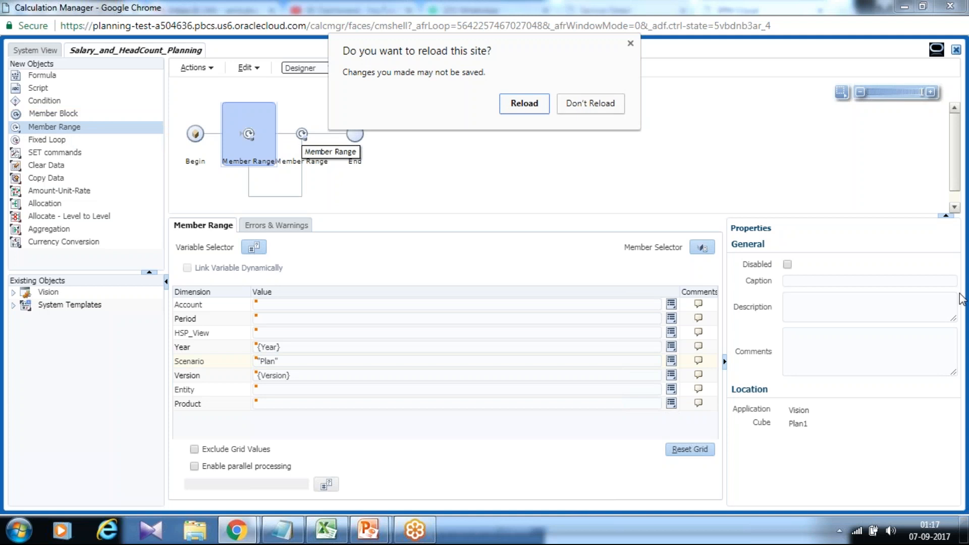
mouse_move(953, 327)
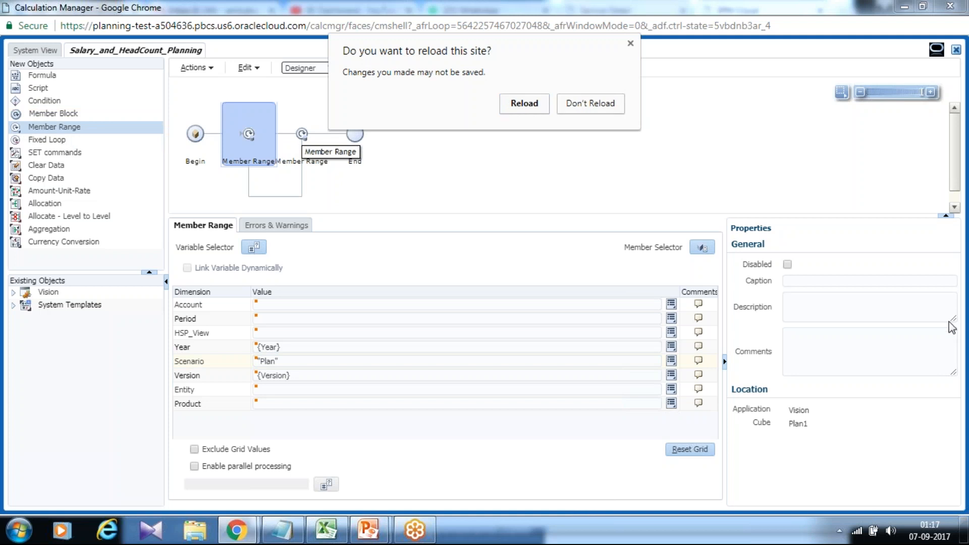
Step: Dismiss the browser reload prompt and stay on the page
click(590, 103)
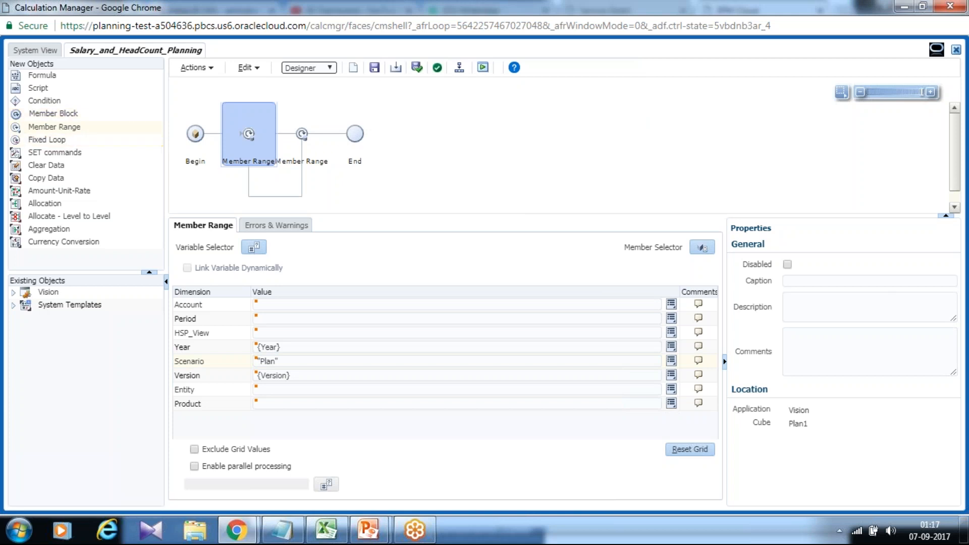
mouse_move(276, 143)
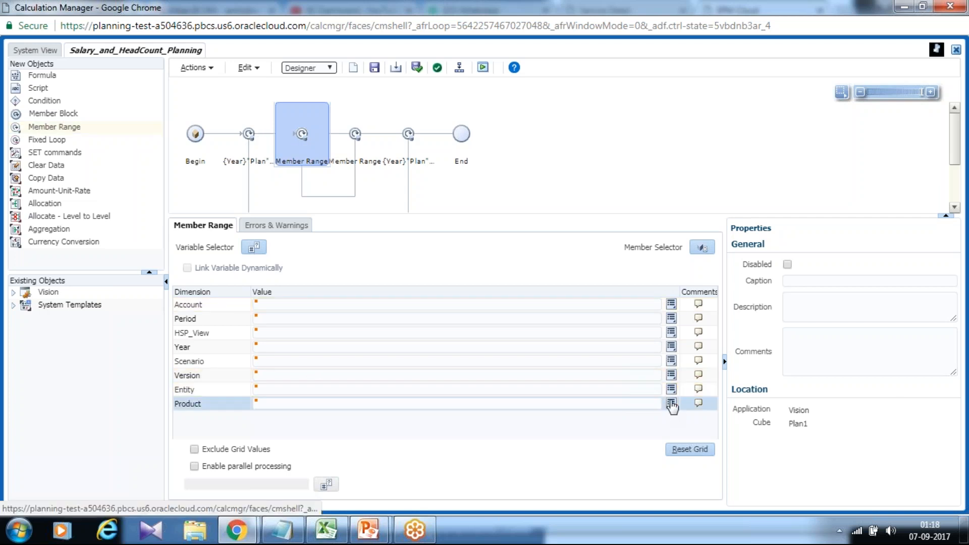
Step: Set the inner Member Range's Product to P_000 from the Product hierarchy
click(671, 403)
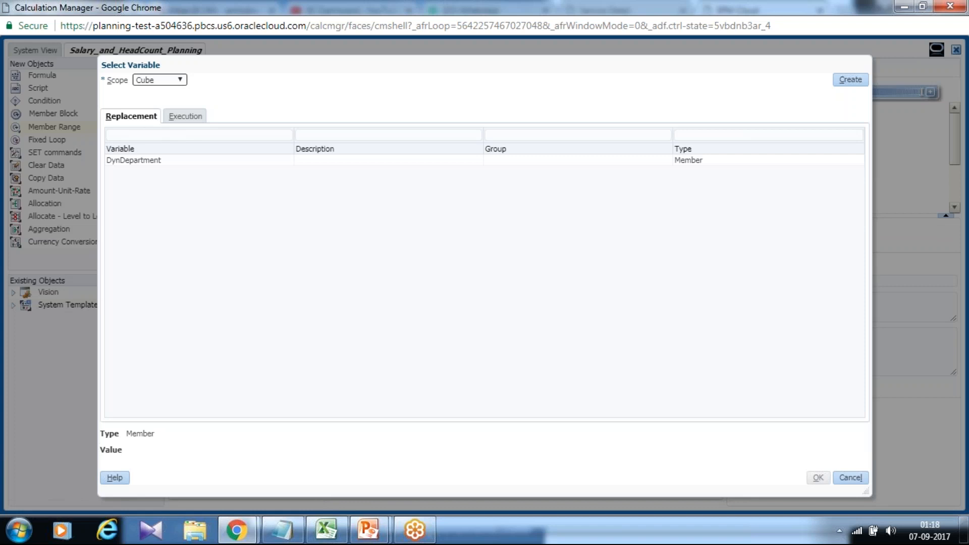
mouse_move(948, 36)
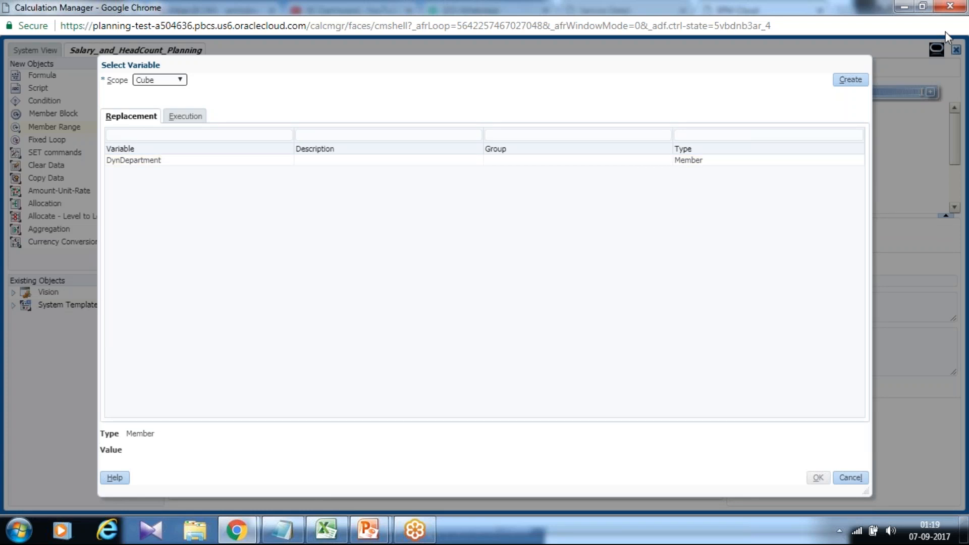
mouse_move(850, 477)
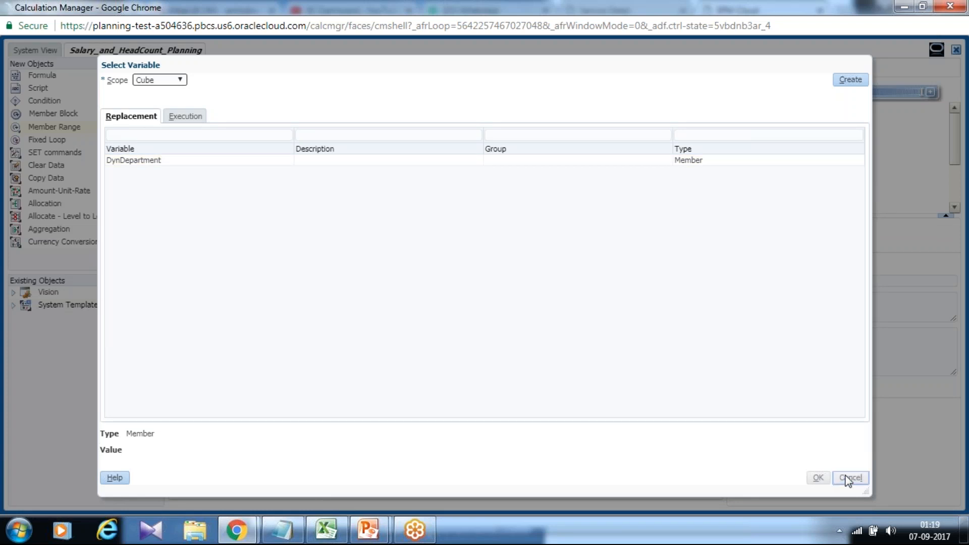
click(850, 478)
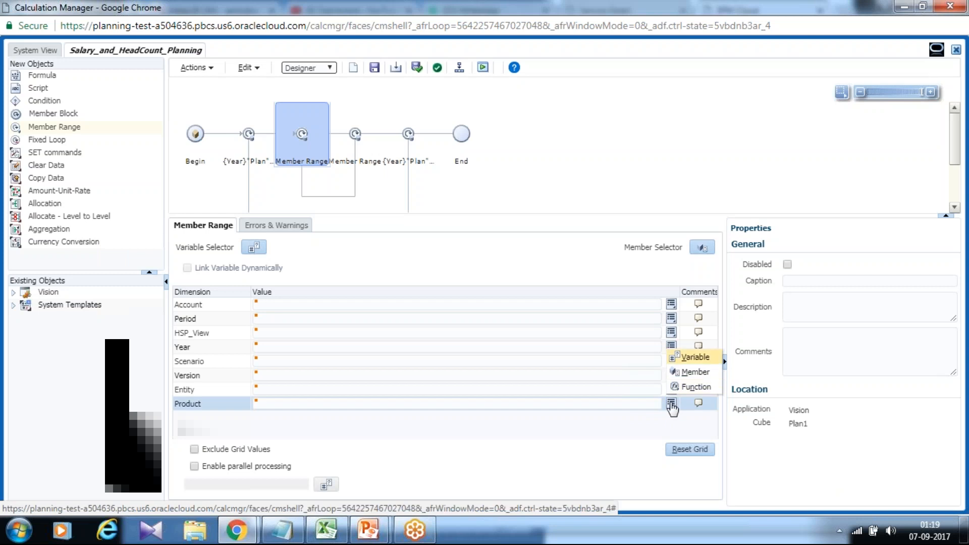
click(695, 357)
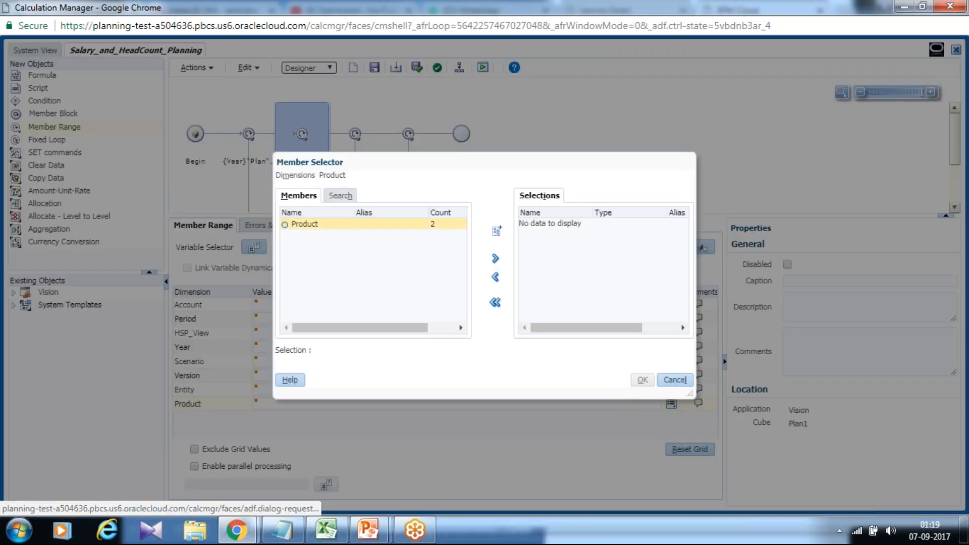
click(284, 224)
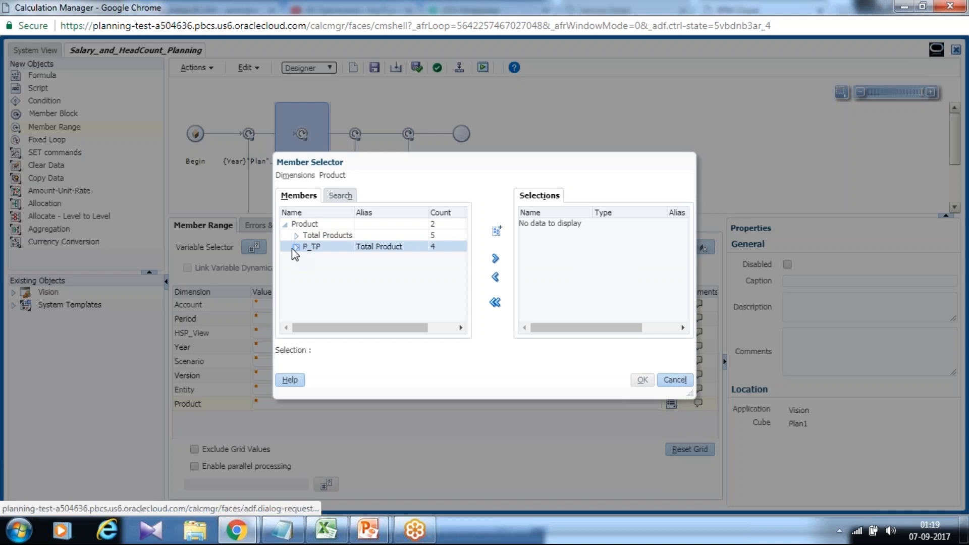
click(297, 246)
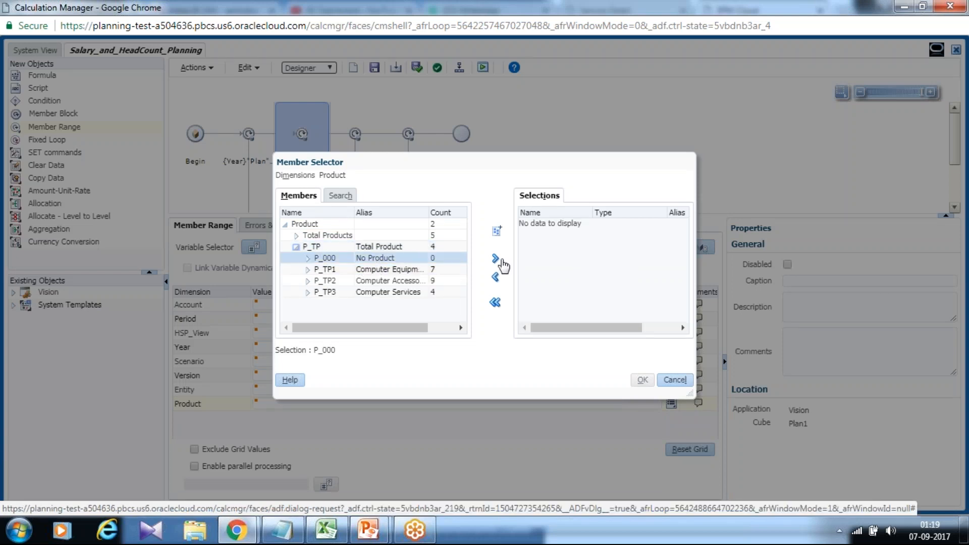
click(496, 258)
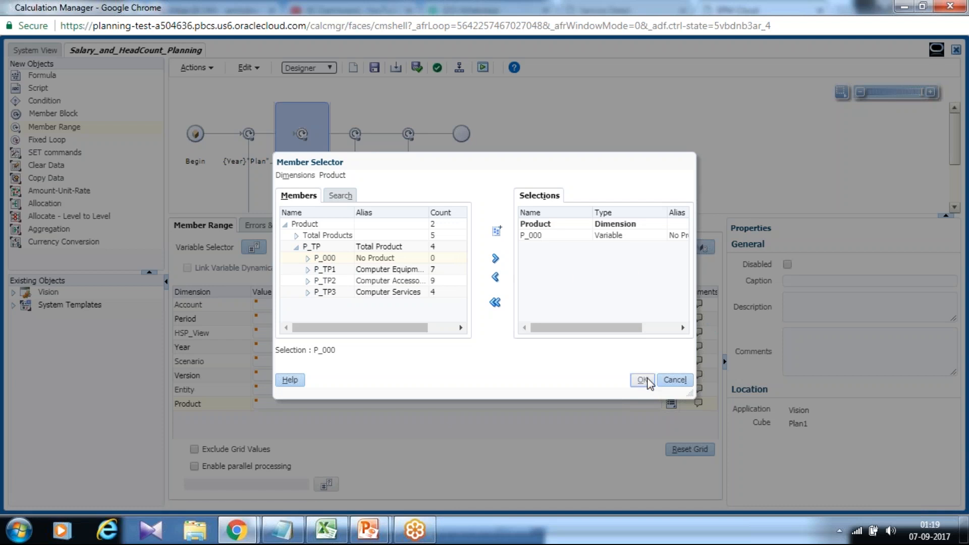
click(642, 380)
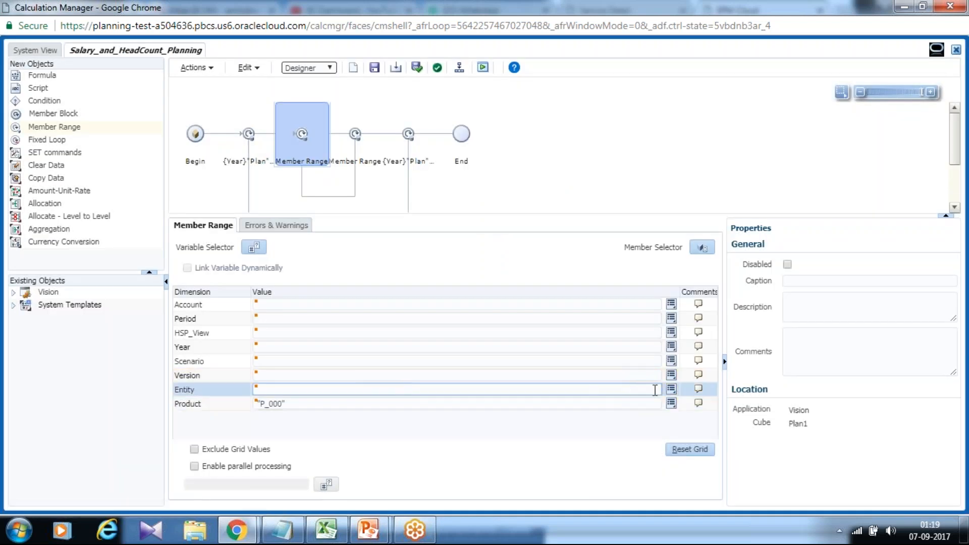
click(671, 388)
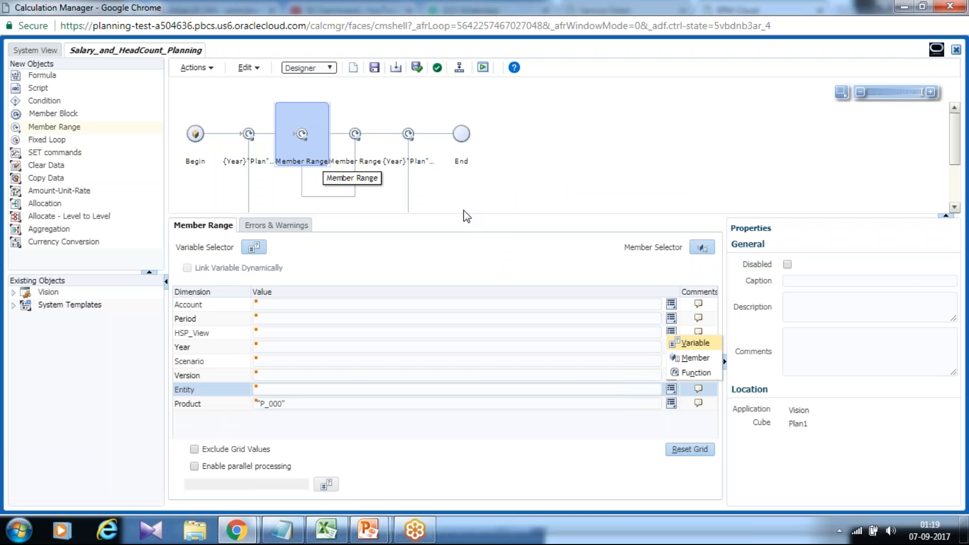
mouse_move(698, 353)
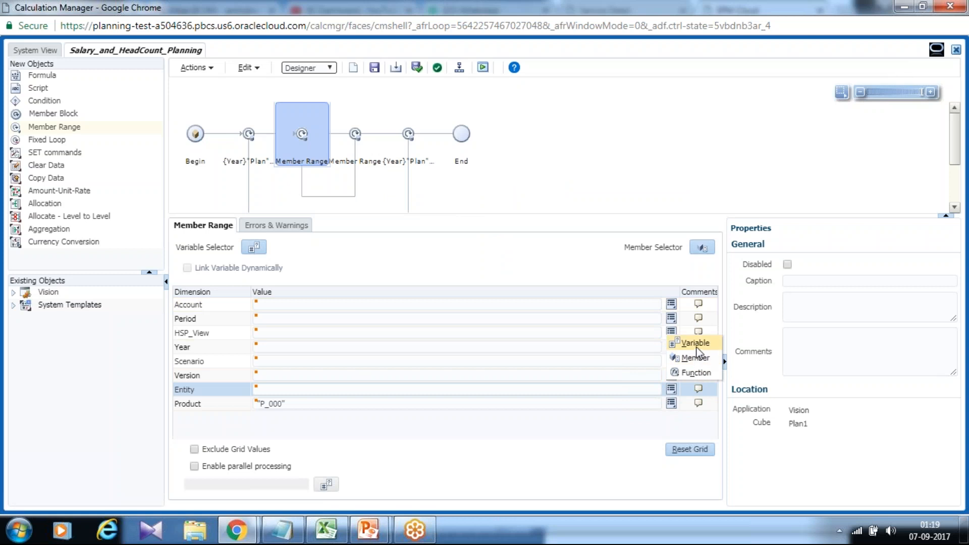
click(695, 343)
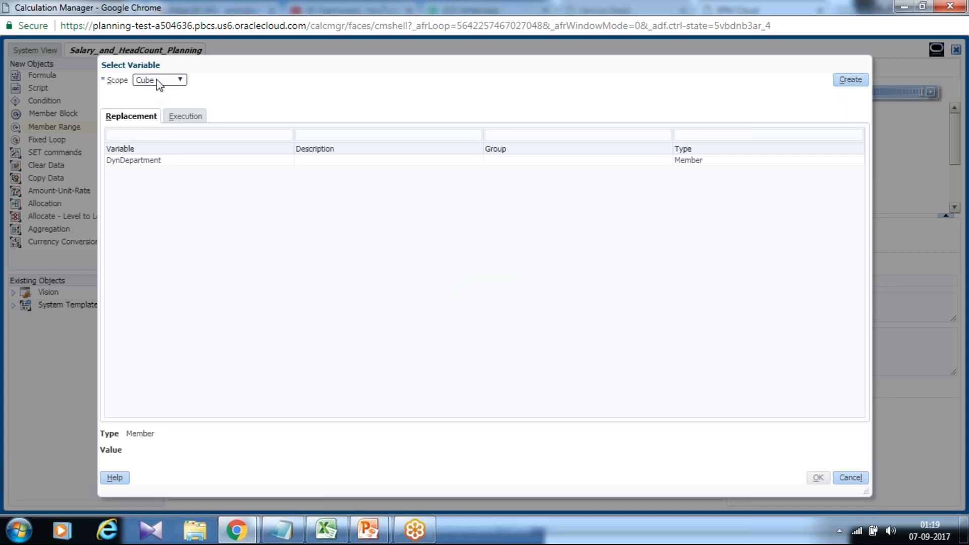
click(158, 79)
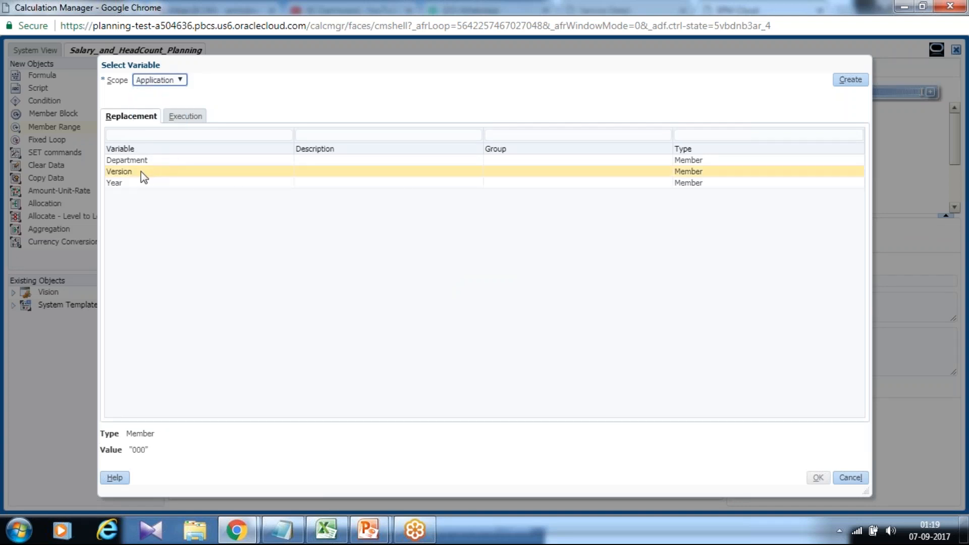
click(127, 160)
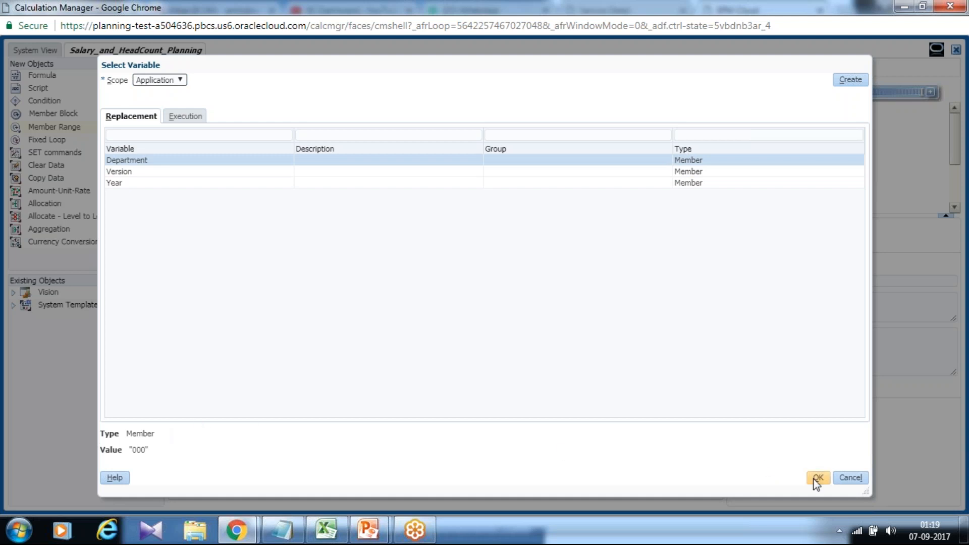
click(818, 478)
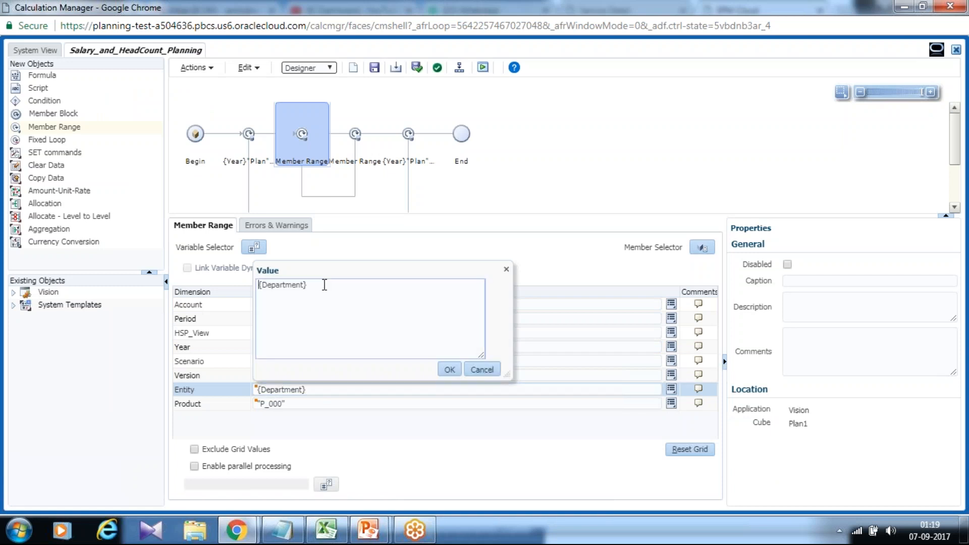
text(@IDE)
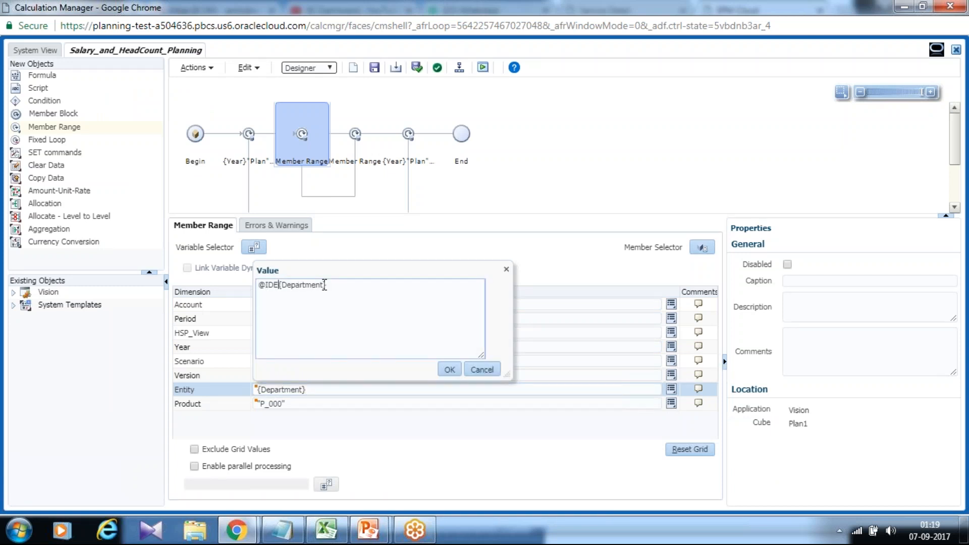
text(SCENDANTS()
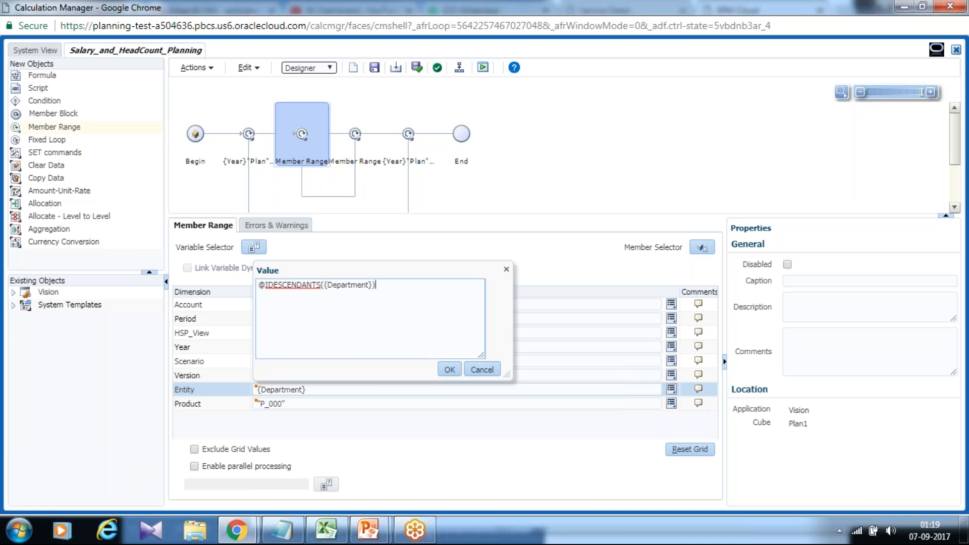
click(449, 369)
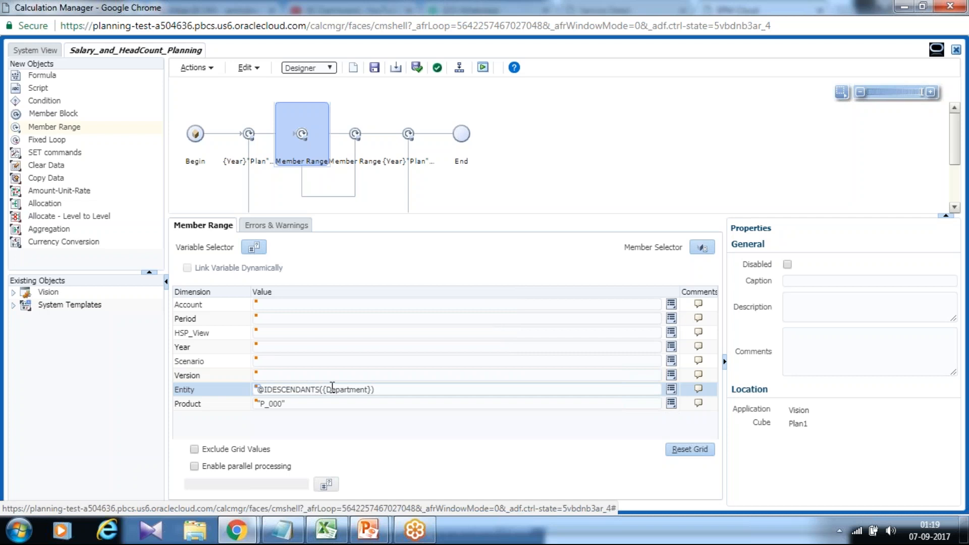
mouse_move(379, 85)
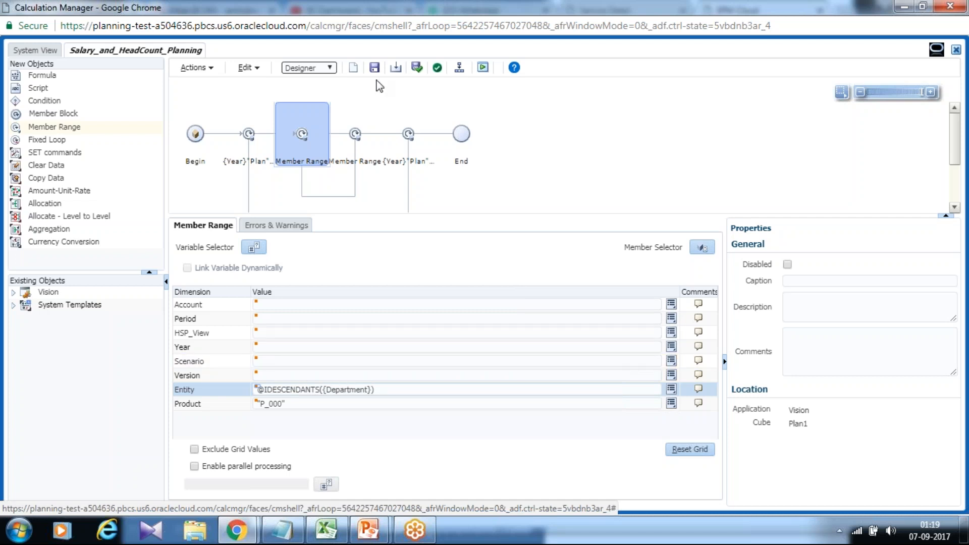
Step: Save the Salary_and_HeadCount_Planning rule and acknowledge the saved confirmation
click(374, 67)
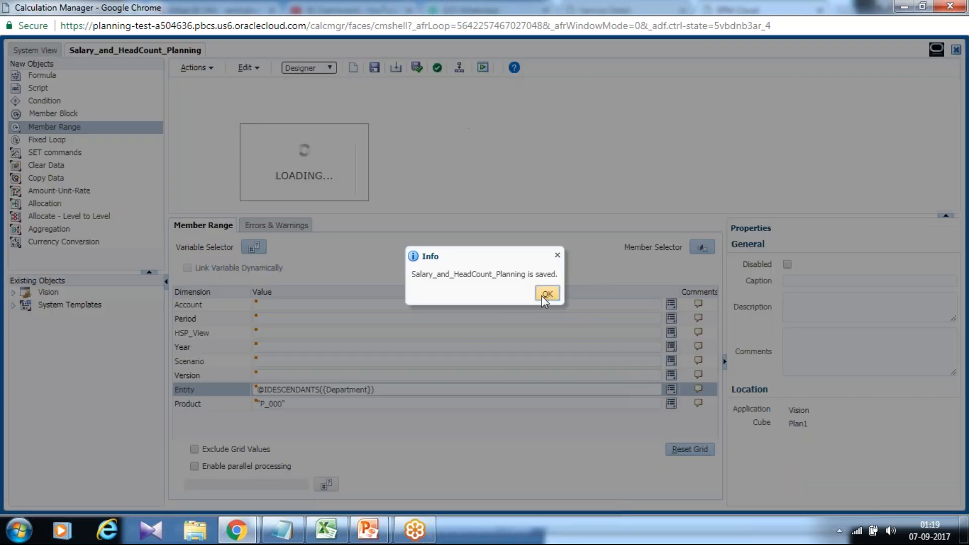
click(547, 293)
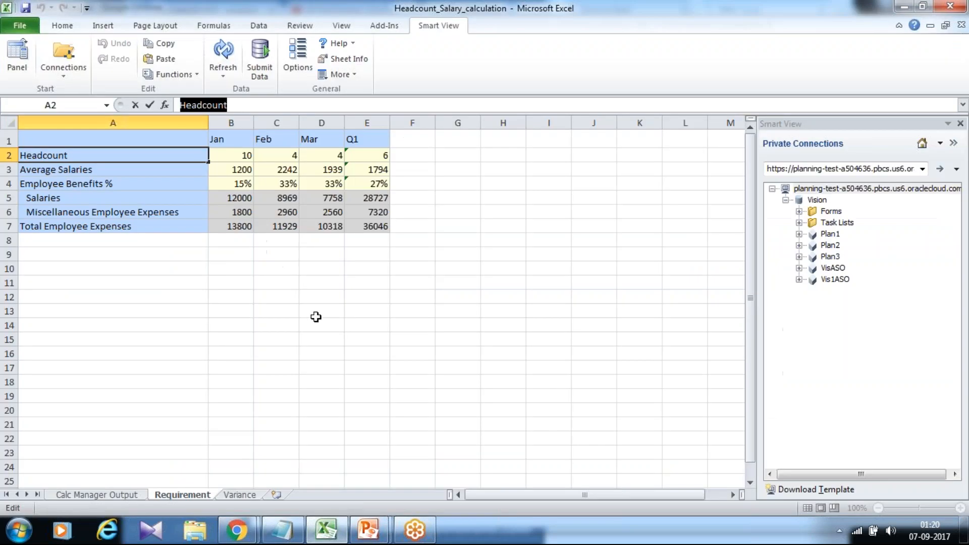
click(112, 198)
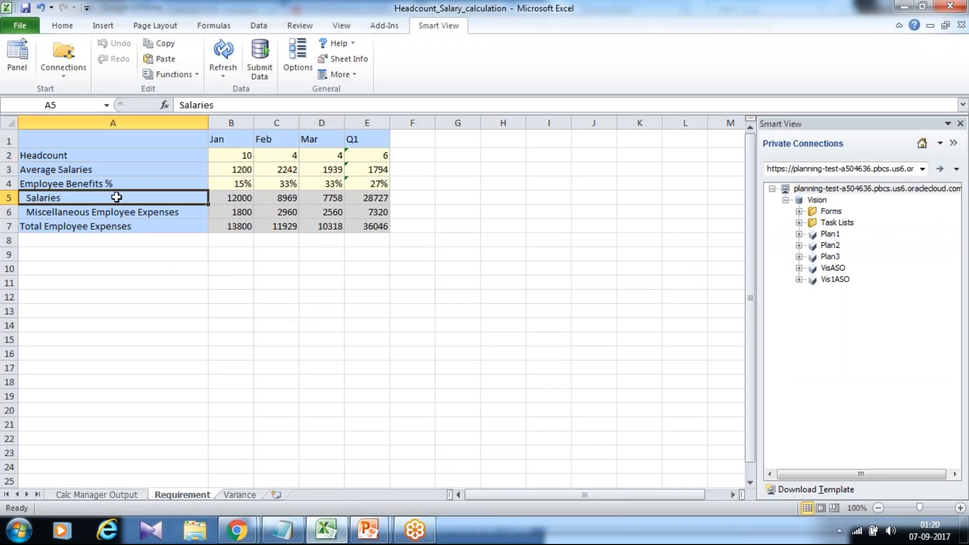
click(231, 198)
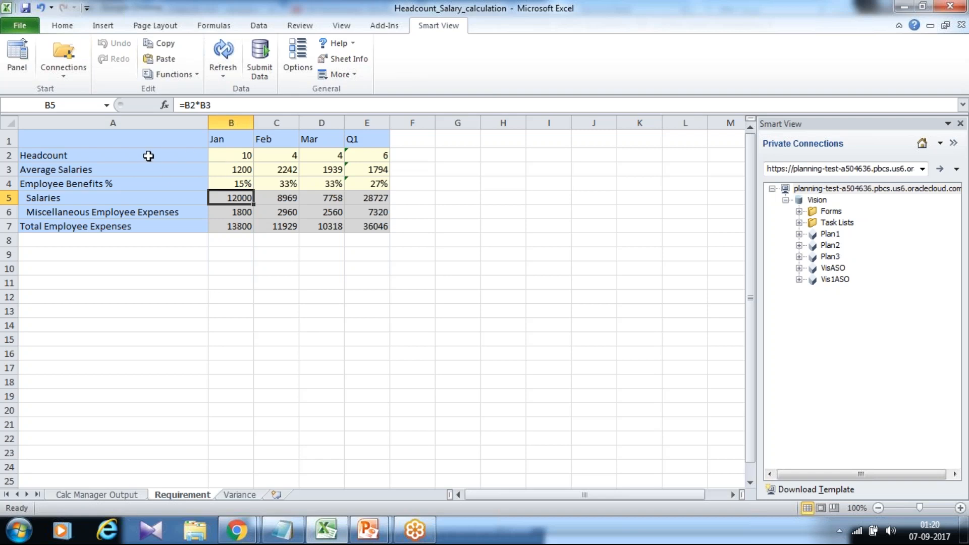
click(113, 155)
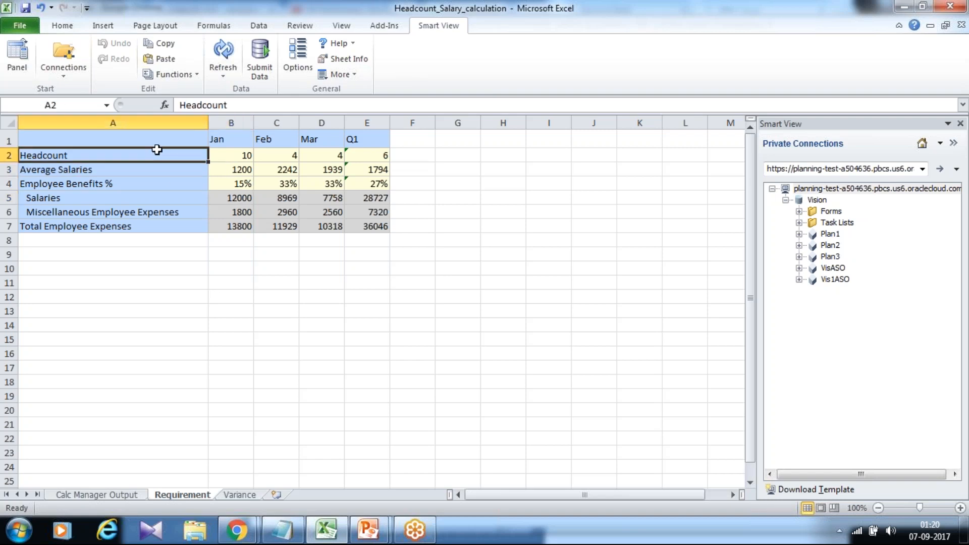
mouse_move(237, 530)
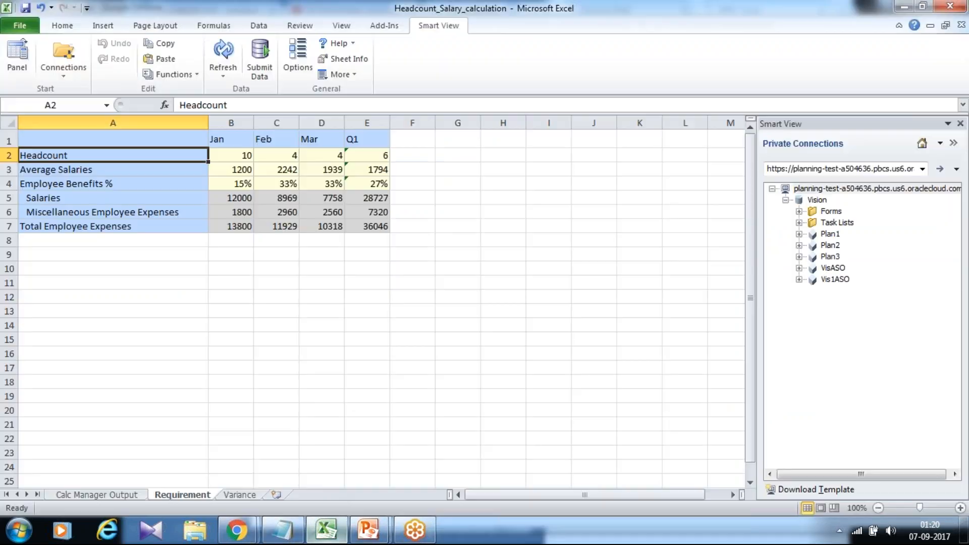
click(42, 198)
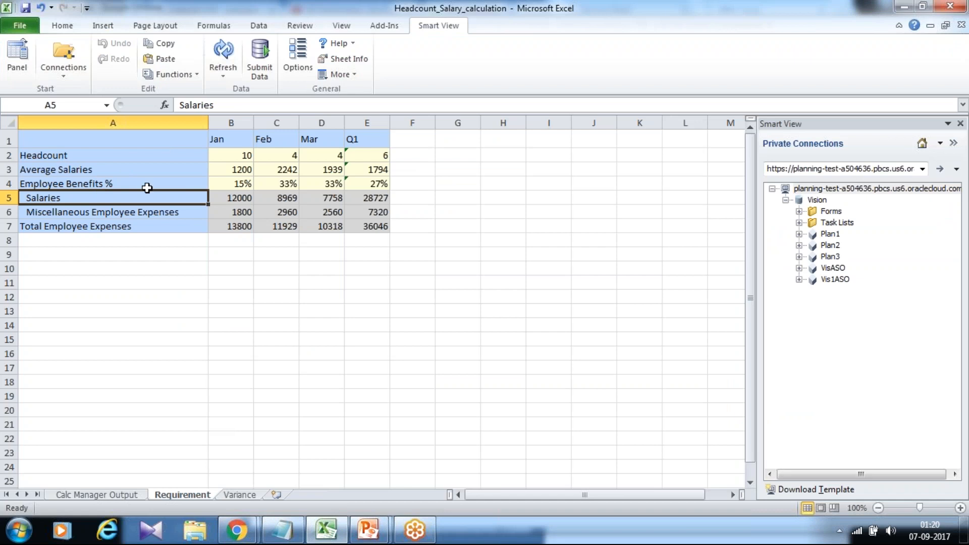
click(231, 198)
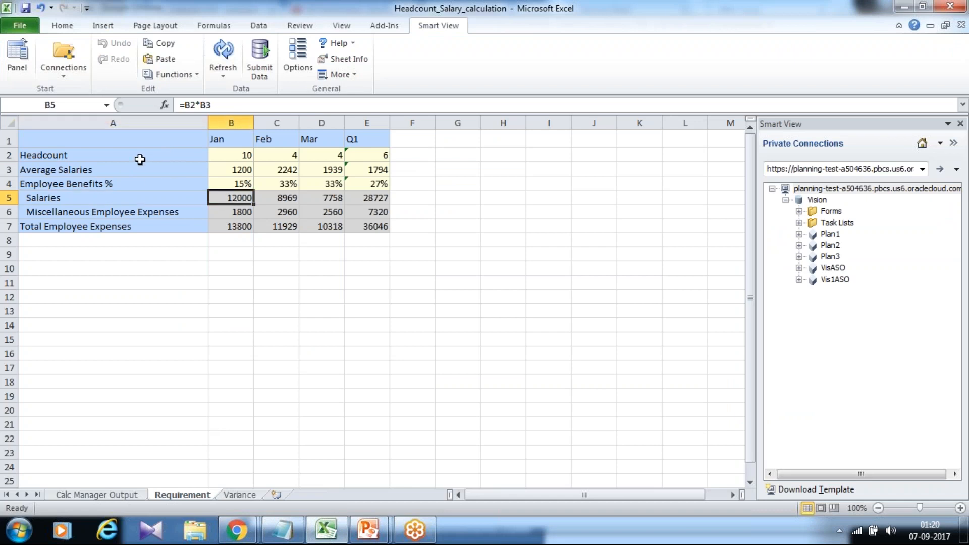
click(112, 155)
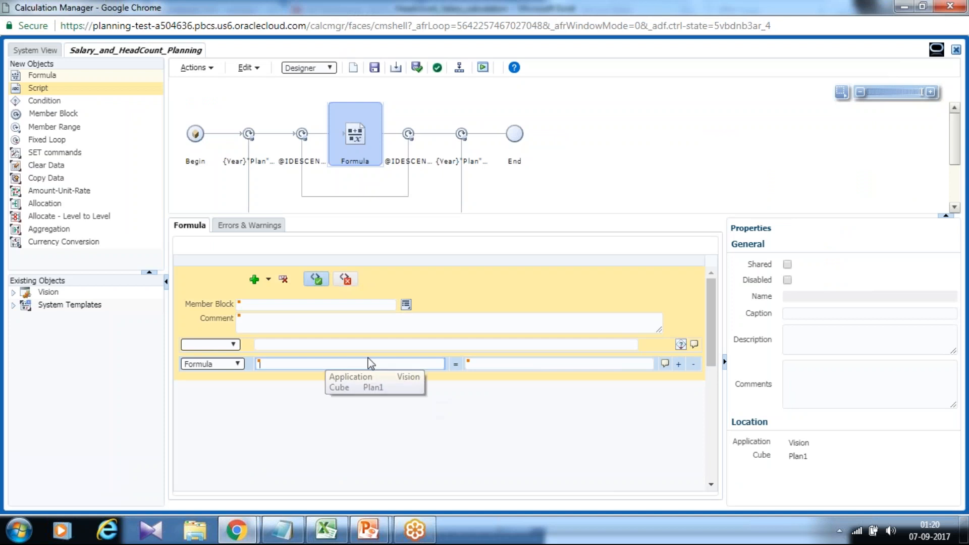
mouse_move(732, 371)
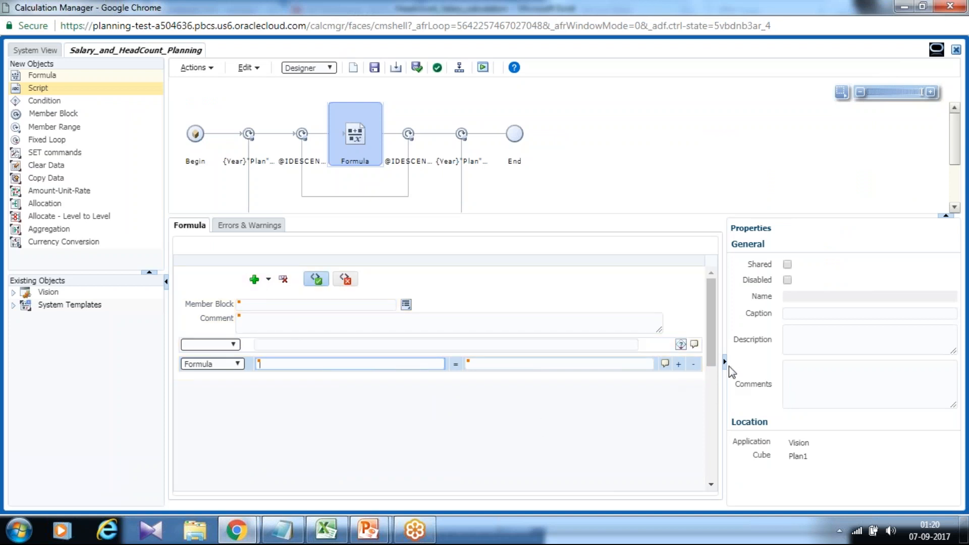
Step: Widen the formula area and pick Salaries account 5800 as the first formula target
click(724, 361)
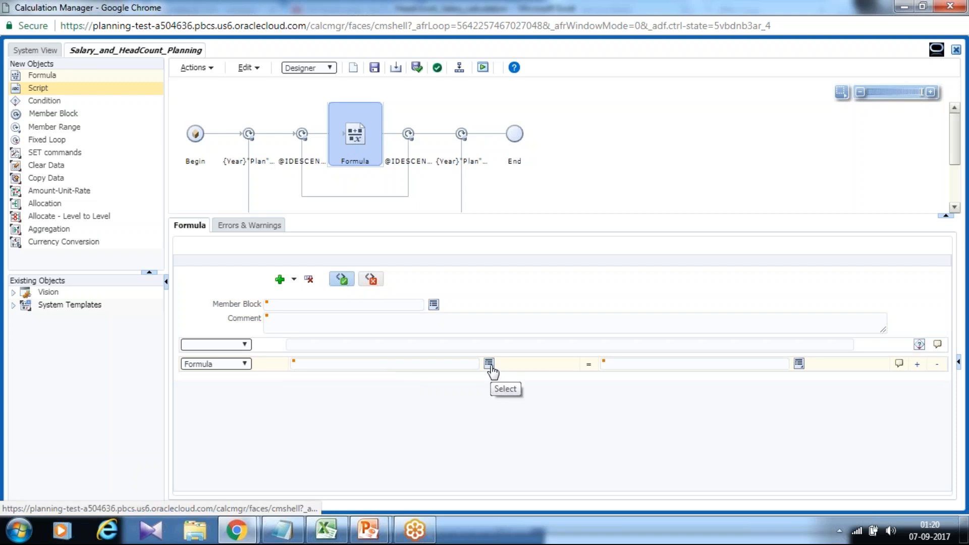
click(490, 363)
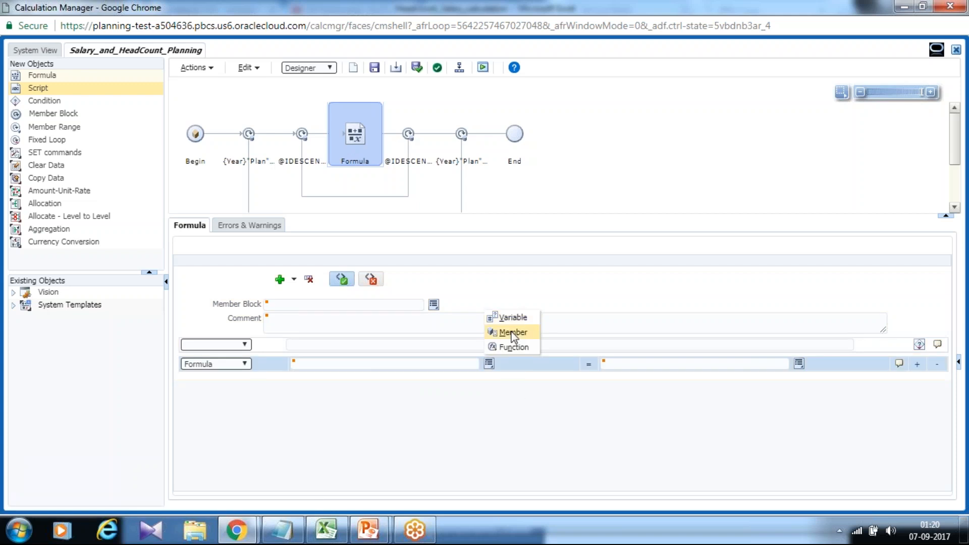
click(513, 332)
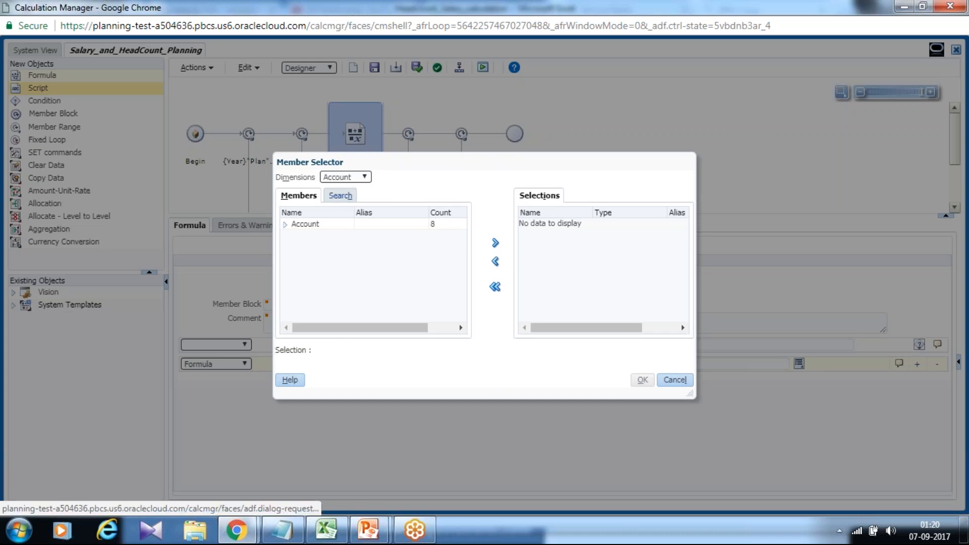
text(58)
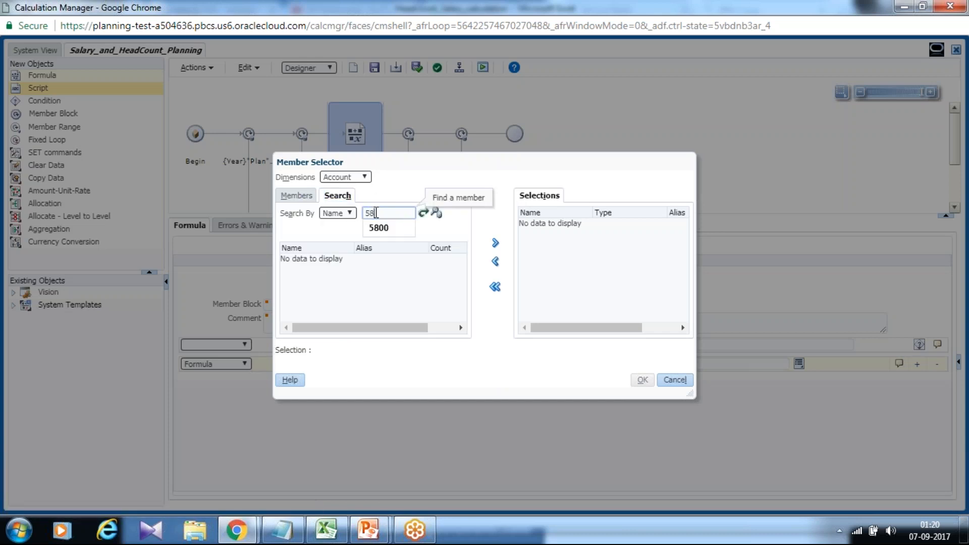
click(379, 227)
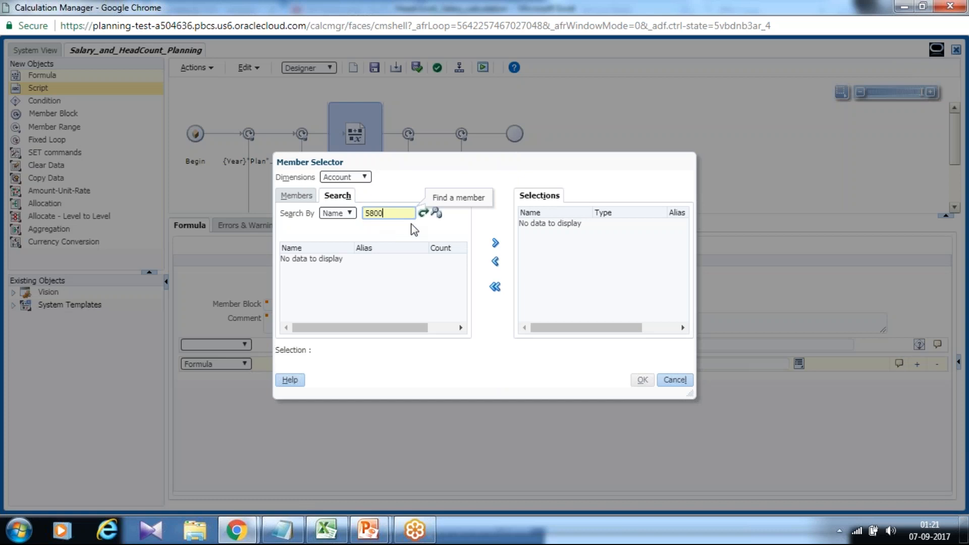
click(424, 213)
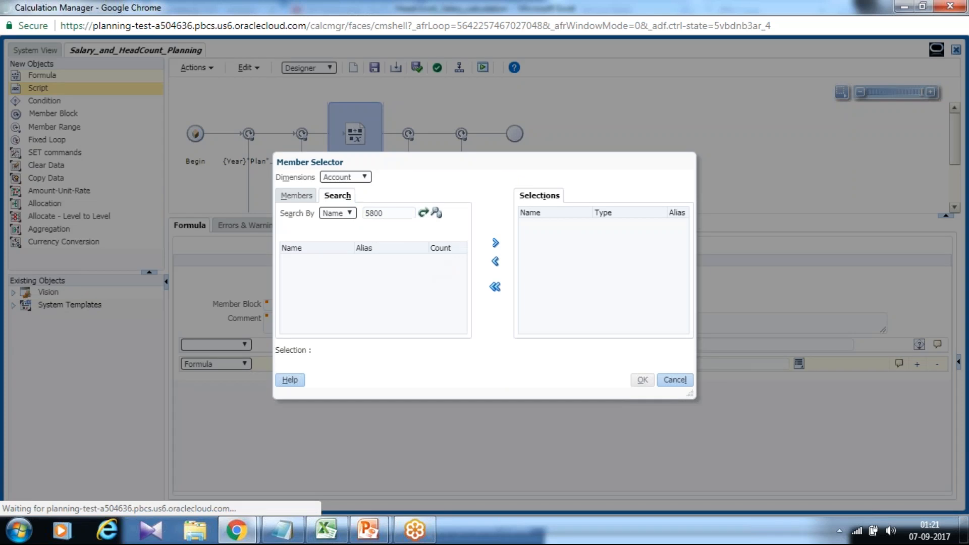
click(423, 213)
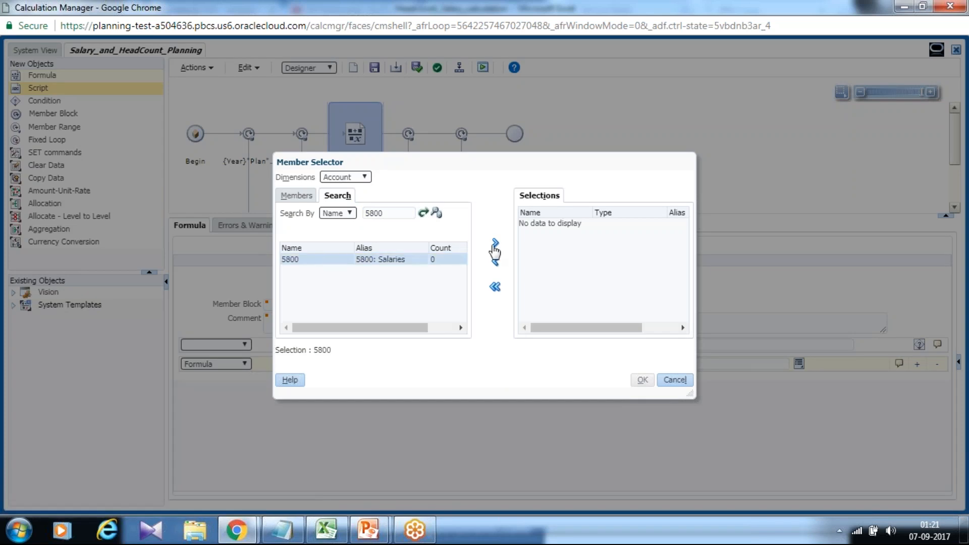
click(675, 380)
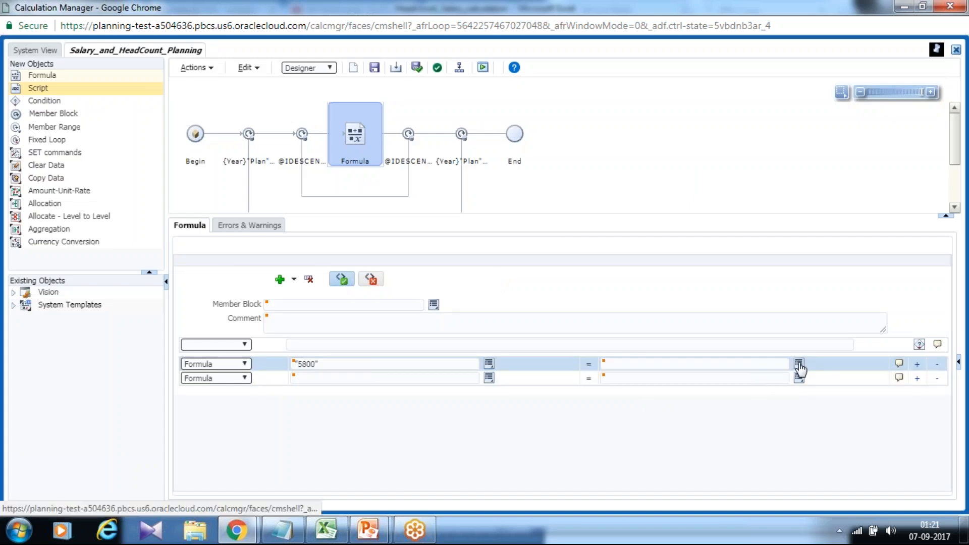
Step: Add Average Salaries (9800) to the formula's right side, searching by alias 'Average'
click(799, 364)
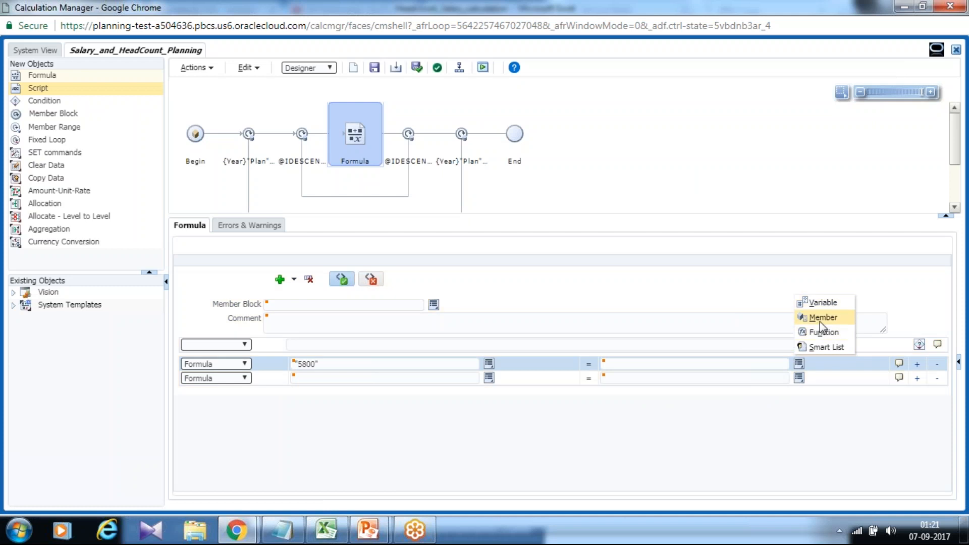
click(822, 317)
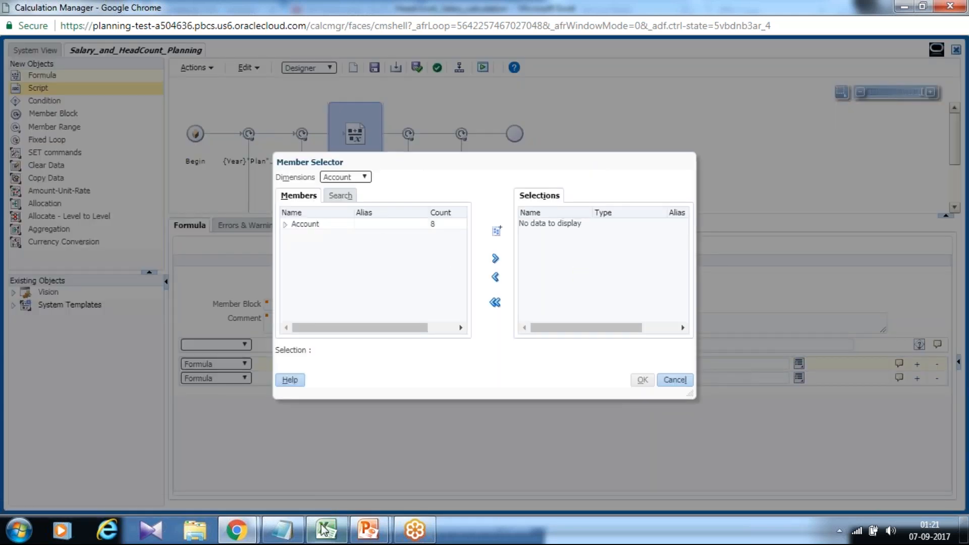
click(326, 531)
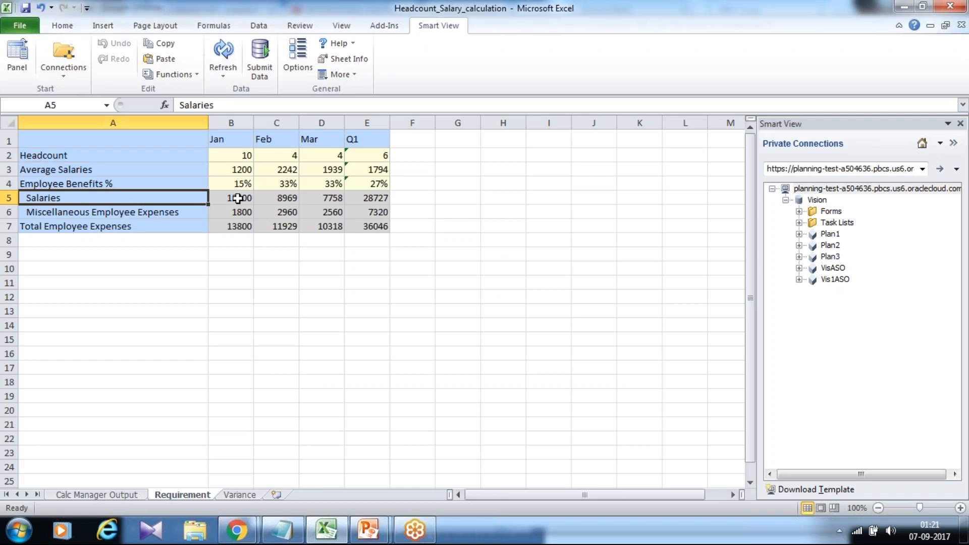
click(113, 169)
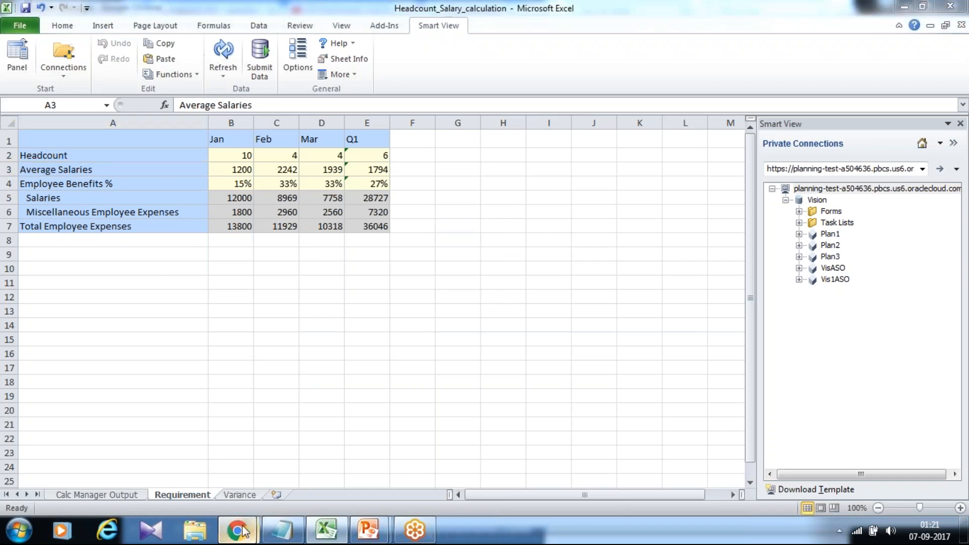
click(237, 531)
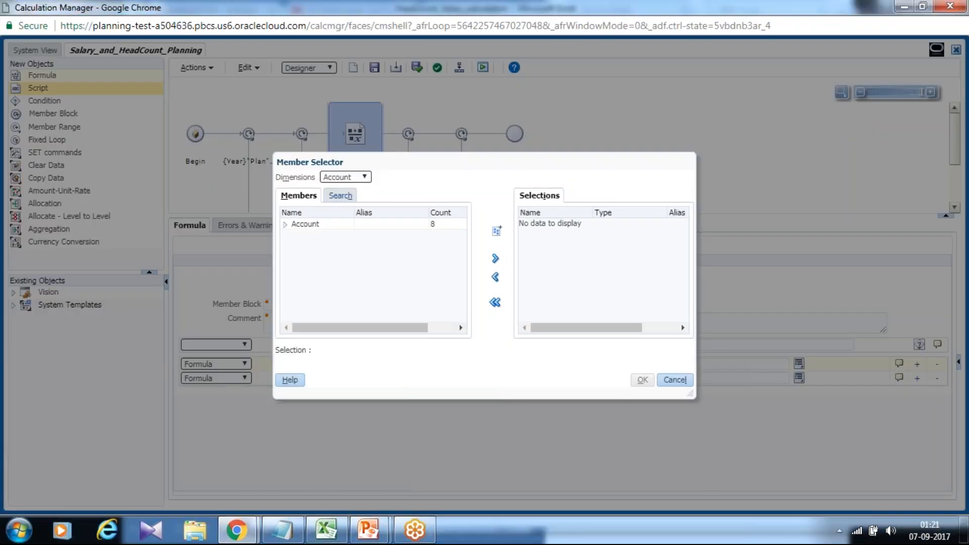
click(340, 195)
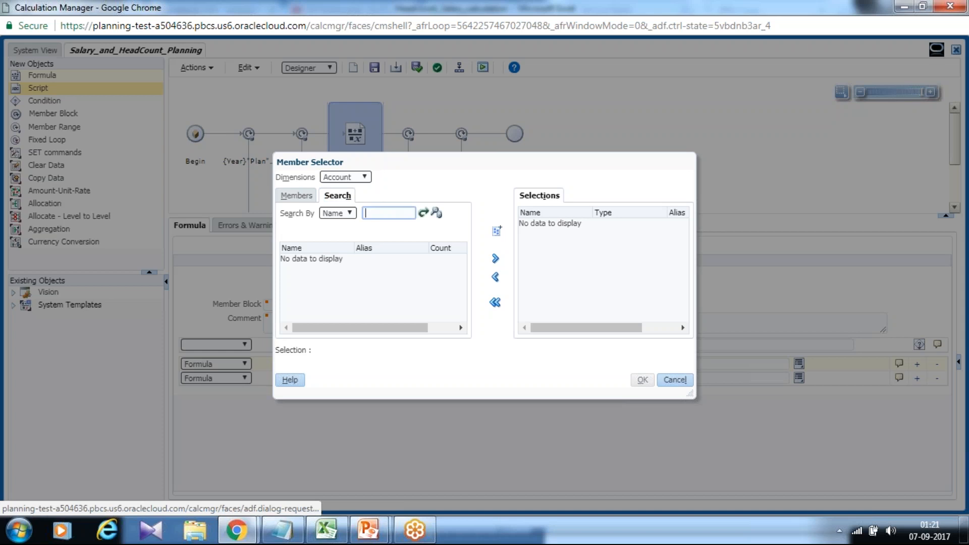
text(Ave)
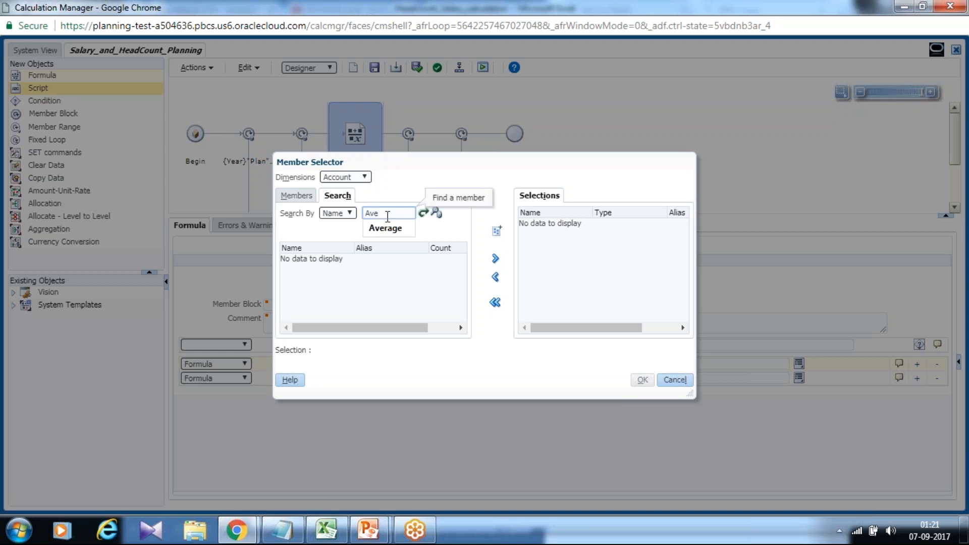
click(423, 212)
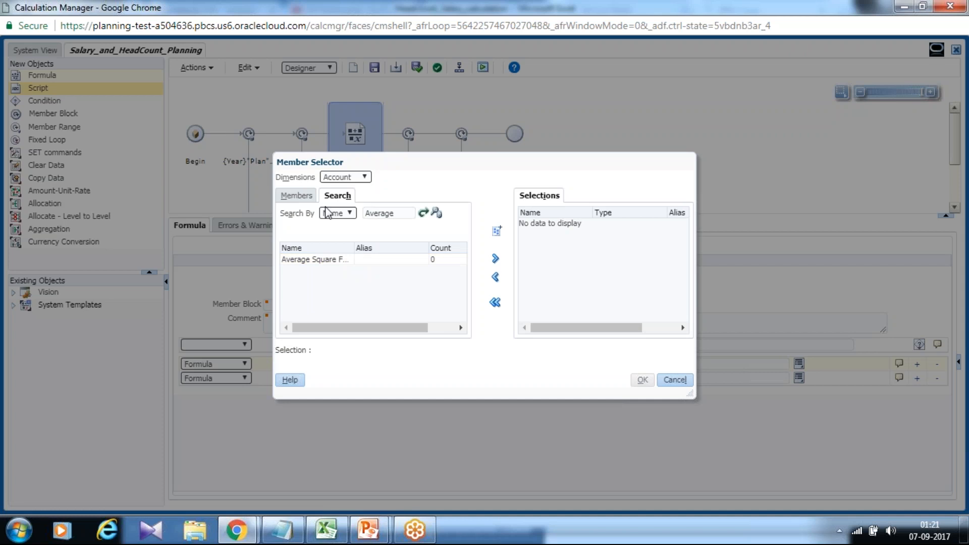
click(338, 213)
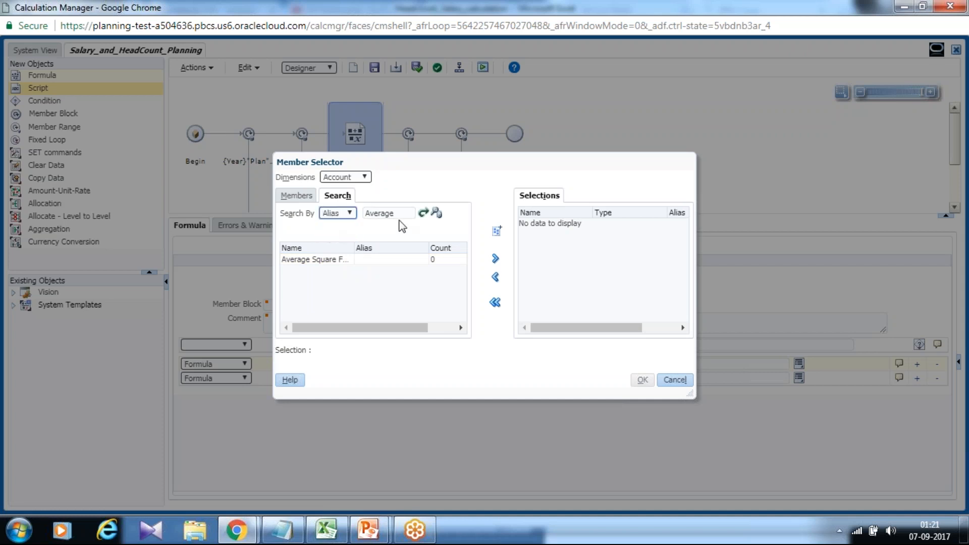
click(315, 259)
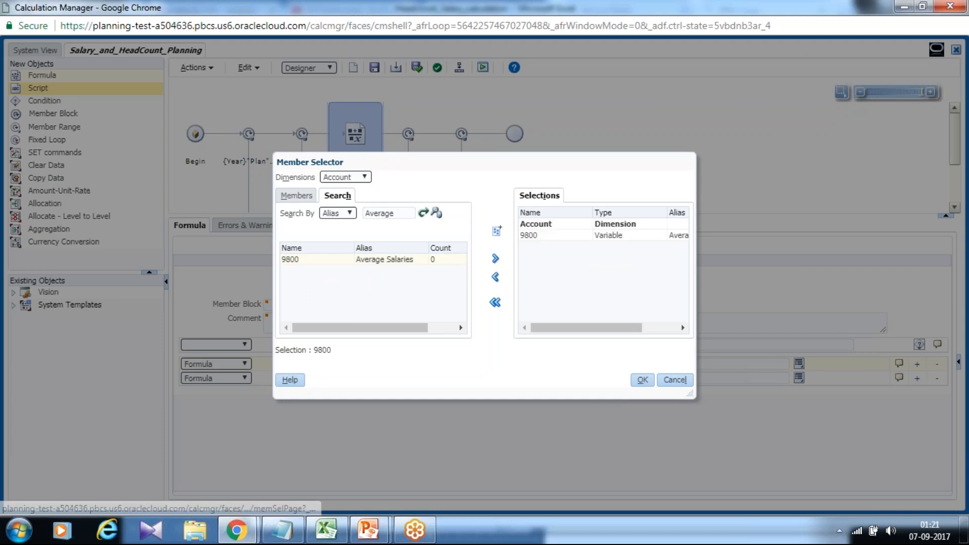
click(642, 380)
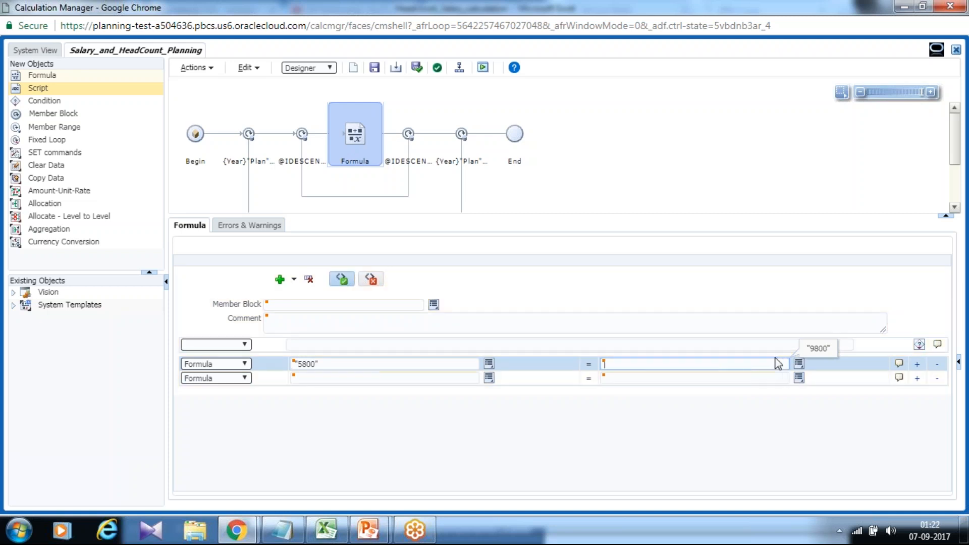
click(799, 363)
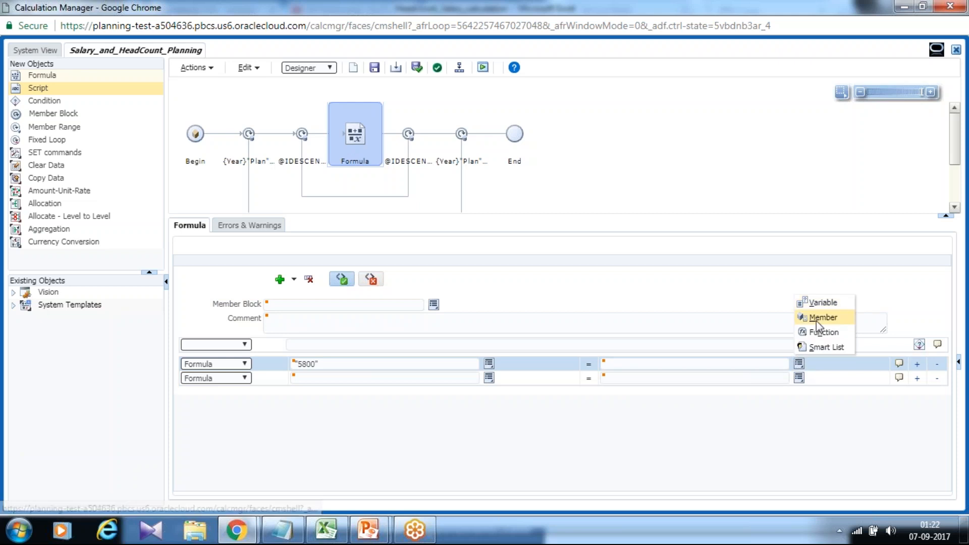
click(823, 317)
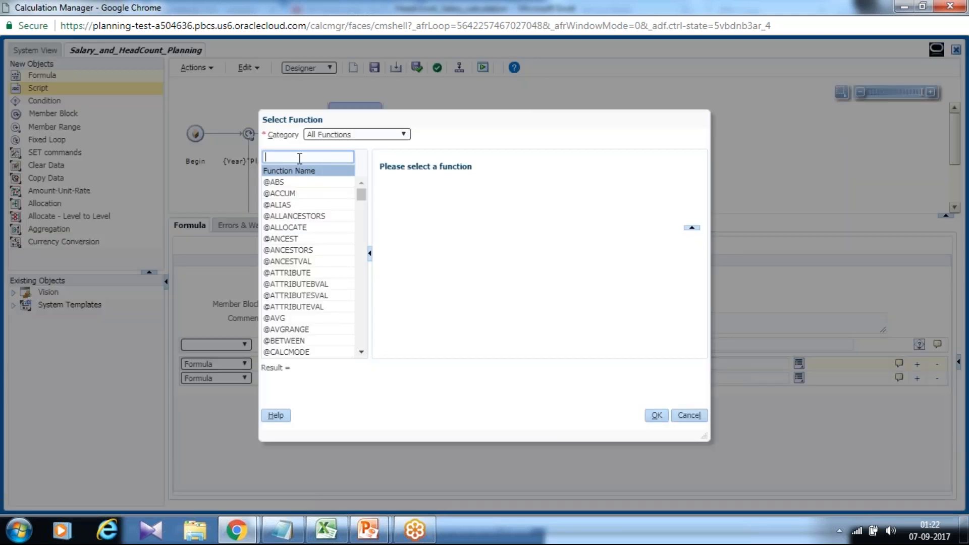
text(@Round)
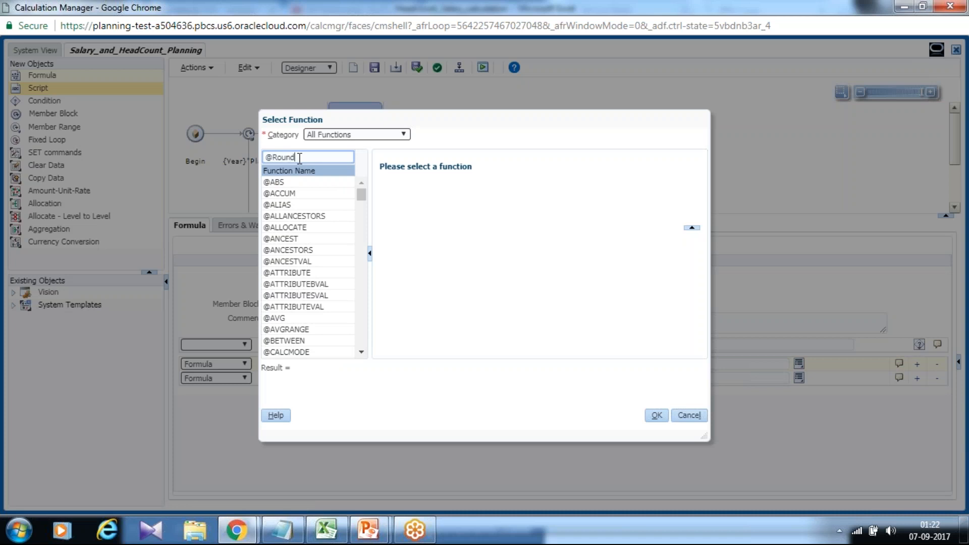
key(Backspace)
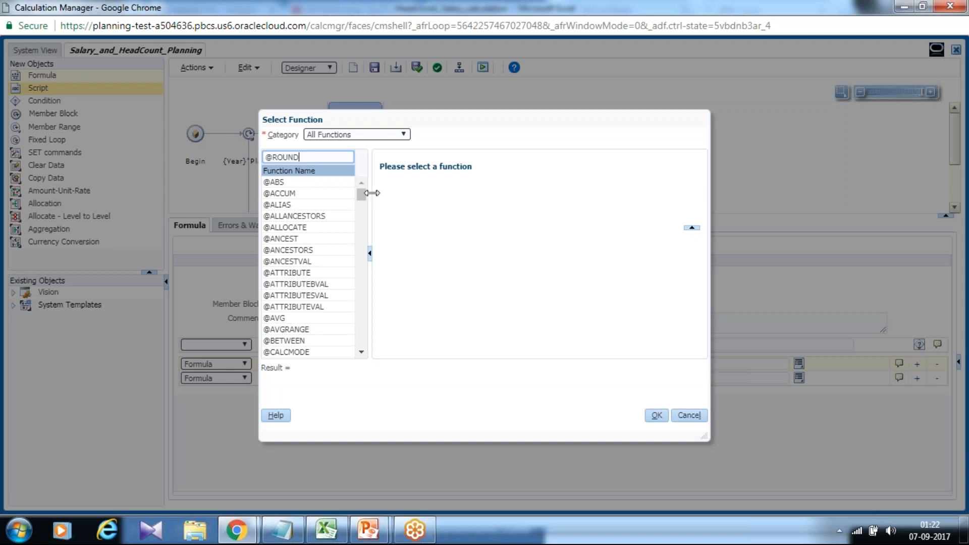
text(@ROUND)
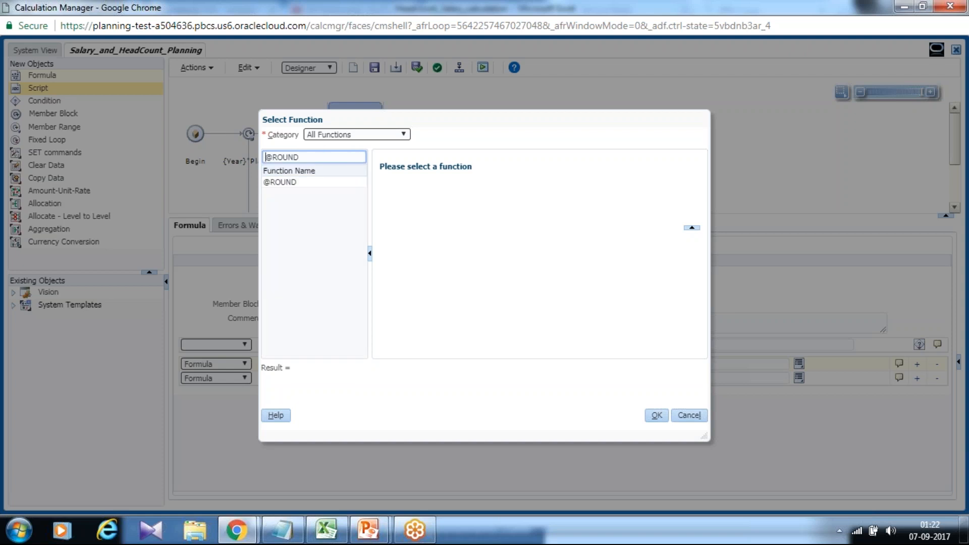
click(279, 181)
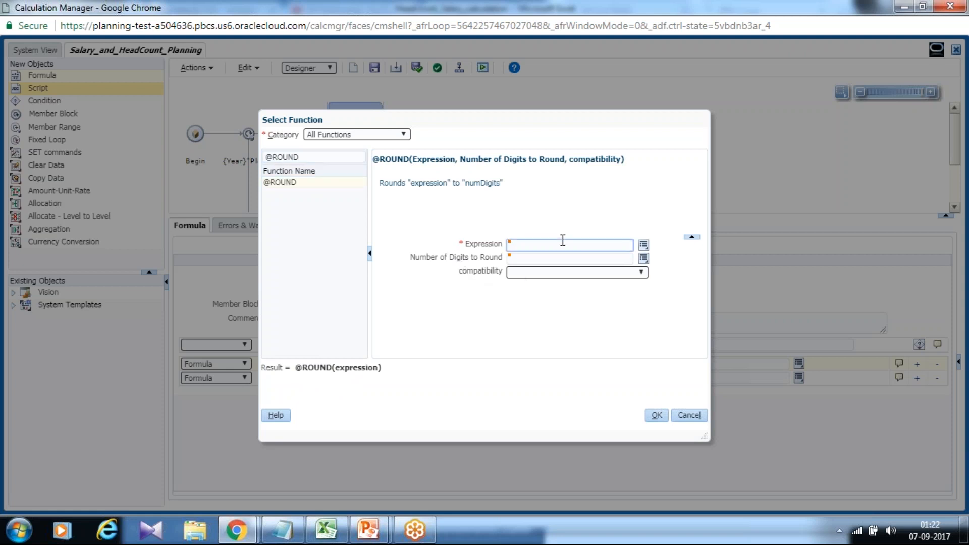
text("9800"*9000)
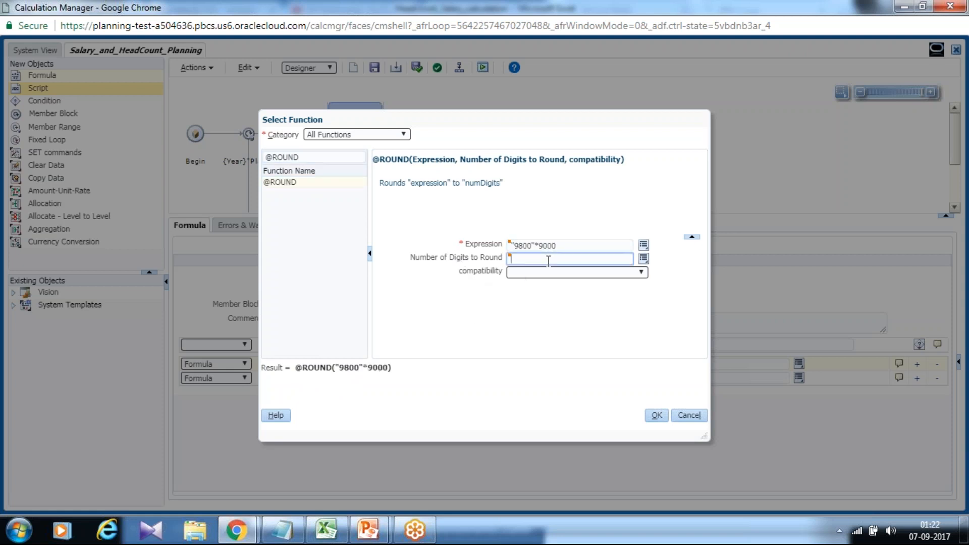
text(2)
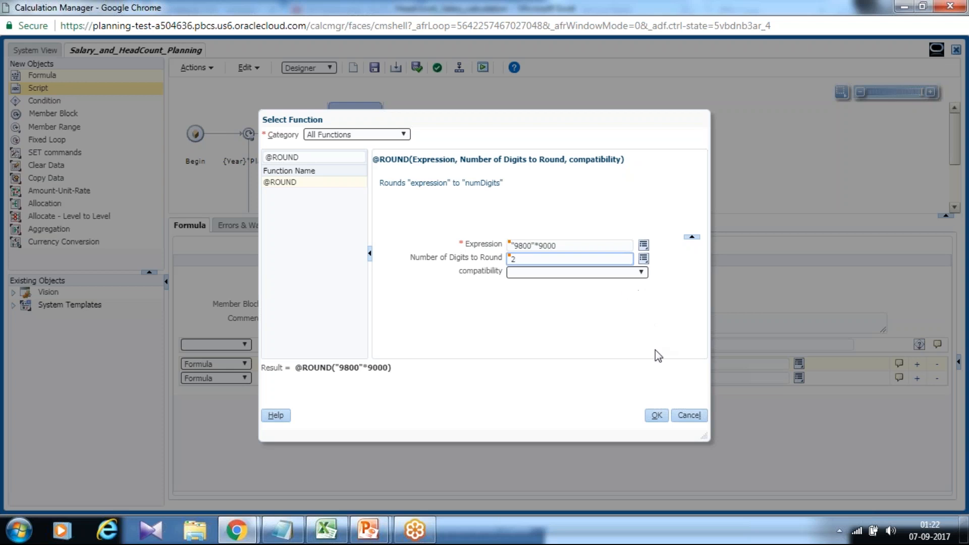
click(655, 416)
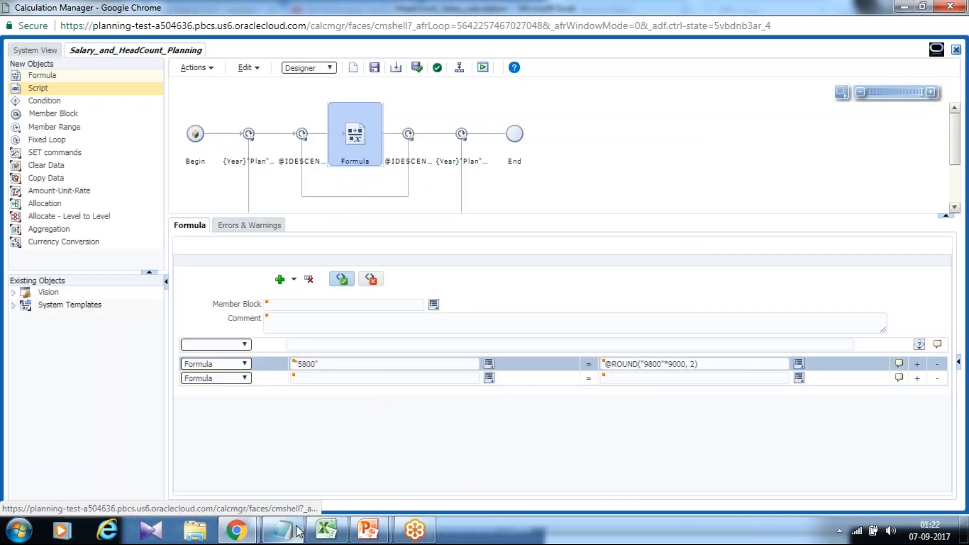
mouse_move(326, 529)
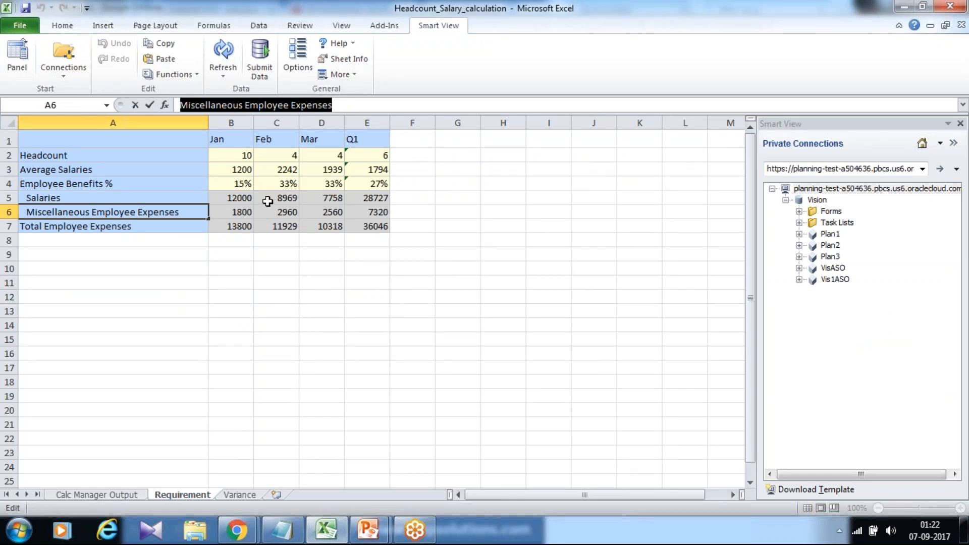
click(231, 212)
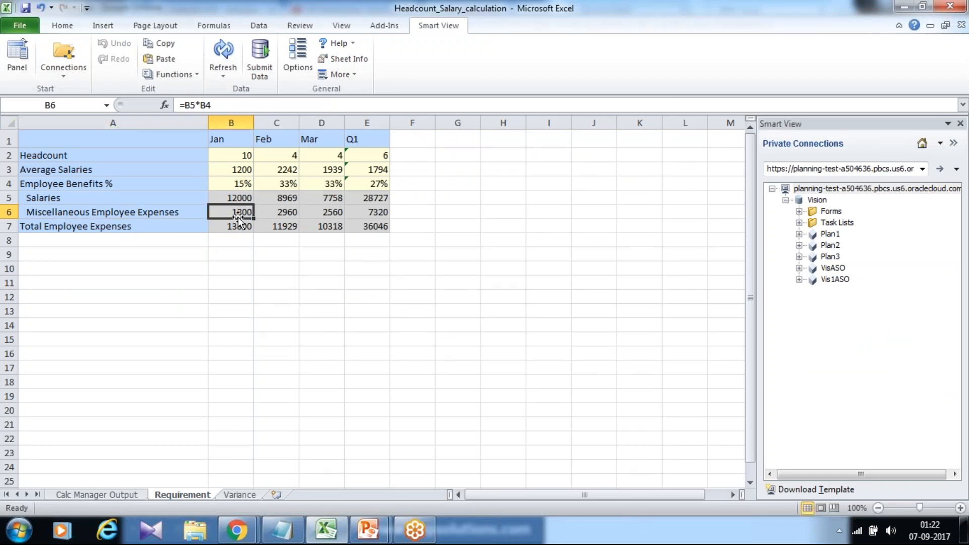
click(232, 198)
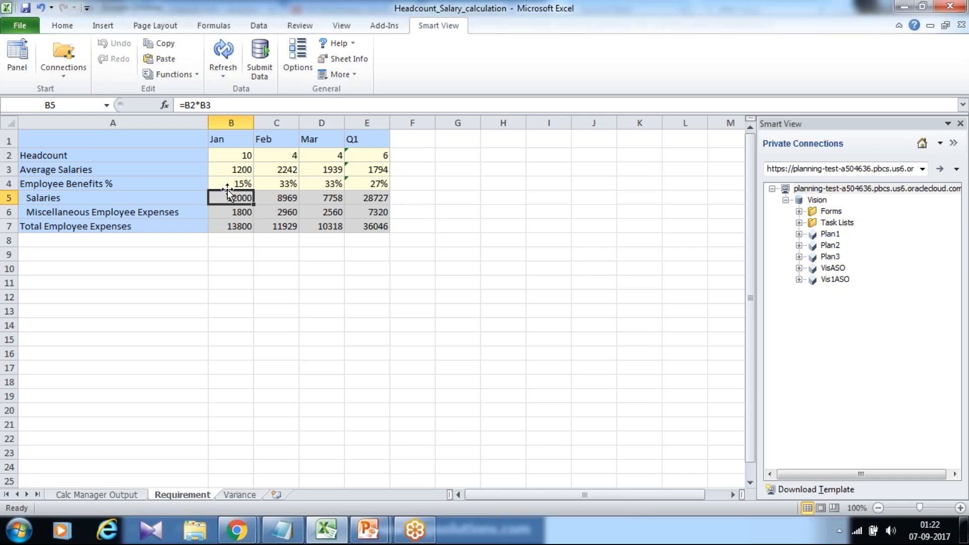
click(231, 212)
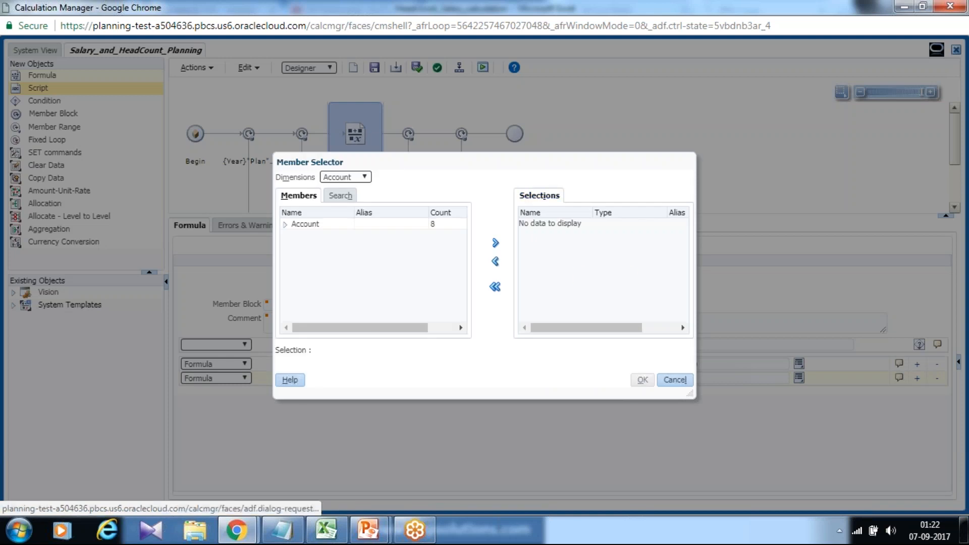
Step: Set the second formula target to account 6100 using alias search
click(340, 196)
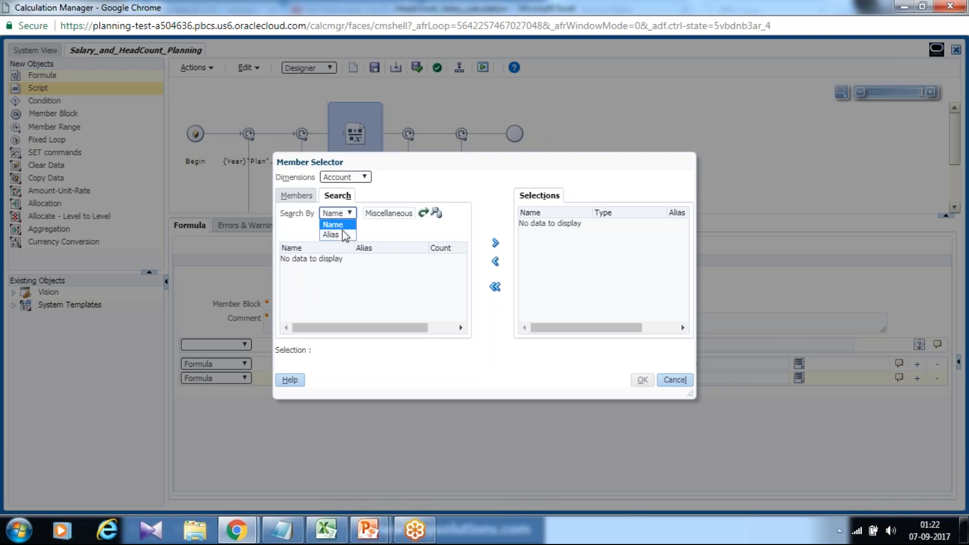
click(331, 234)
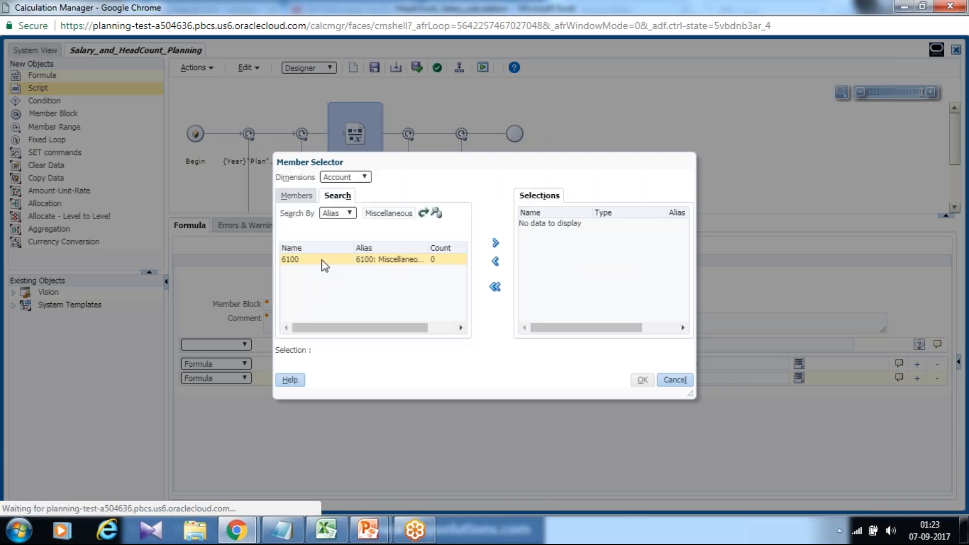
click(325, 259)
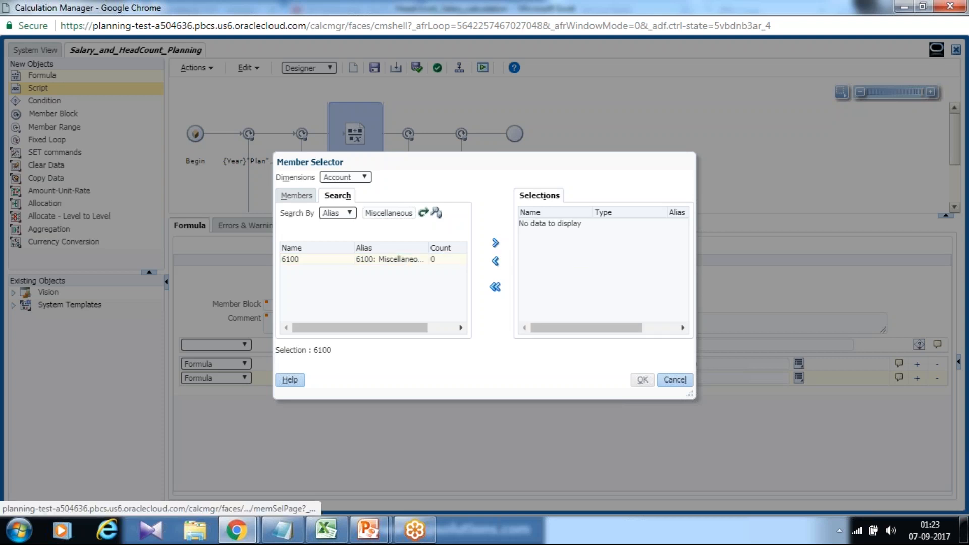
click(642, 379)
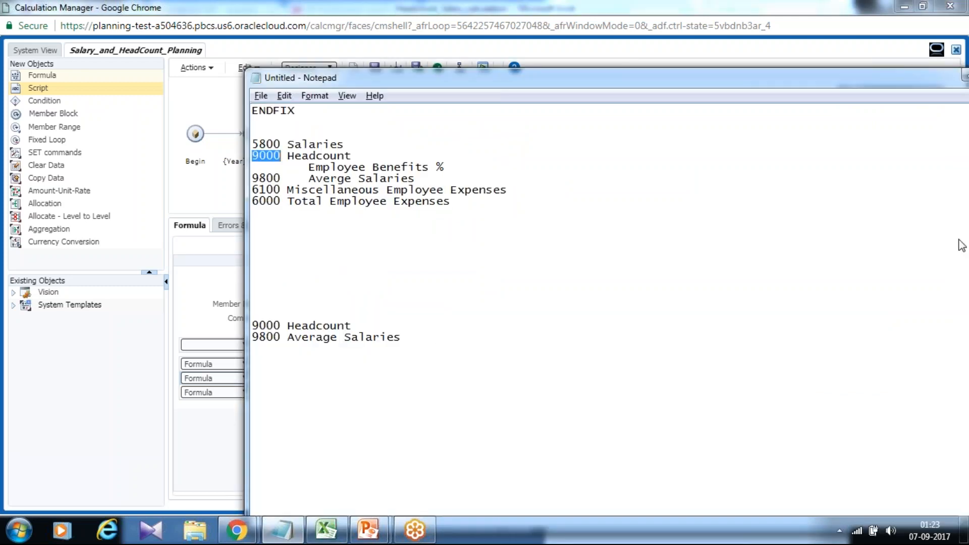
mouse_move(865, 364)
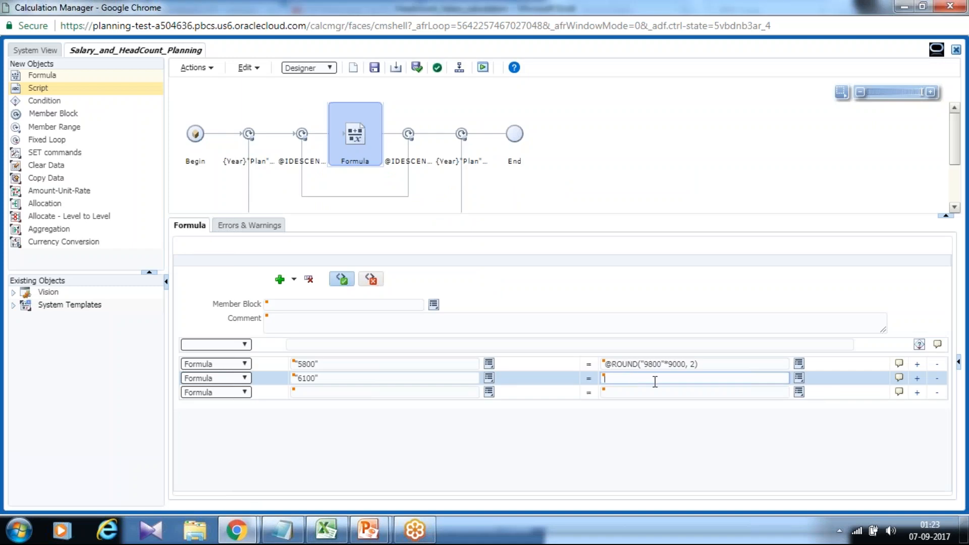
Step: Enter ROUND("5800" * "Employee Benefits %",2) for 6100 and select account code 6000
text(ROUND("5800" * "Employee Benefits %",2);)
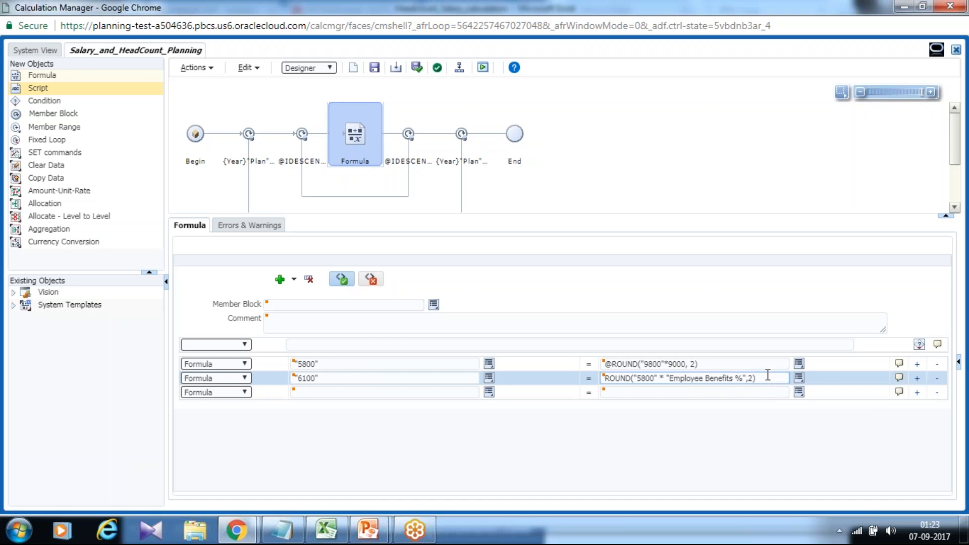
mouse_move(717, 383)
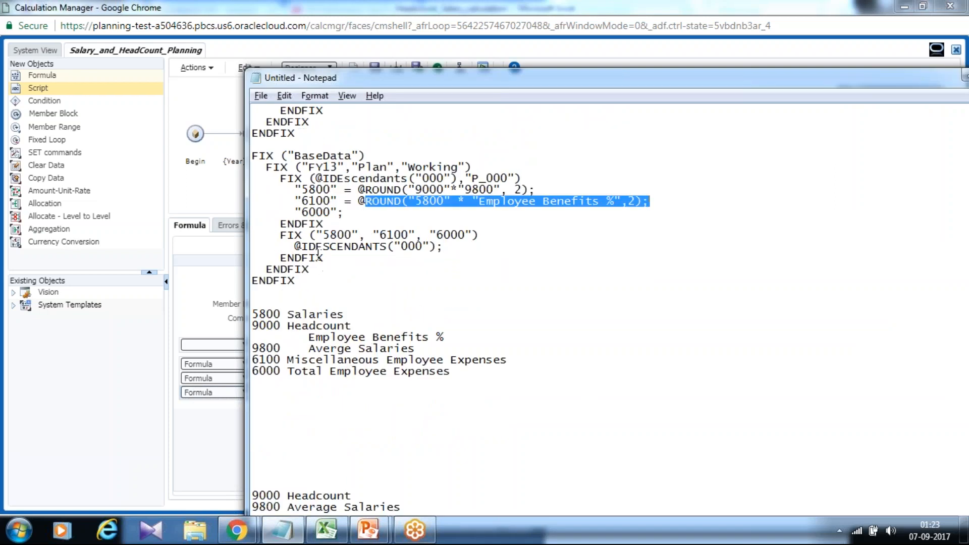
scroll(down, 3)
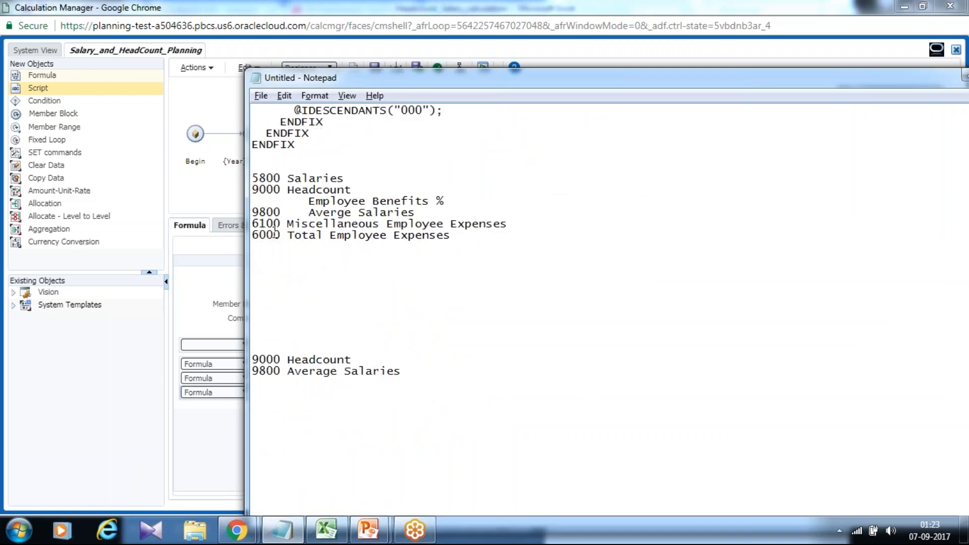
double_click(266, 235)
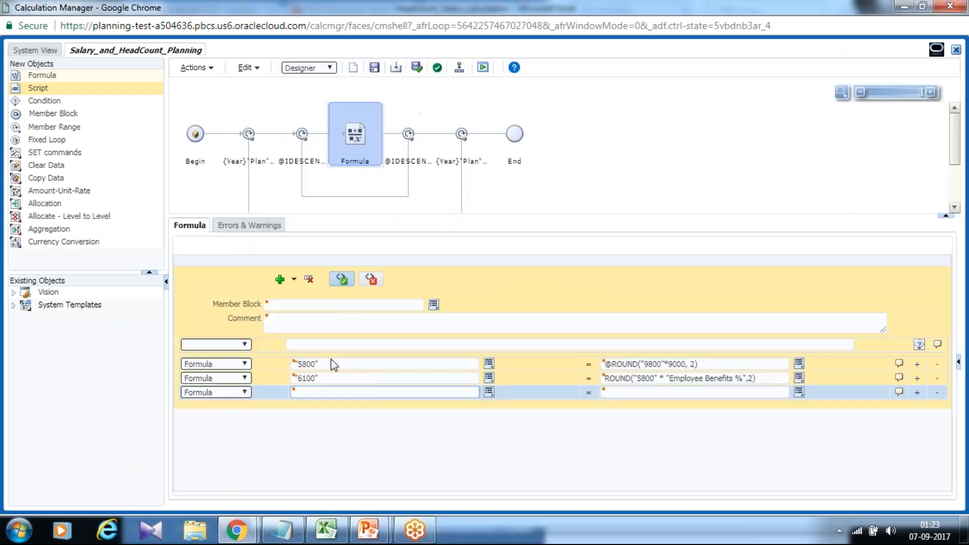
Step: Make 6000 the third formula row's target and save the rule again
click(326, 530)
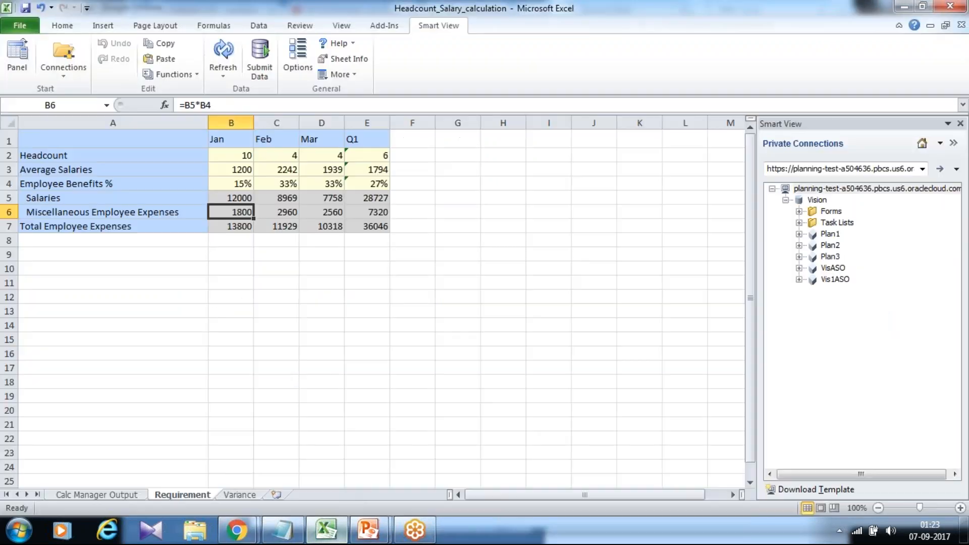
click(231, 198)
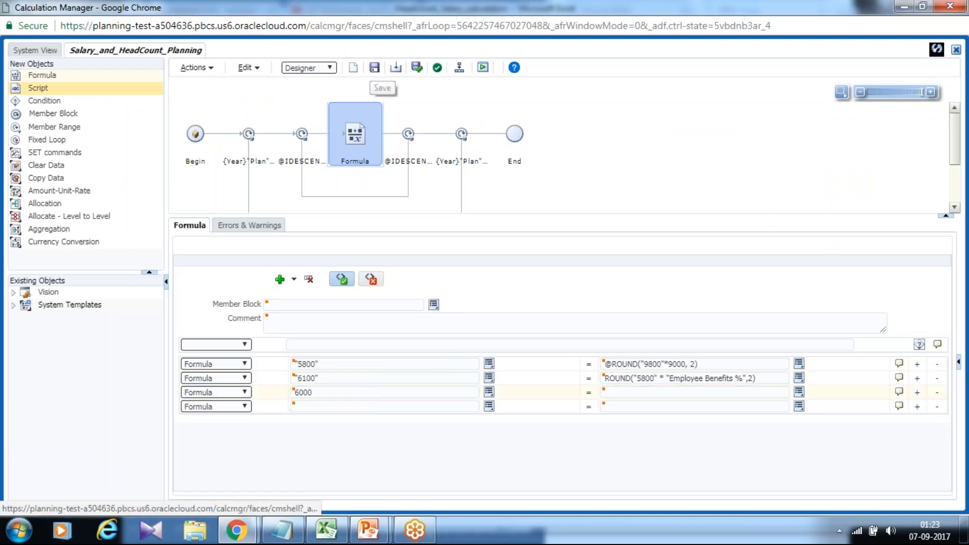
click(374, 68)
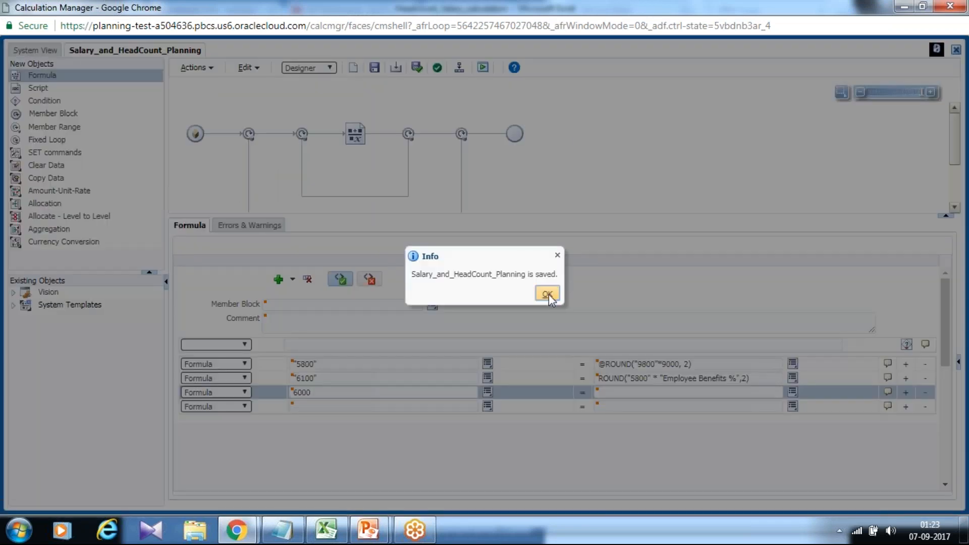
click(546, 293)
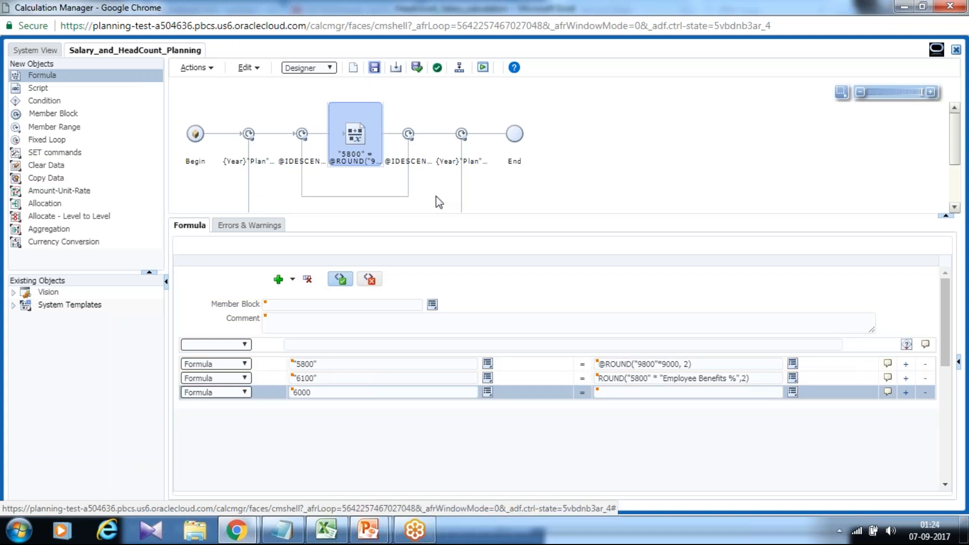
mouse_move(54, 87)
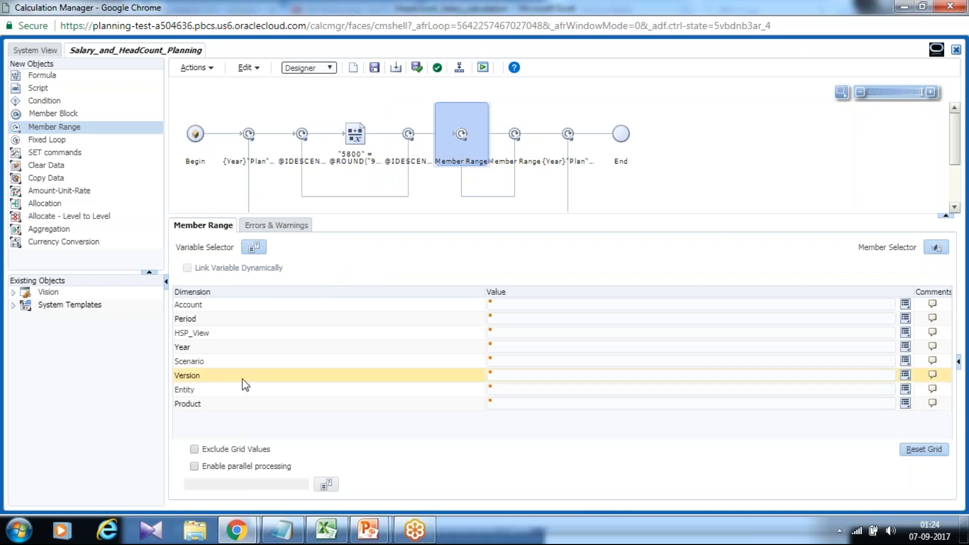
Step: Set the member range Account to "5800","6100","6000" and save the rule
click(680, 304)
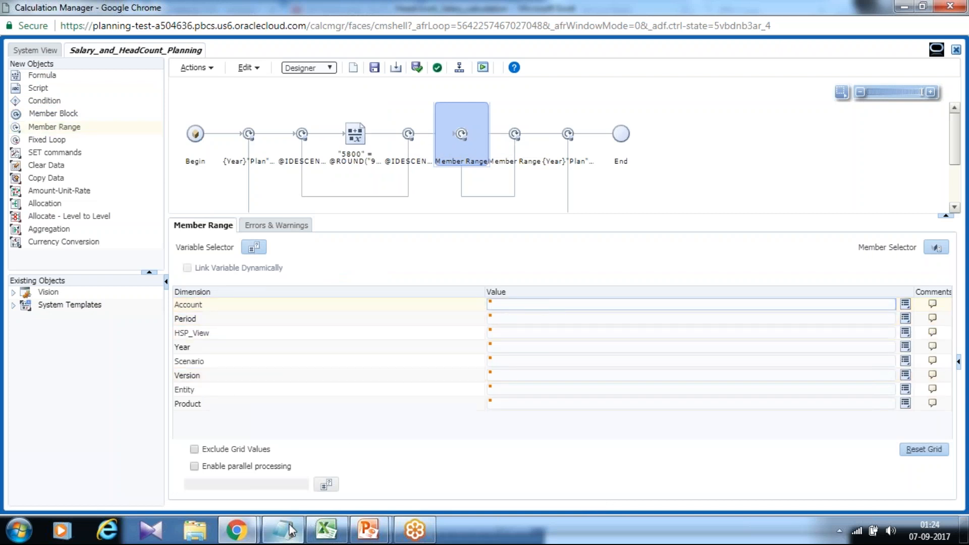
click(282, 530)
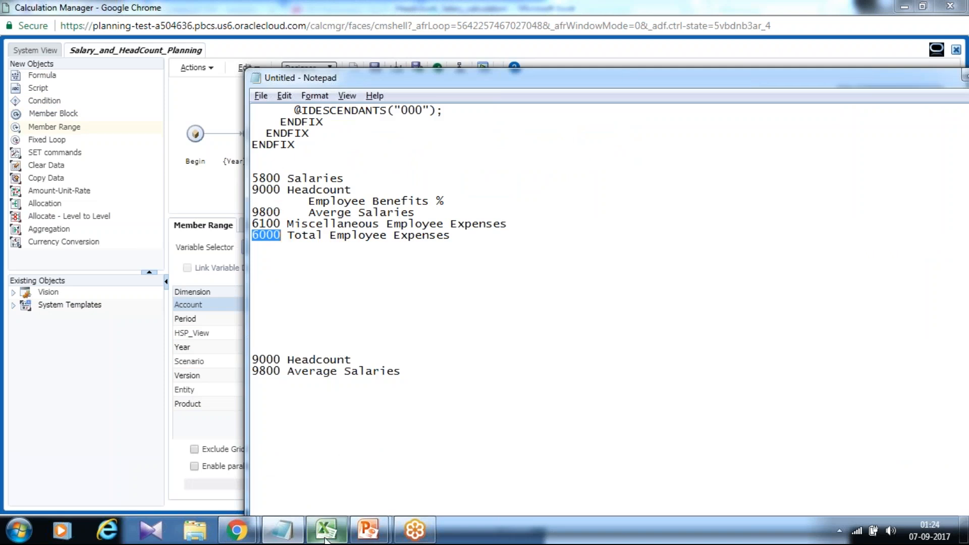
click(327, 529)
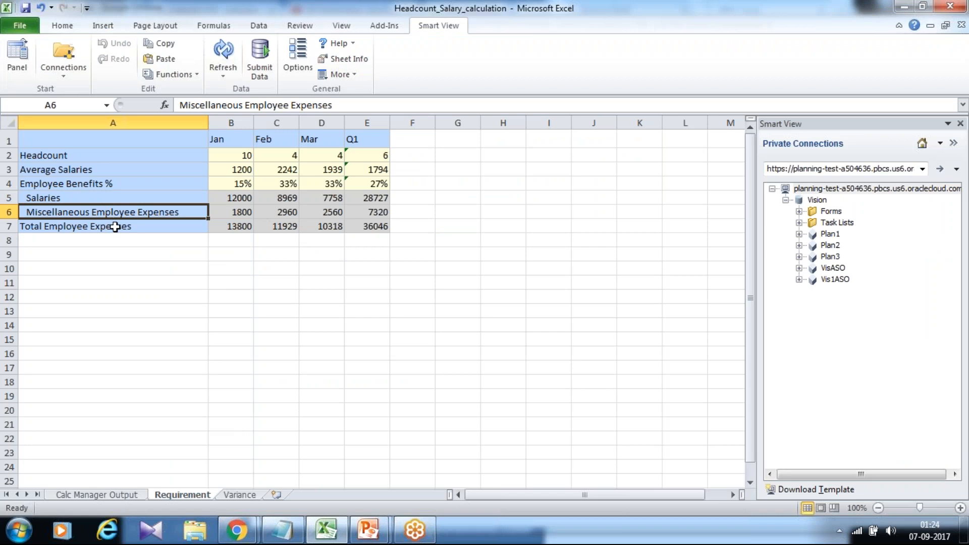
click(75, 226)
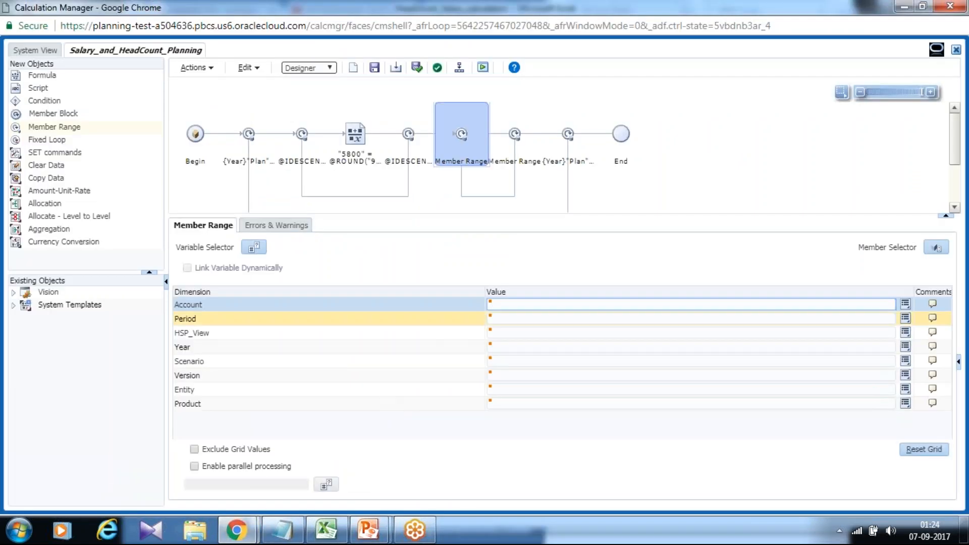
text("5800","6100","6000)
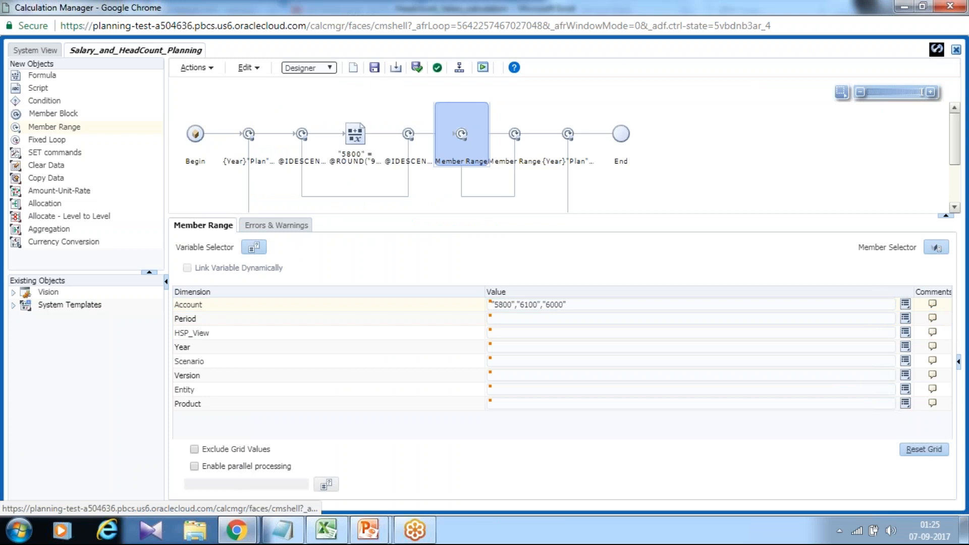
click(374, 67)
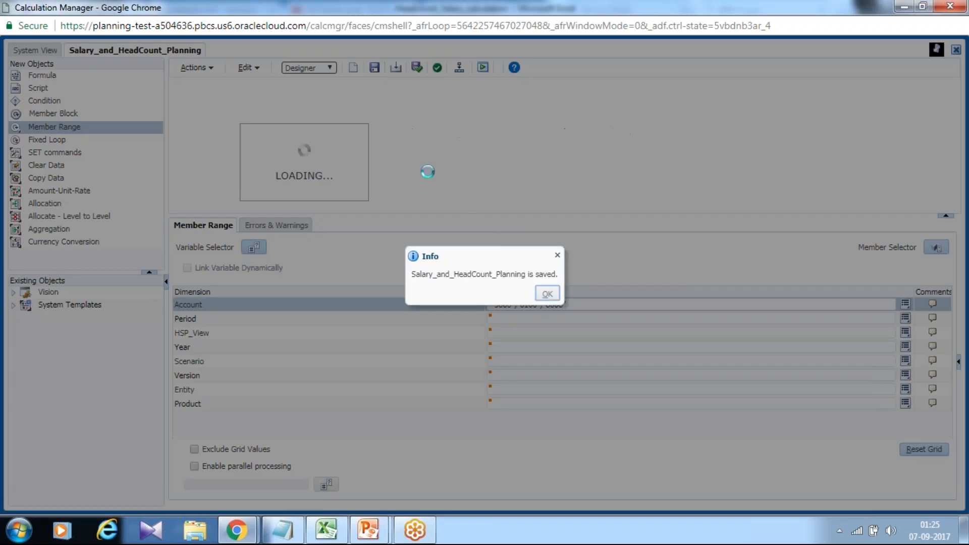
click(546, 293)
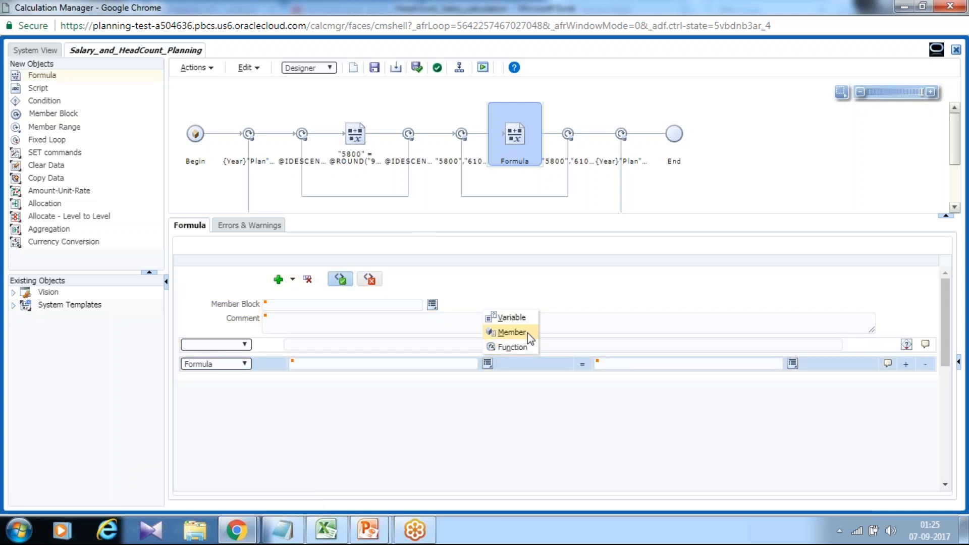
click(509, 332)
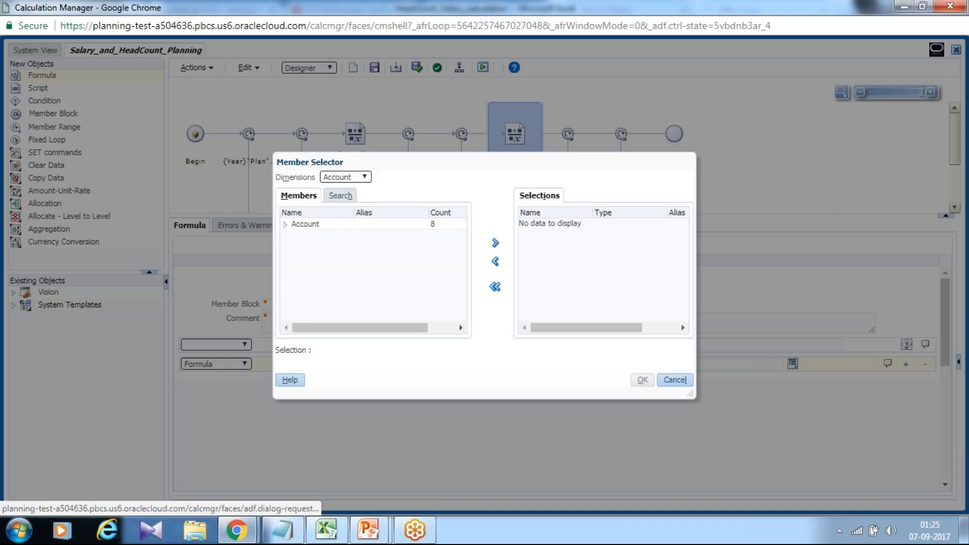
mouse_move(784, 328)
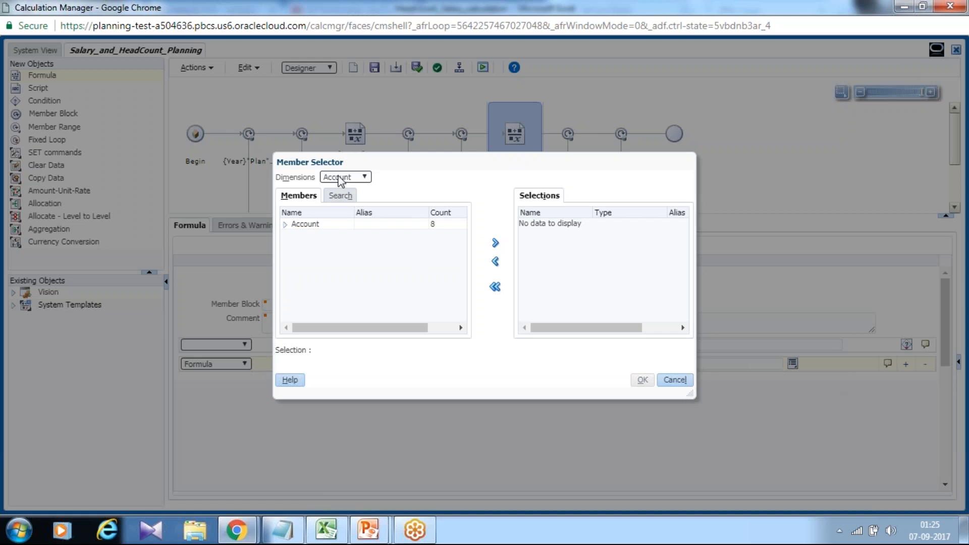
click(364, 176)
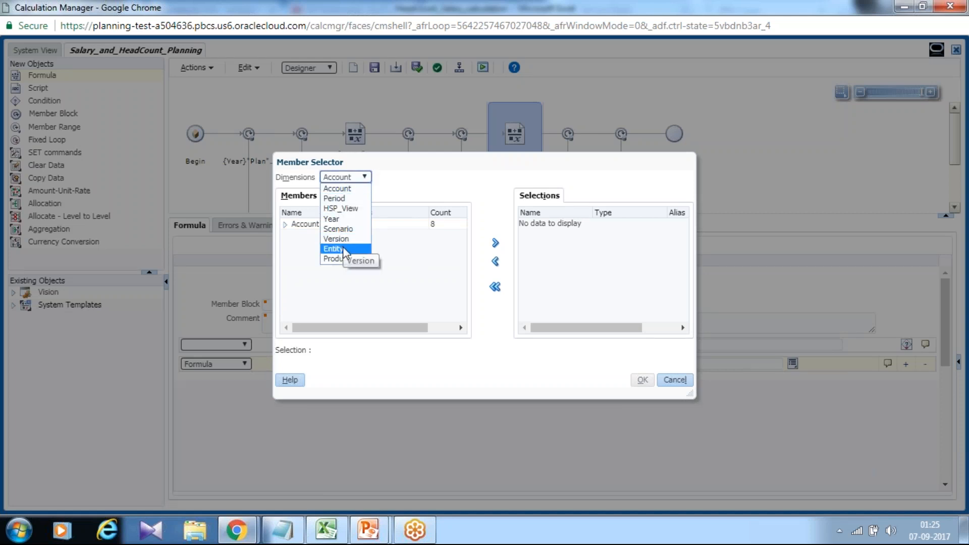
click(333, 249)
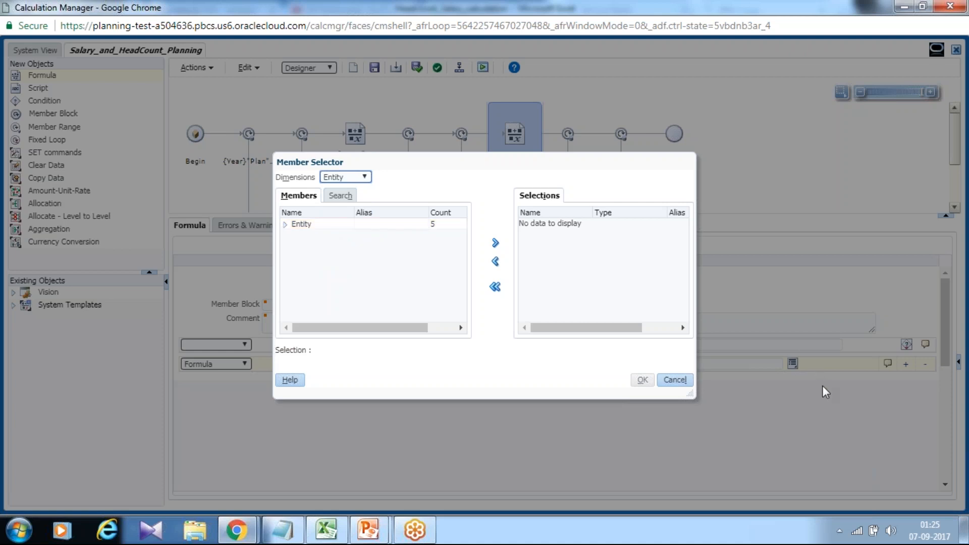
click(673, 379)
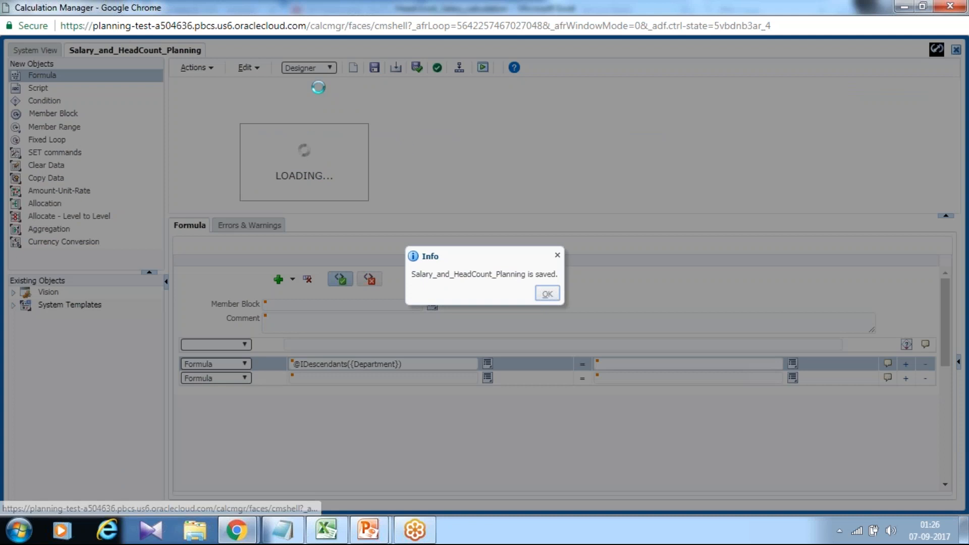
click(546, 293)
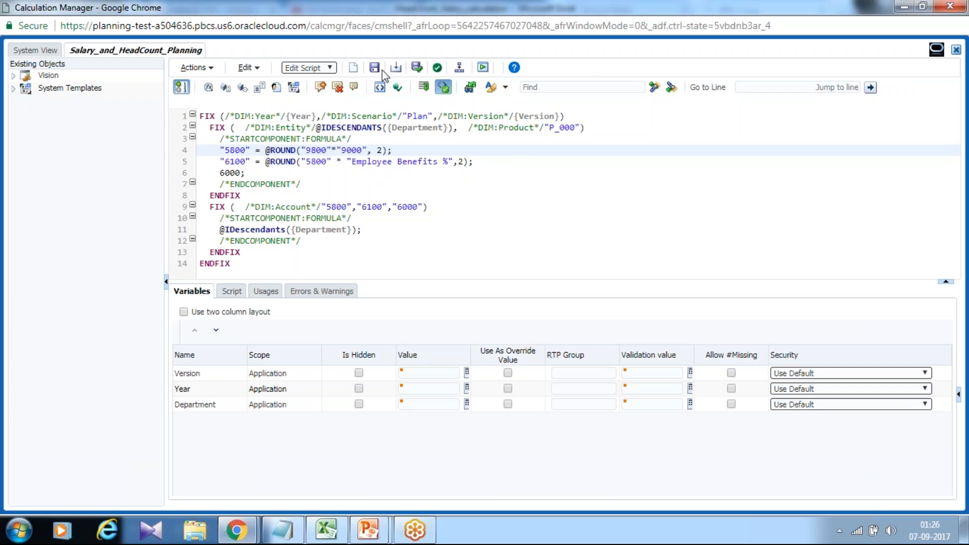
mouse_move(438, 68)
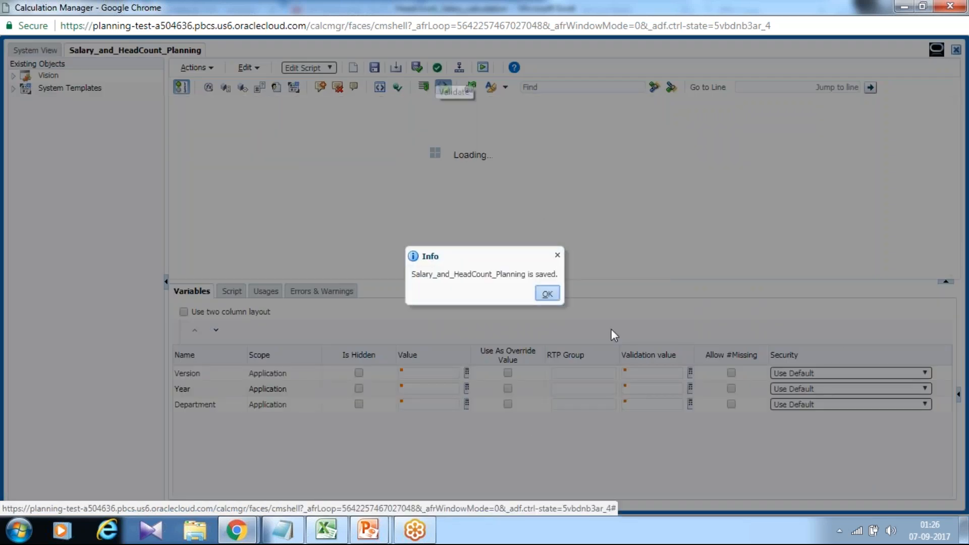
Step: Dismiss the save message and validate the rule script, confirming no errors
click(546, 293)
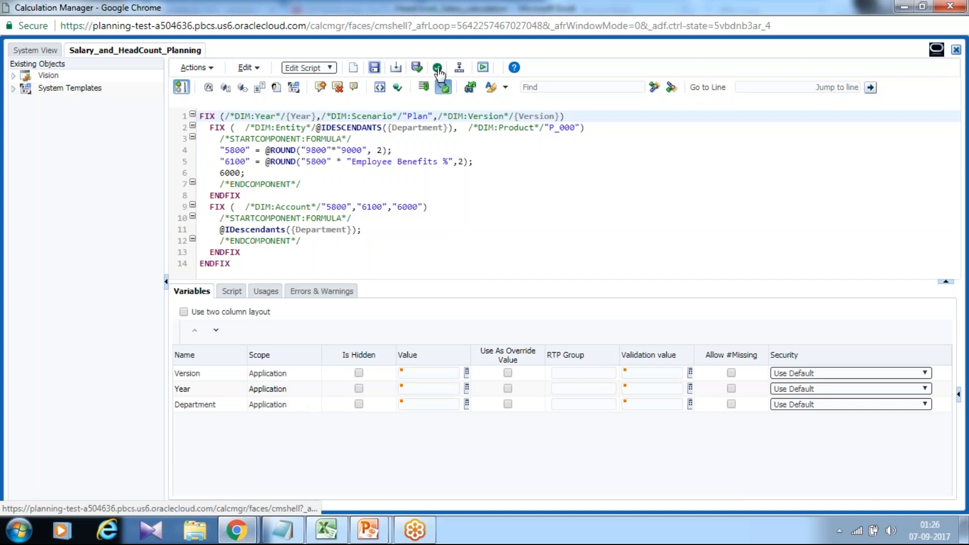
click(436, 68)
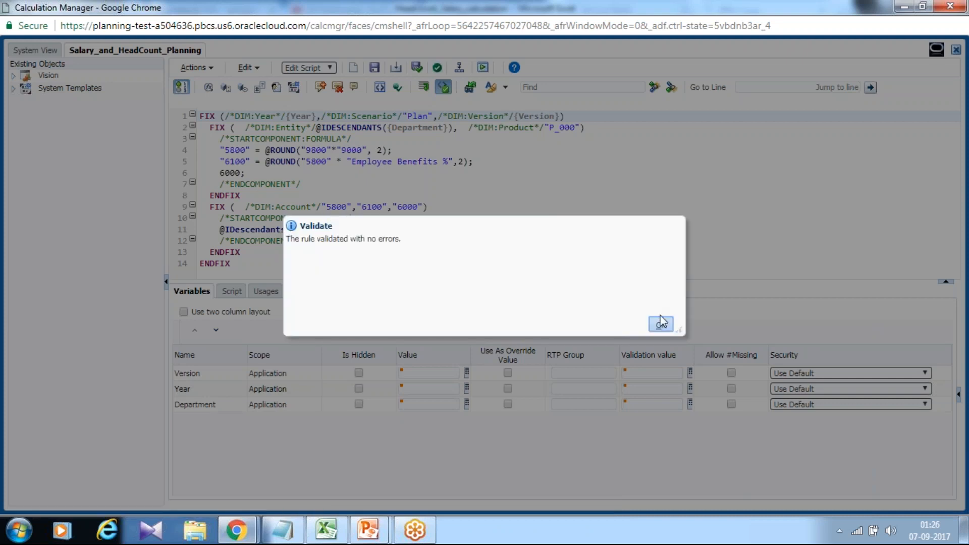
click(660, 323)
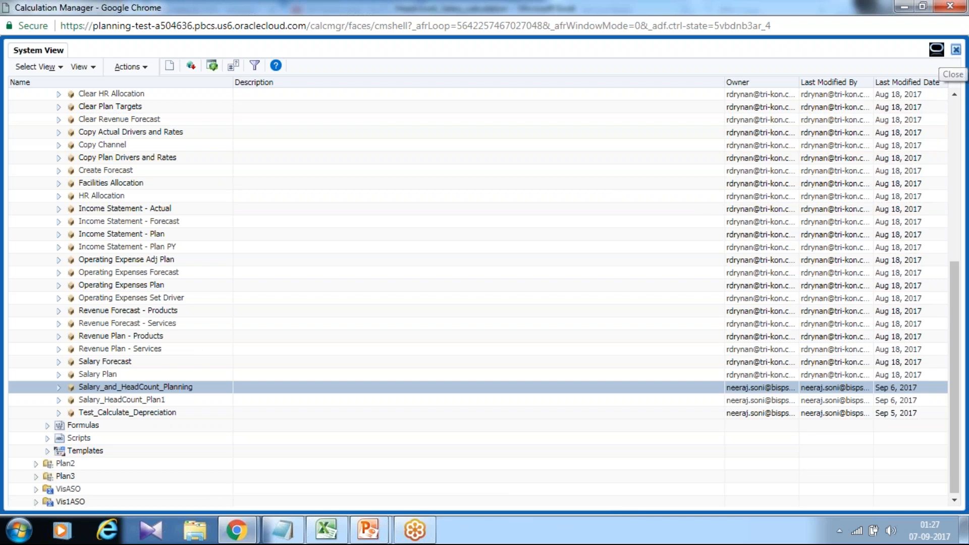
Step: Return to the Planning application and open Forms management from the Navigator
click(325, 530)
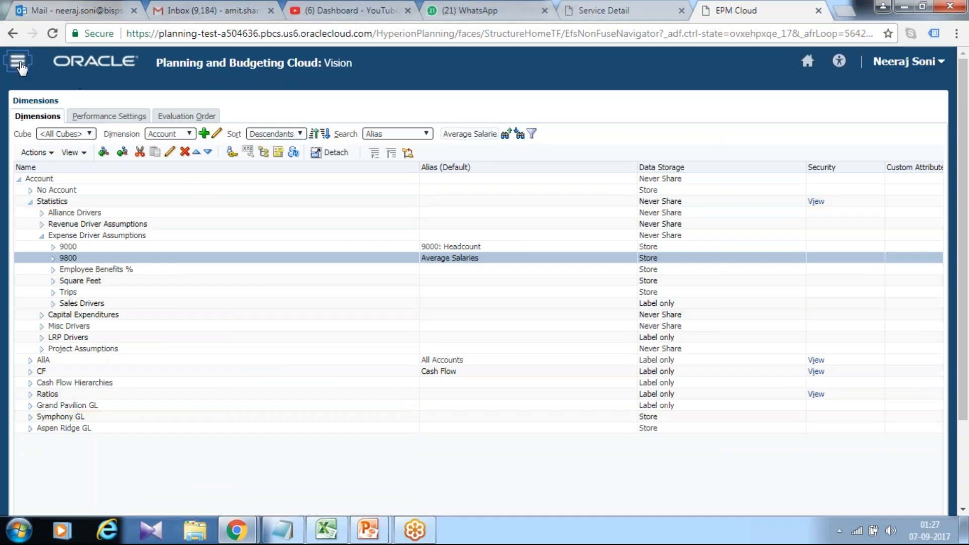
click(19, 61)
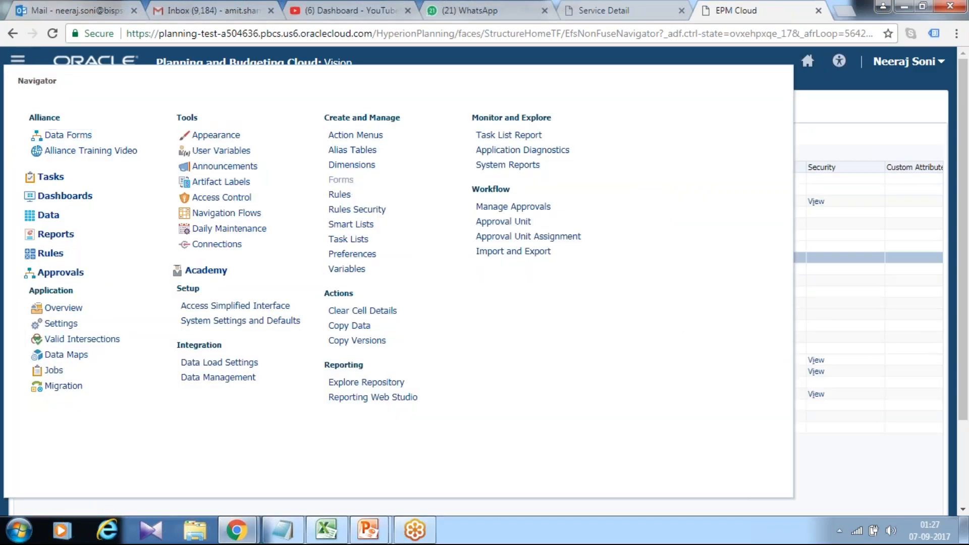
click(352, 165)
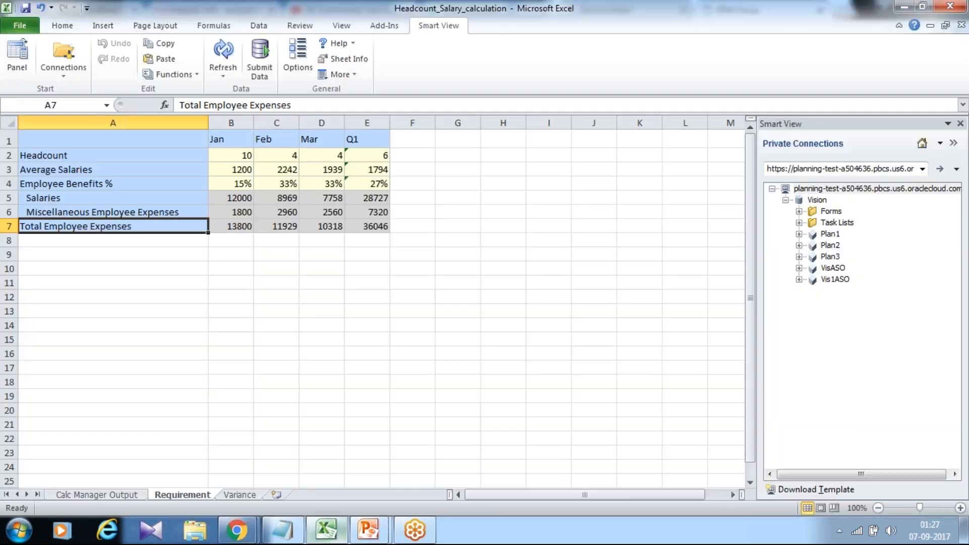
click(97, 495)
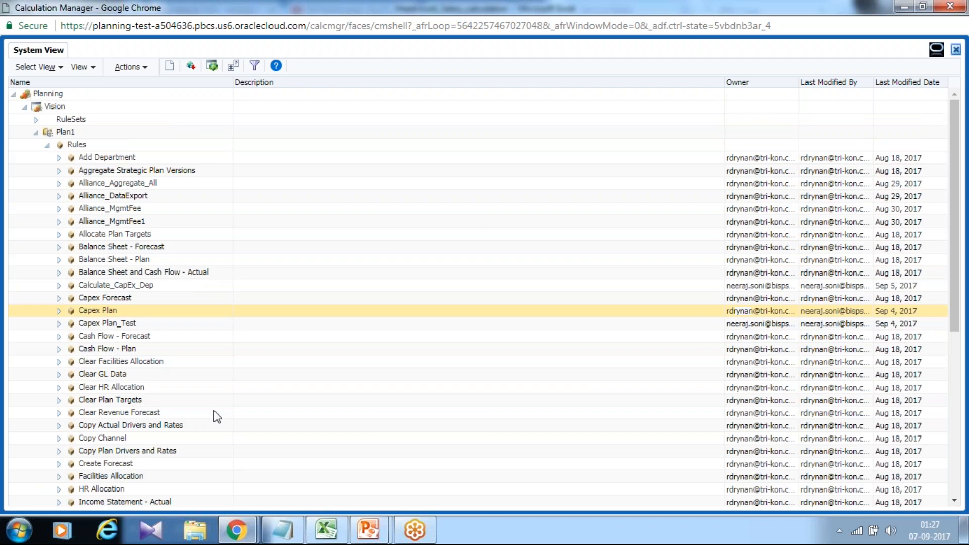
right_click(237, 529)
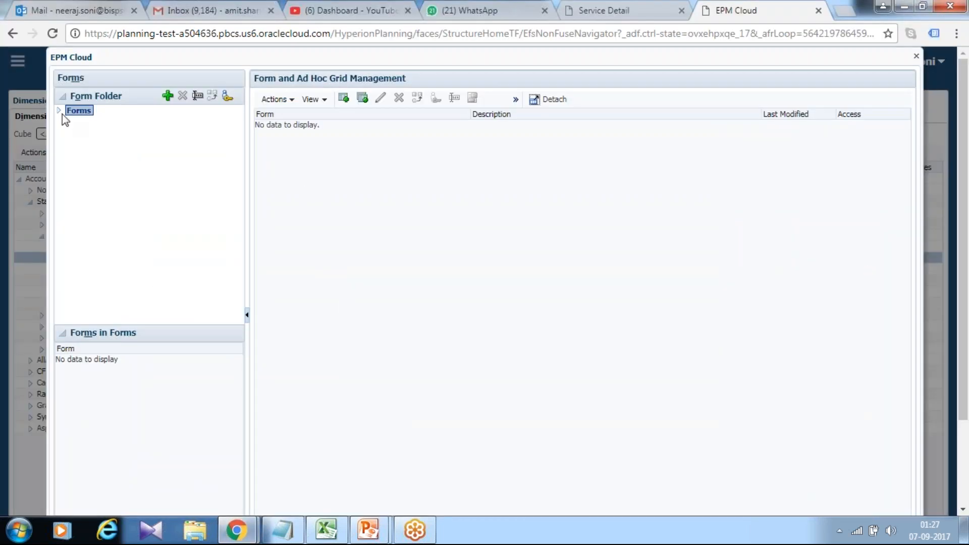
Step: Expand Forms and open Headcount and Salary Plan1 for editing, showing its business rules
click(59, 110)
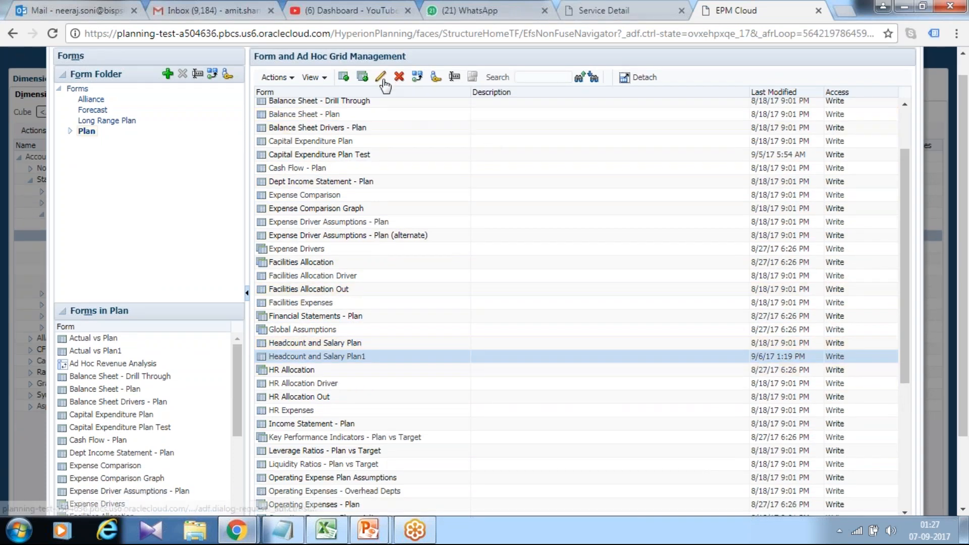
click(381, 76)
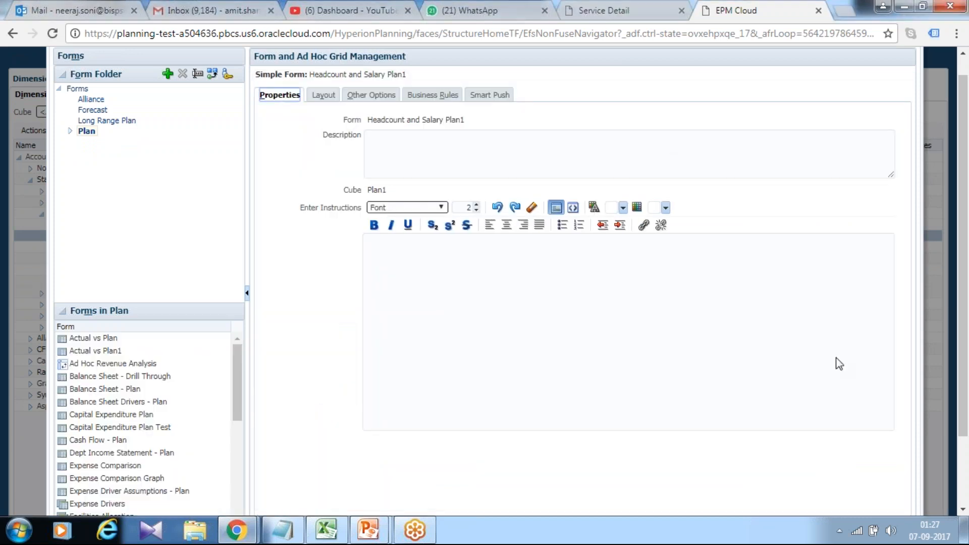
click(430, 95)
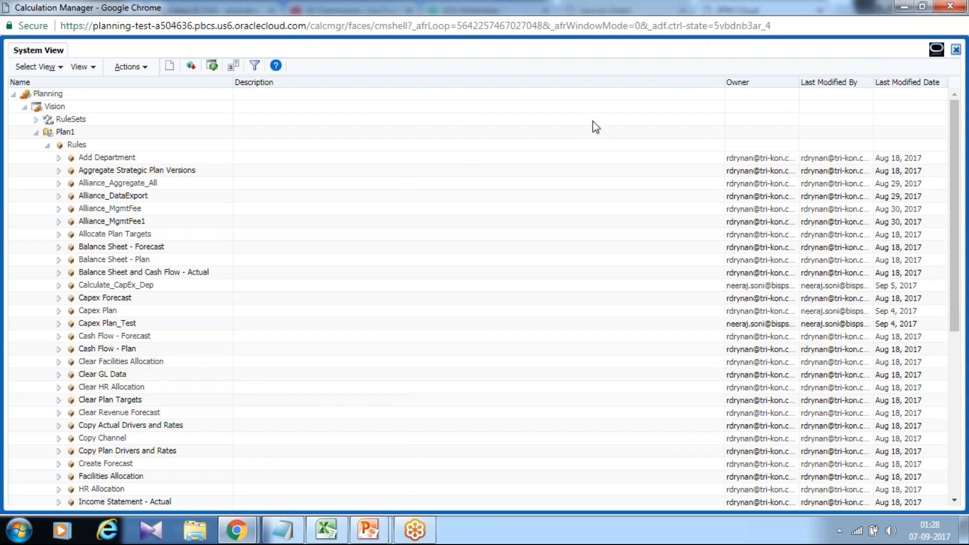
Step: Deploy Salary_and_HeadCount_Planning from System View and dismiss the success message
scroll(down, 3)
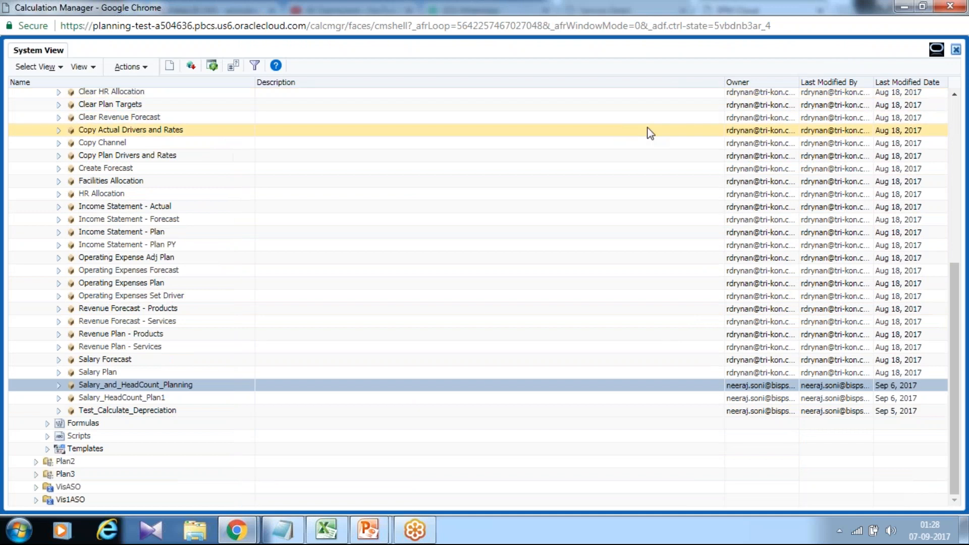
click(124, 206)
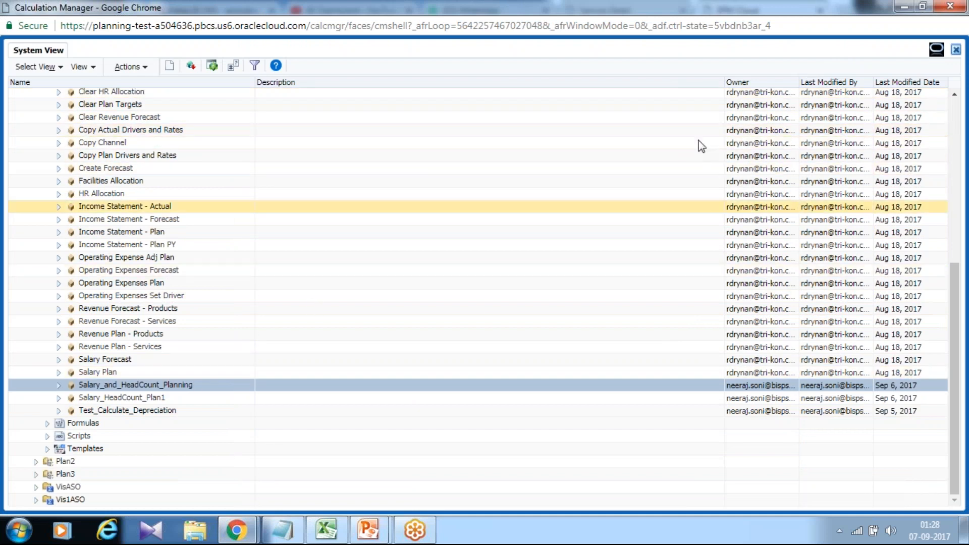
click(120, 334)
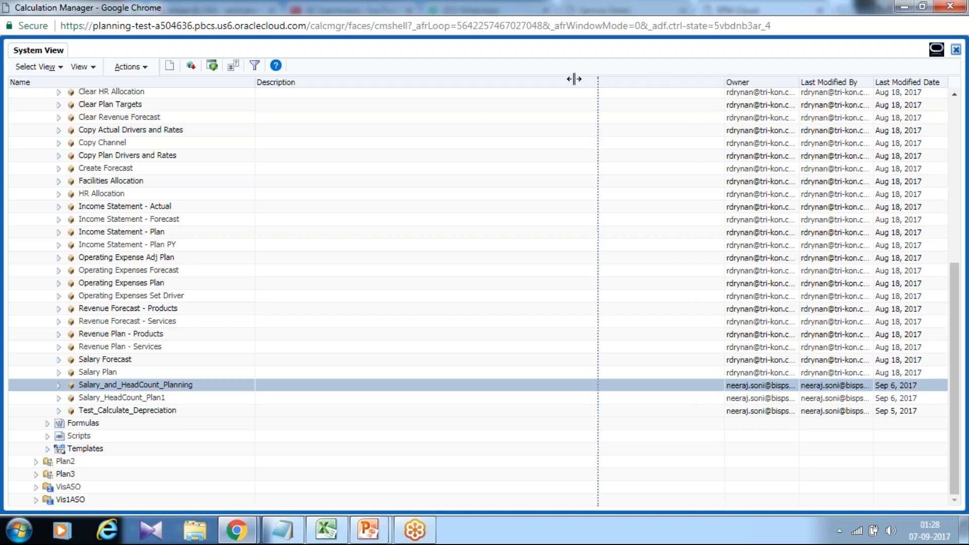
drag(575, 80, 797, 79)
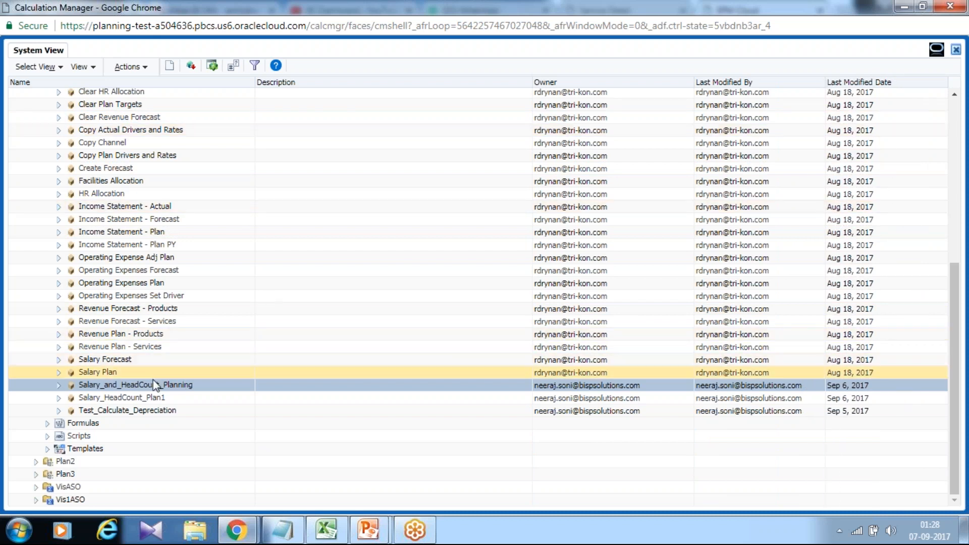
right_click(135, 385)
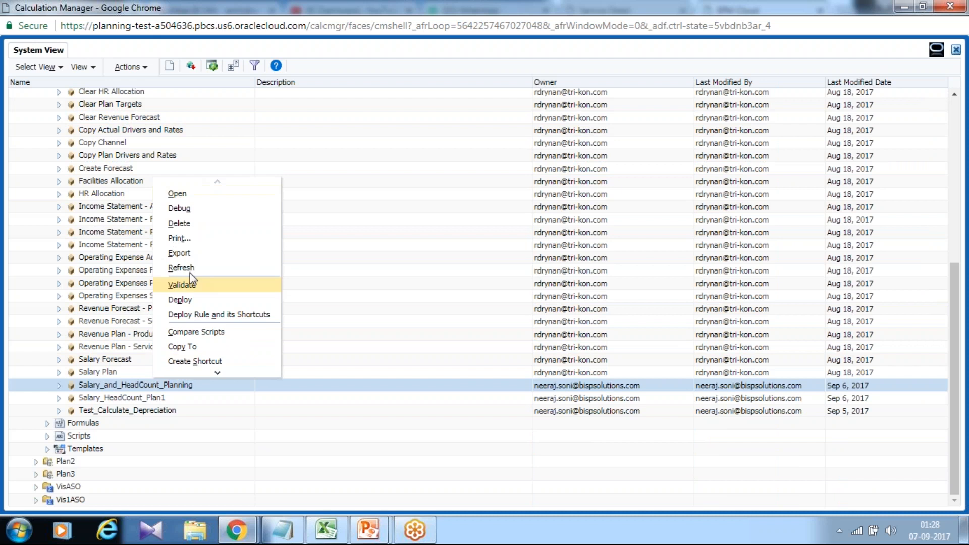
mouse_move(192, 213)
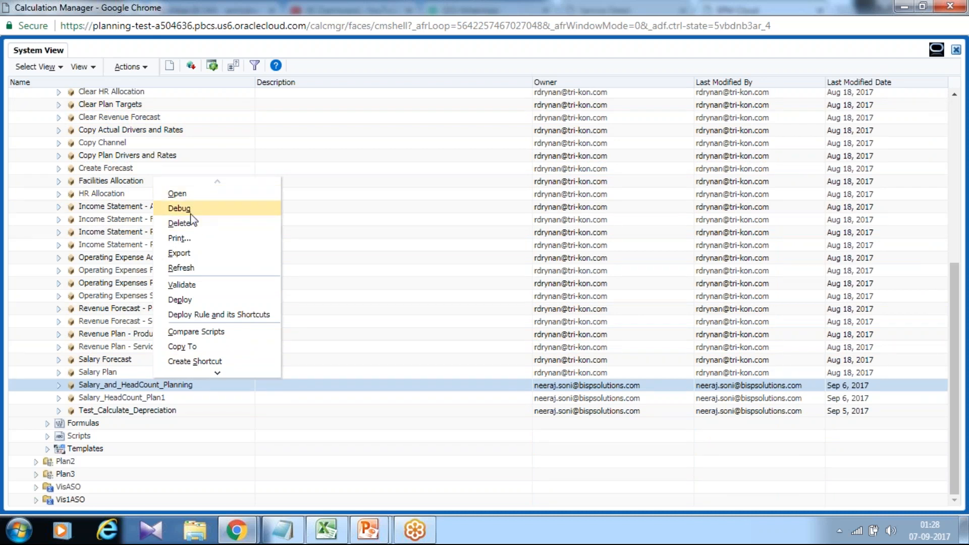
mouse_move(188, 286)
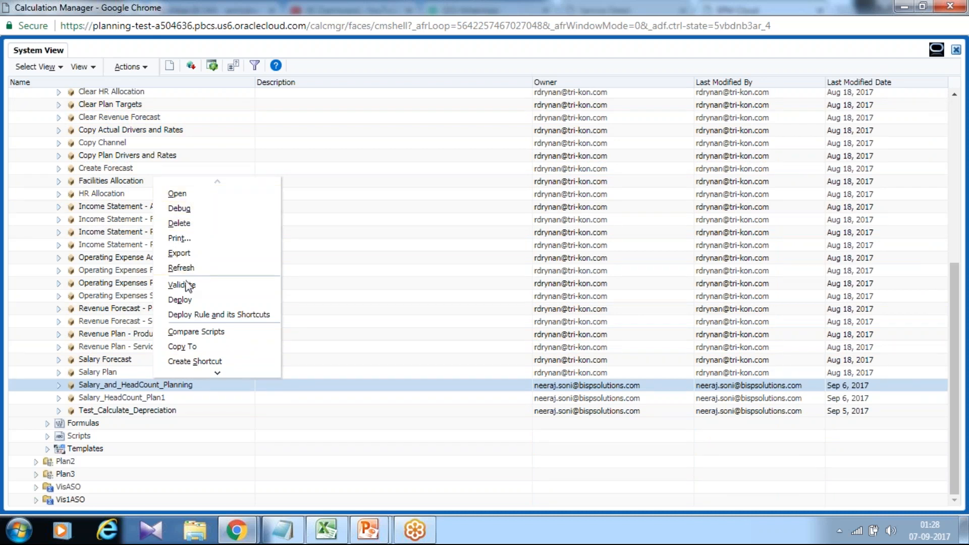
click(179, 300)
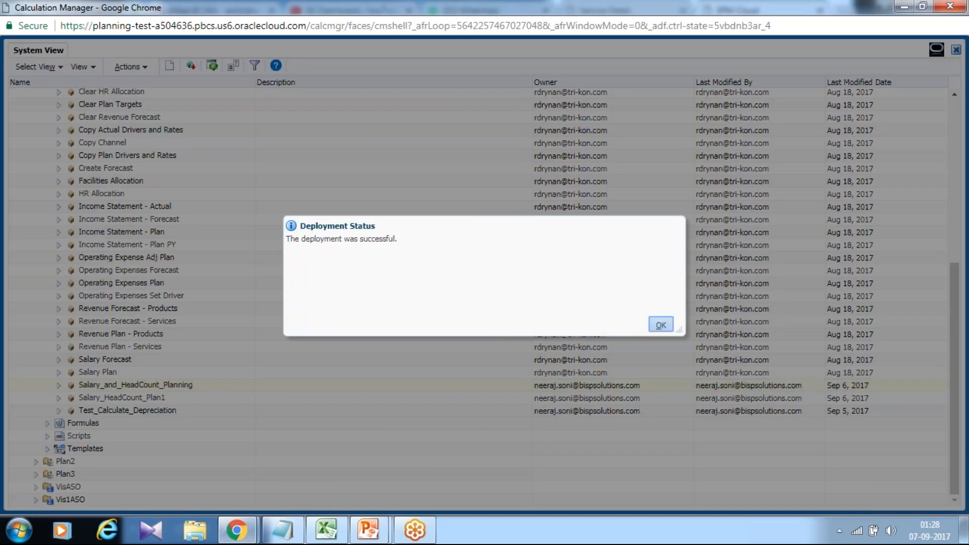
click(661, 324)
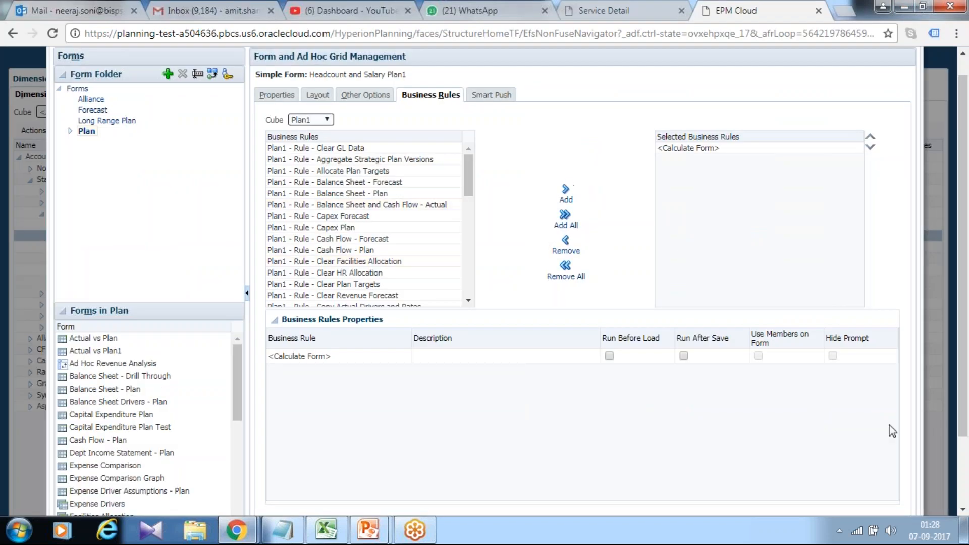
Step: Use the Navigator to reach Forms and list the Plan folder's forms
scroll(down, 3)
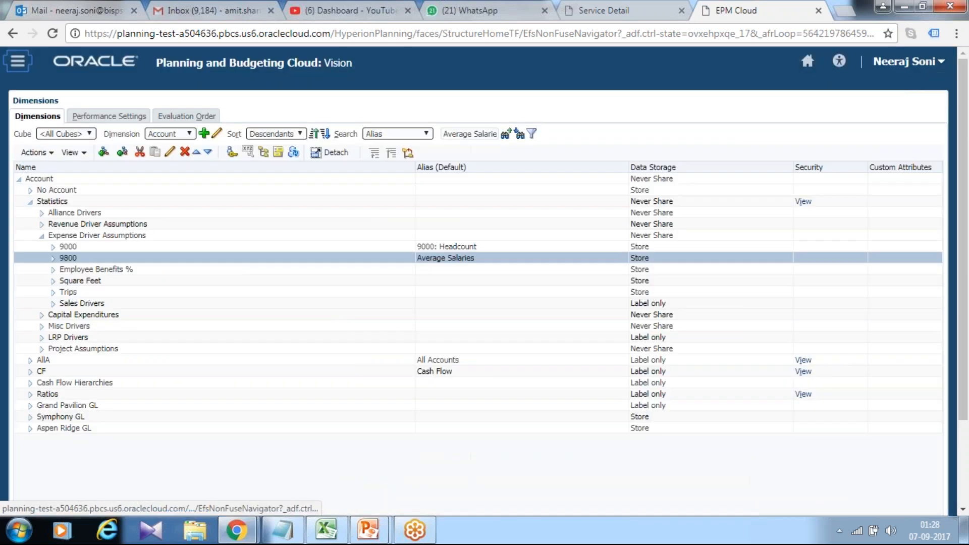
click(17, 61)
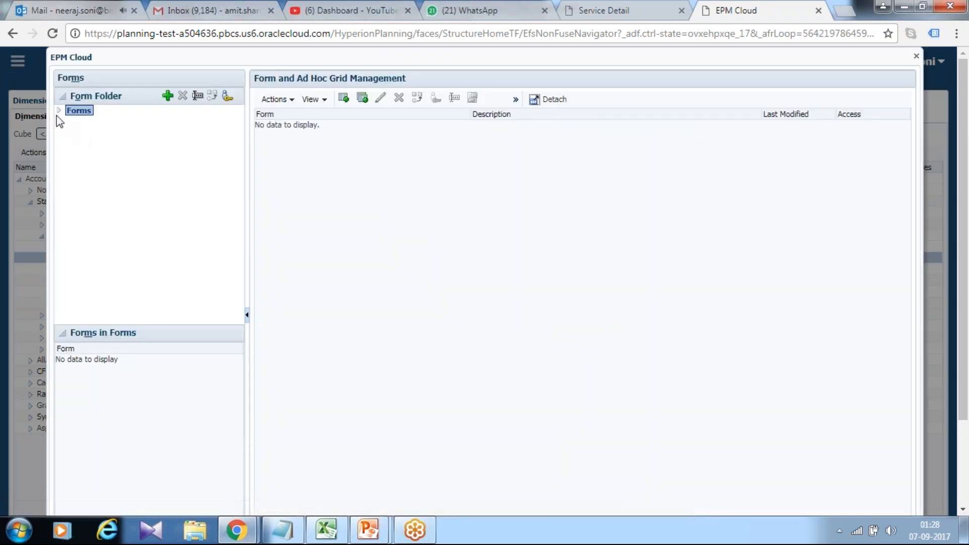
click(59, 110)
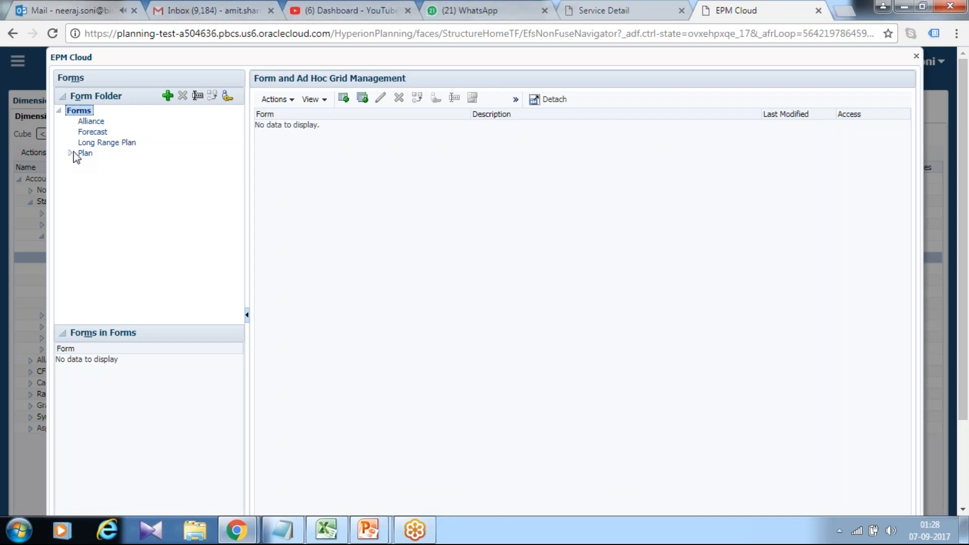
click(85, 152)
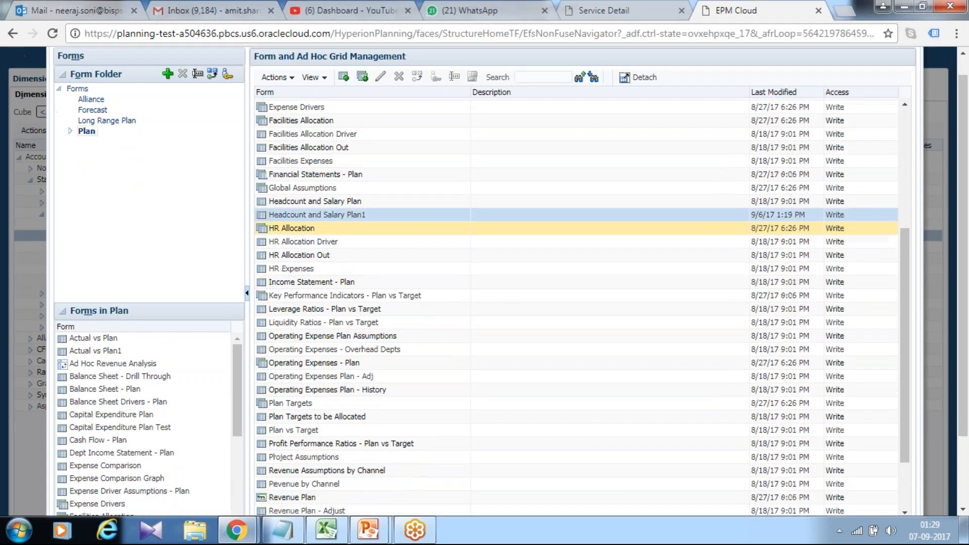
Step: Add Salary_and_HeadCount_Planning to Headcount and Salary Plan1 with Run After Save and Hide Prompt, then save
double_click(317, 215)
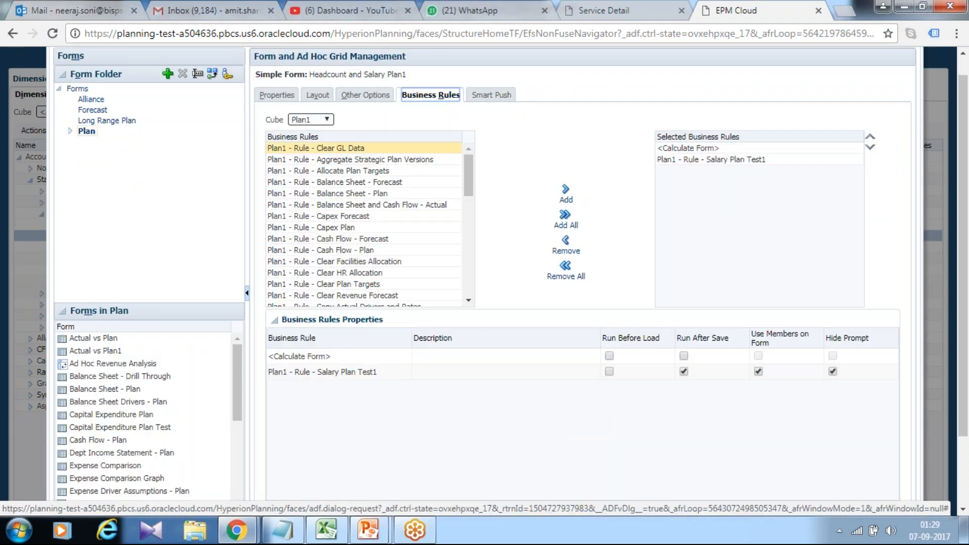
click(711, 159)
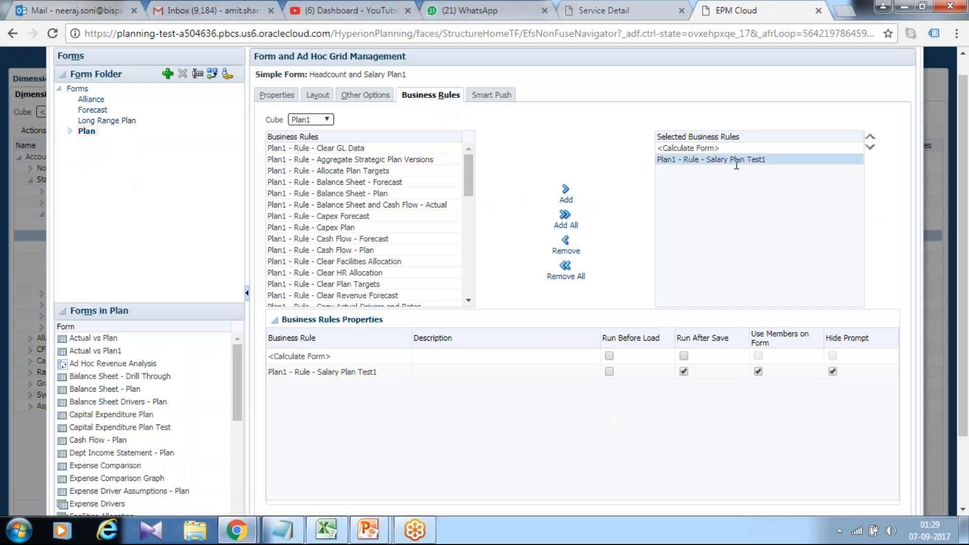
click(565, 246)
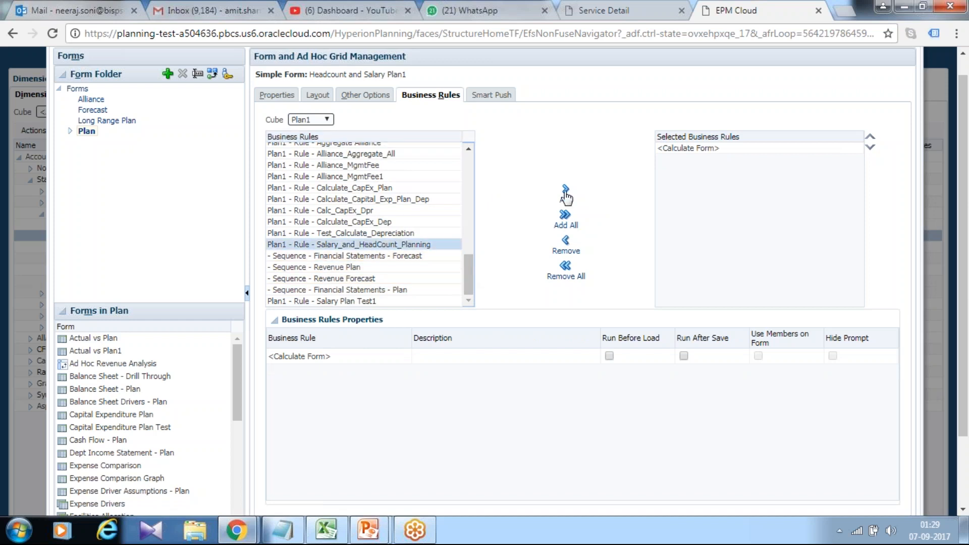
click(565, 189)
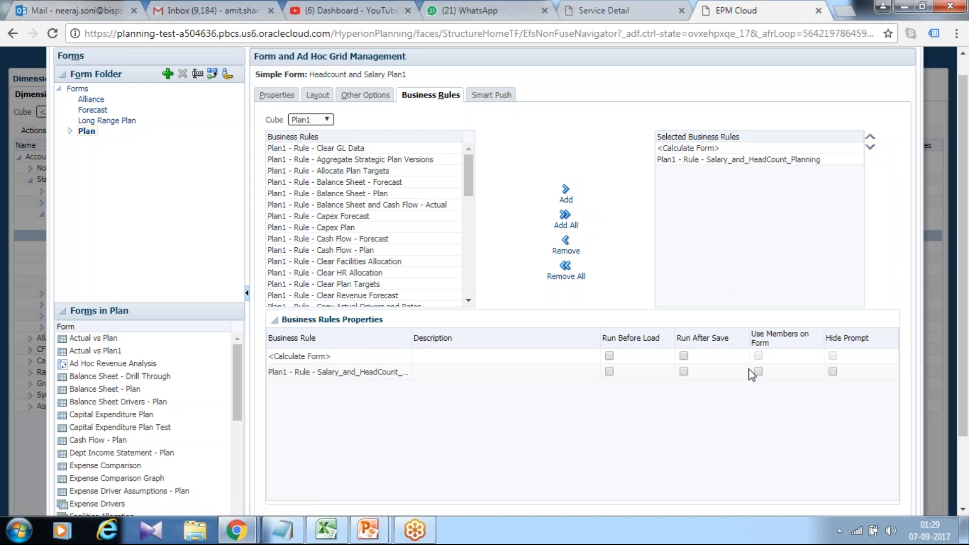
click(683, 372)
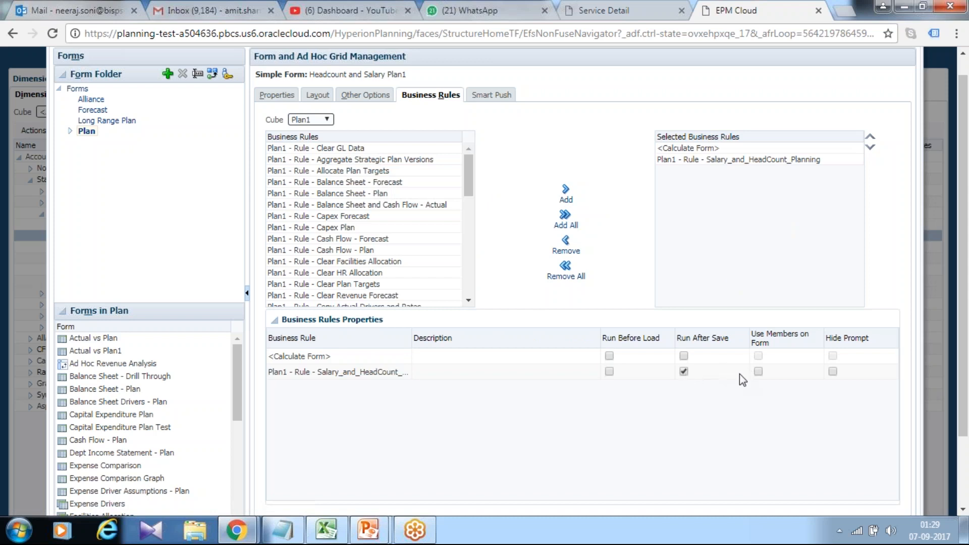
click(833, 372)
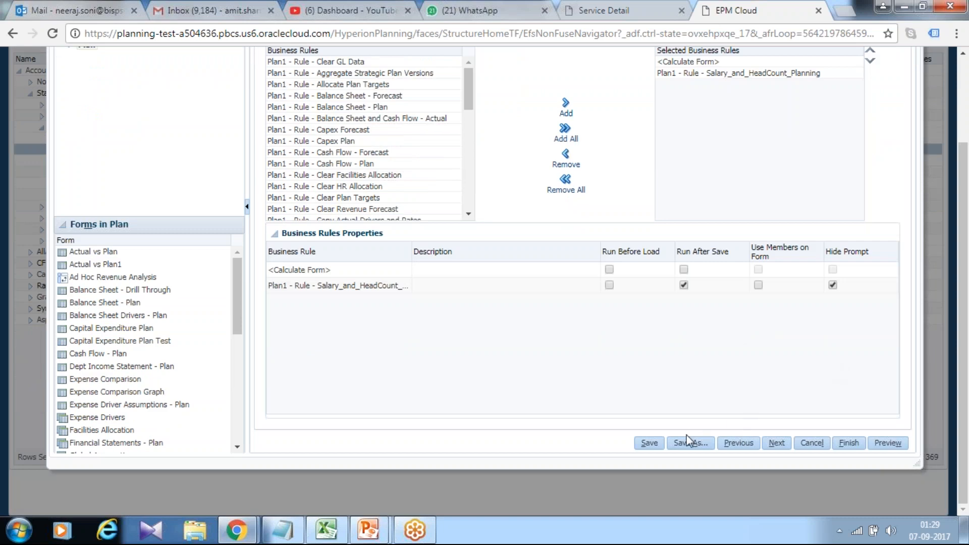
click(649, 442)
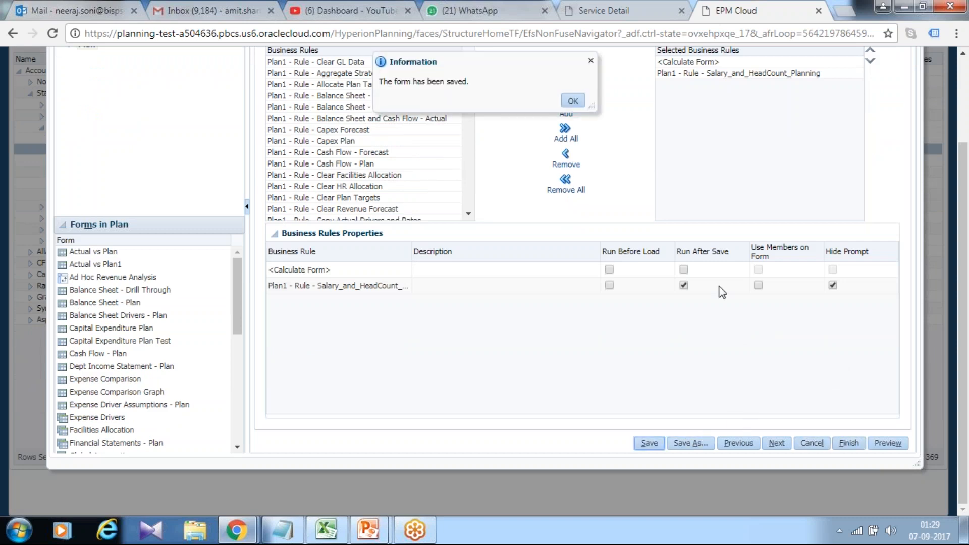
click(572, 101)
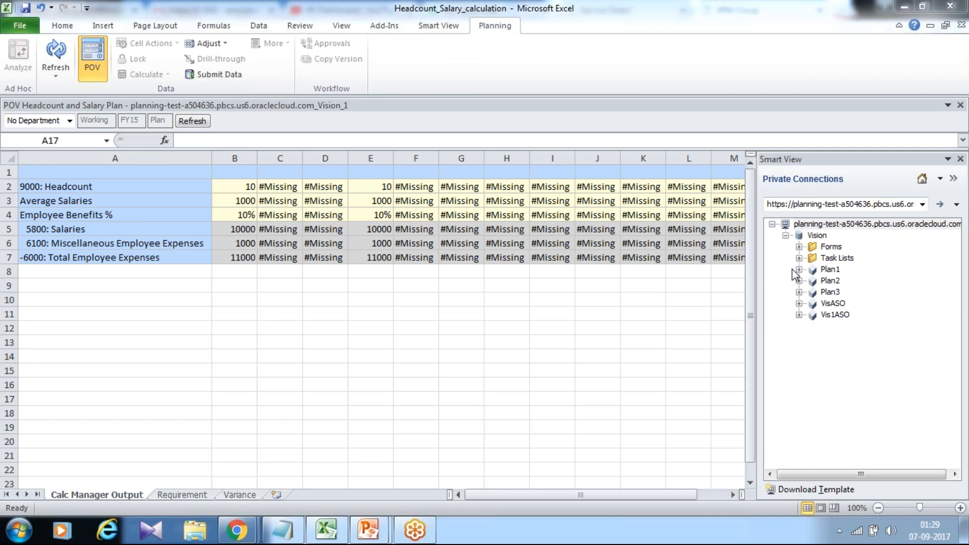
Step: Bring up the Smart View form in Excel and check Calculation Manager's Plan1 rules
click(114, 399)
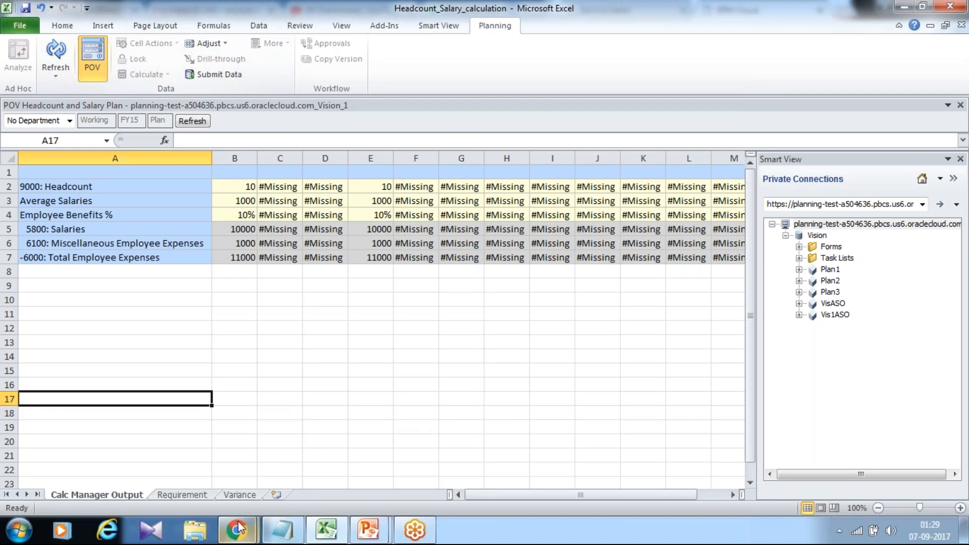
click(238, 530)
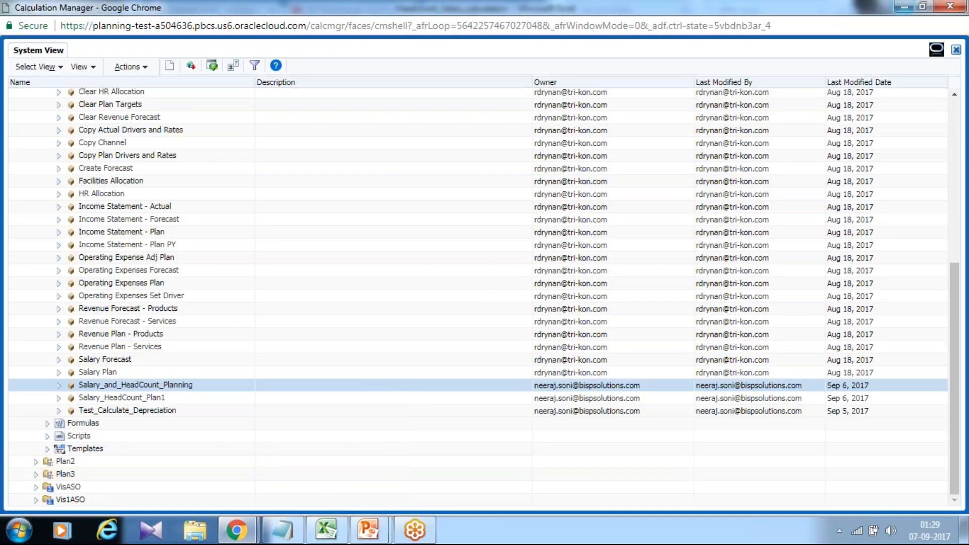
Step: Submit headcount 20 in B2, then enter average salary 1200 in C3
click(325, 529)
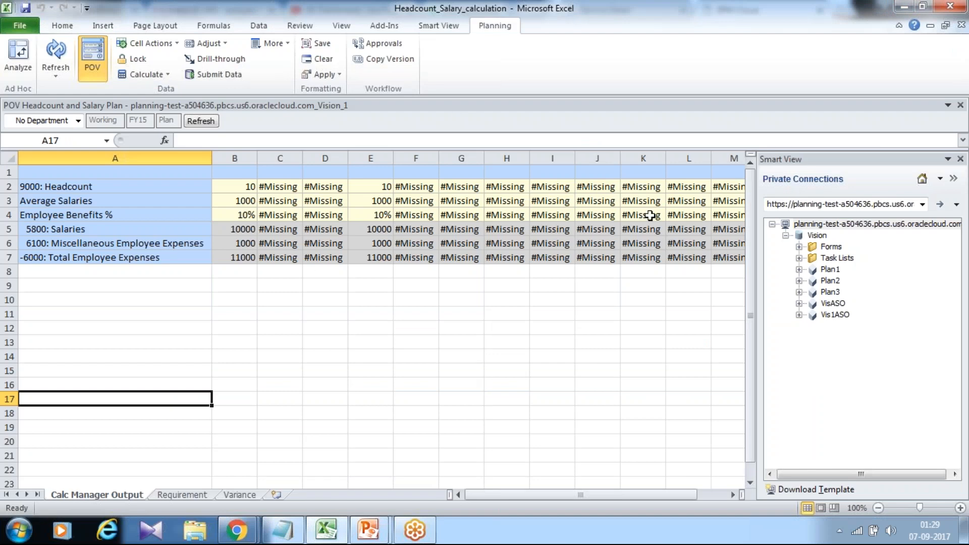
click(200, 121)
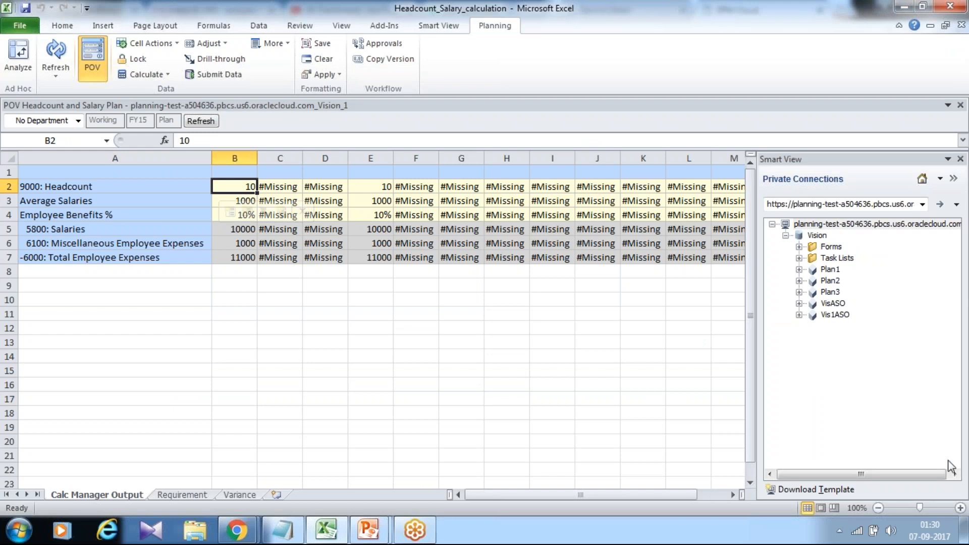
click(439, 25)
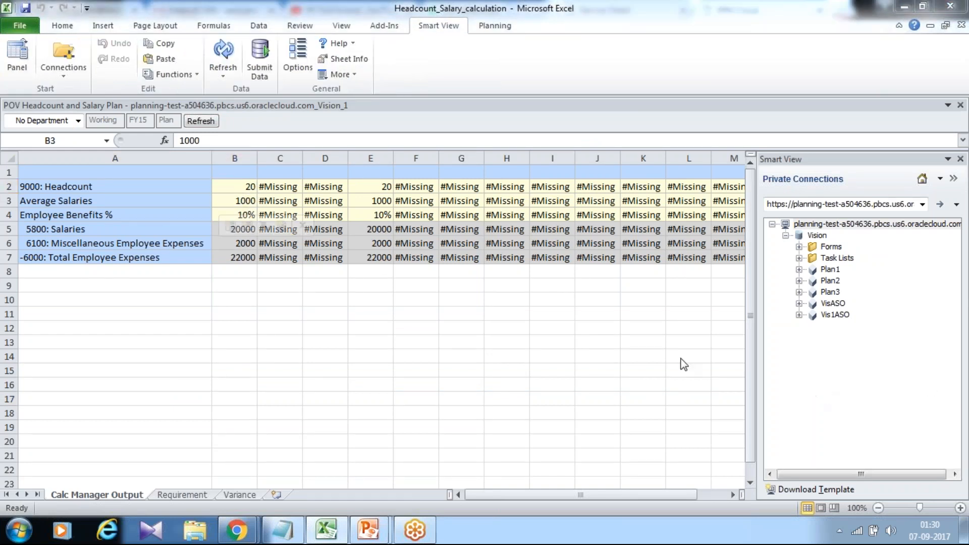
click(280, 186)
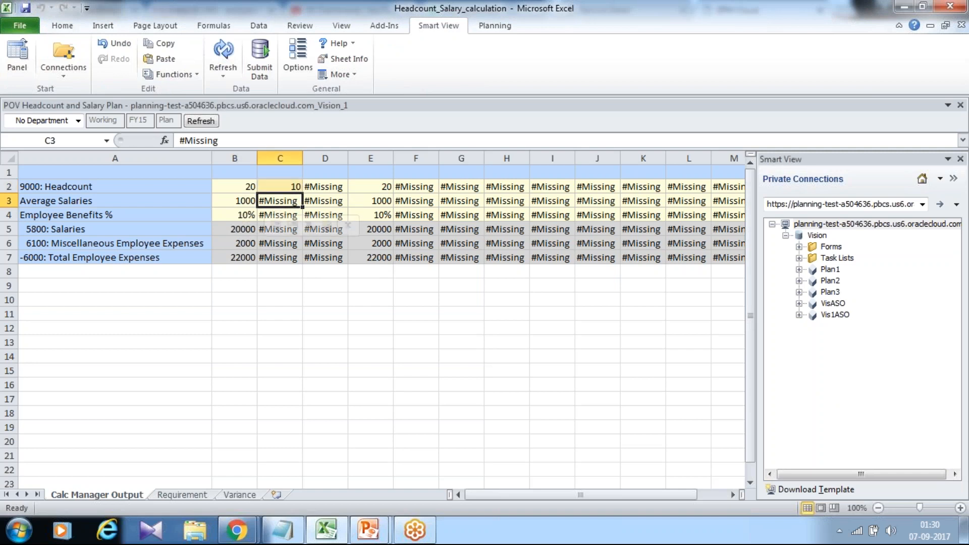
text(1200)
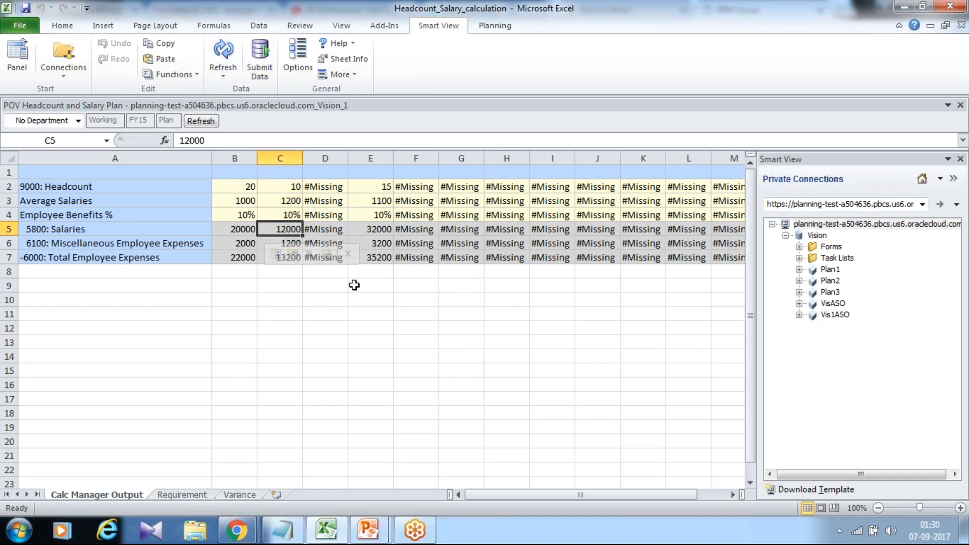
mouse_move(413, 335)
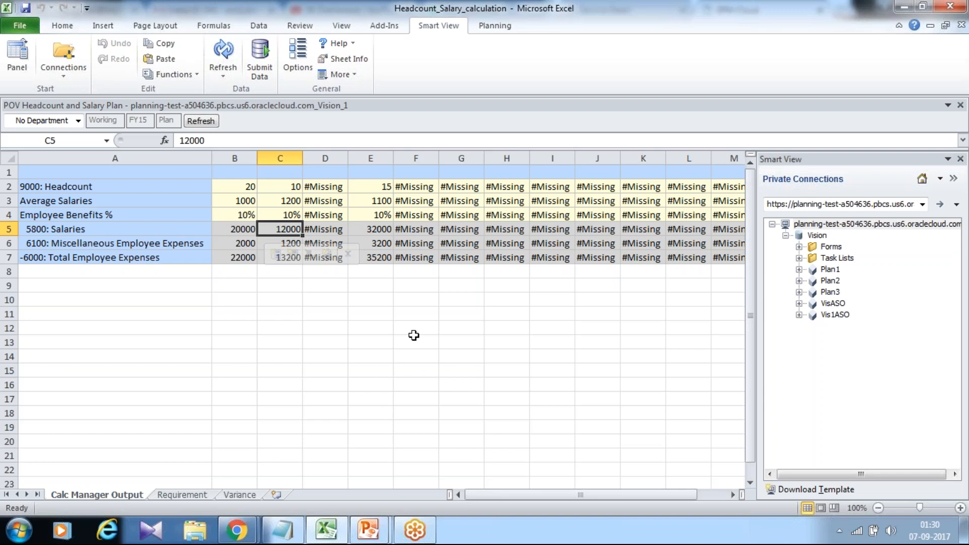
mouse_move(171, 461)
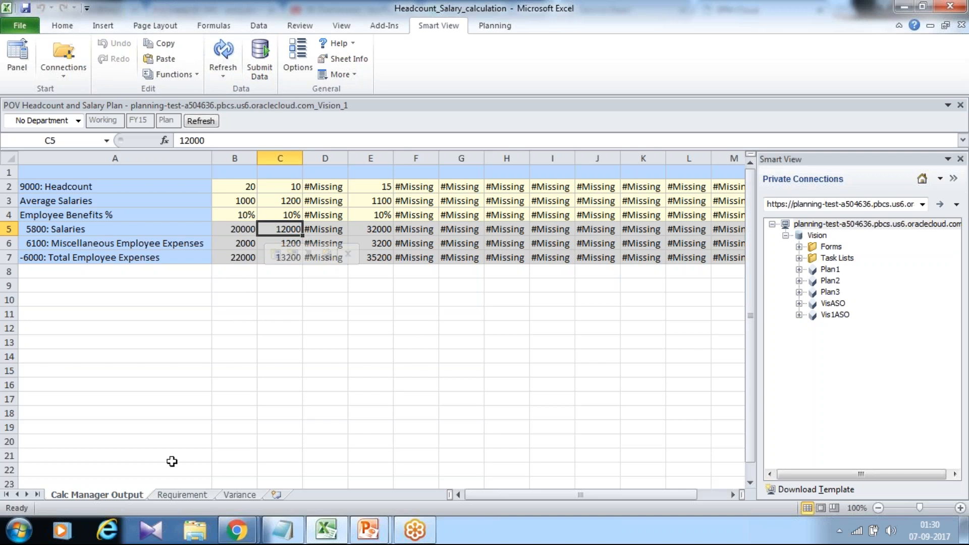
Step: Copy the driver values from Calc Manager Output into the Requirement sheet and review Variance
click(182, 495)
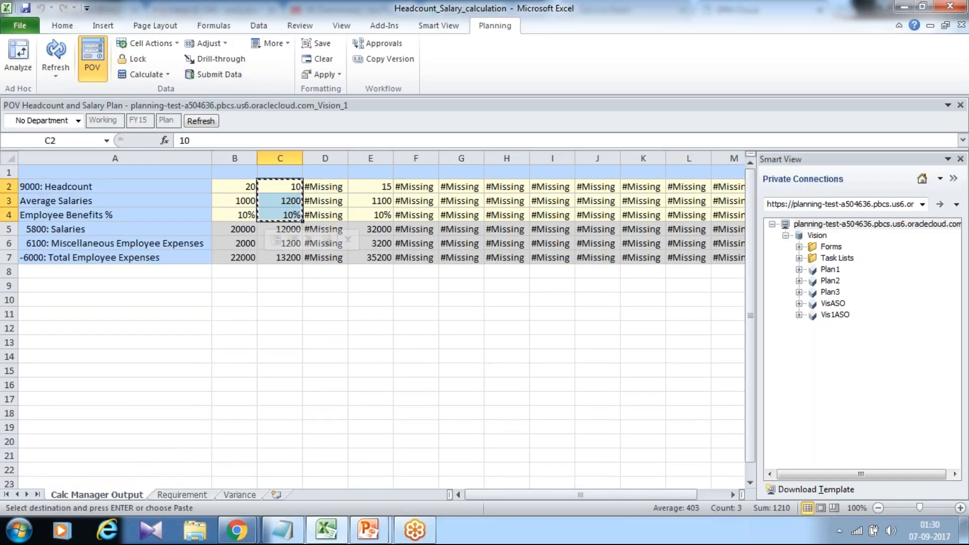
click(182, 495)
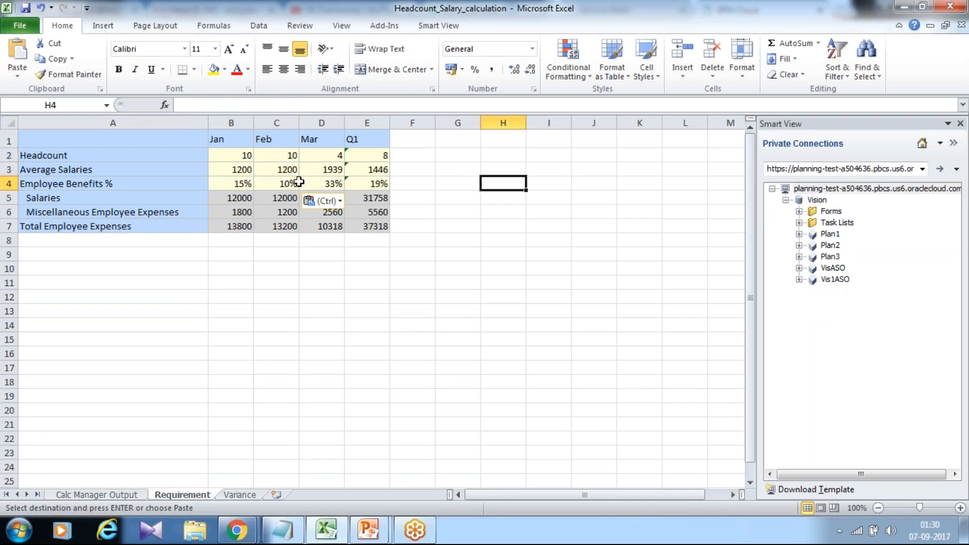
mouse_move(234, 503)
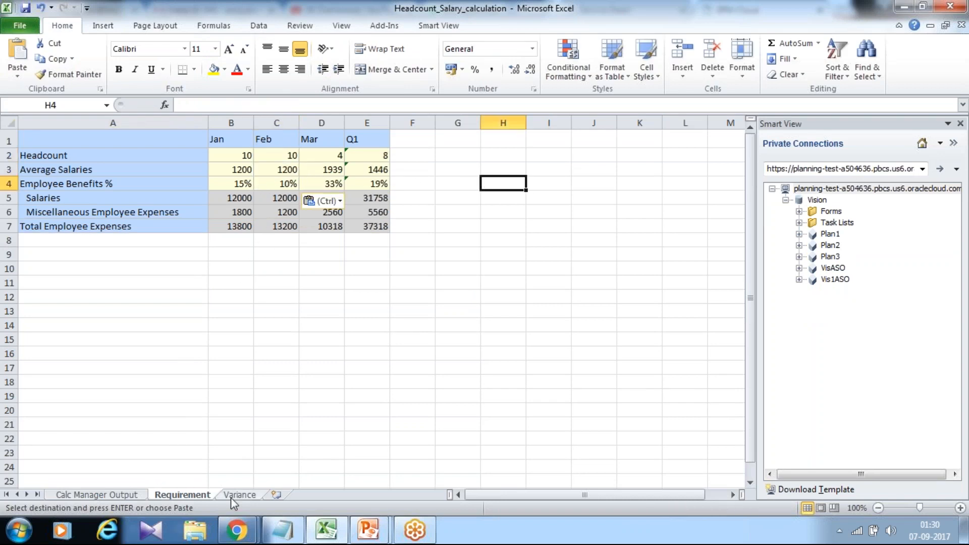
click(240, 495)
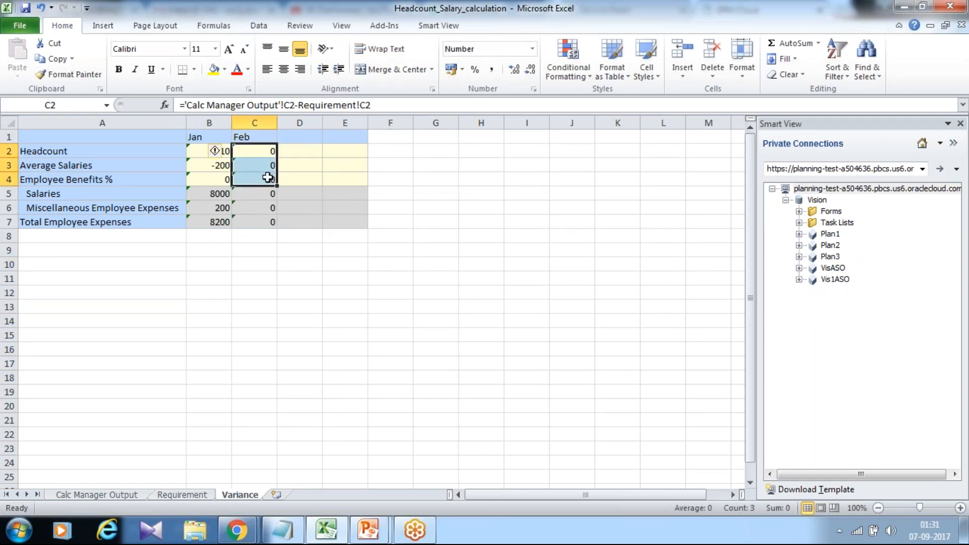
click(96, 495)
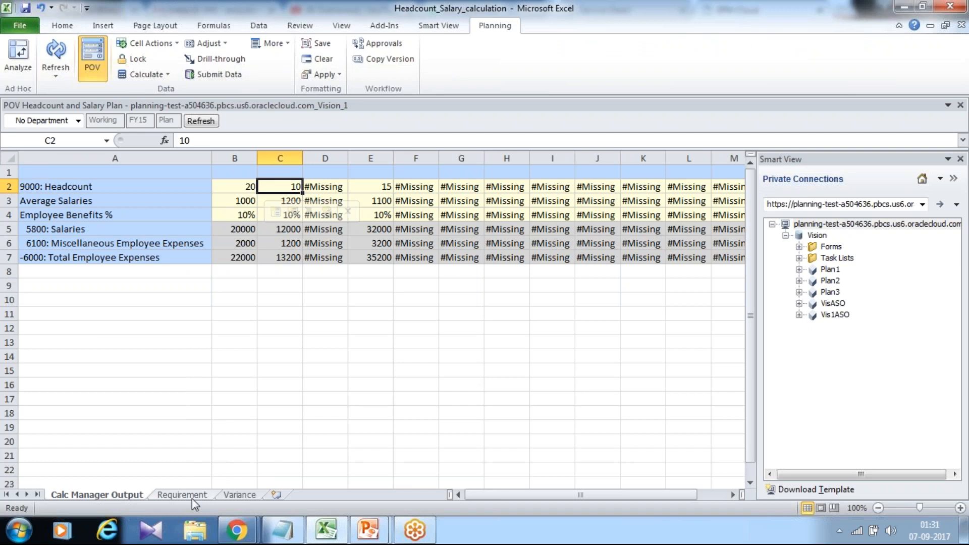
click(181, 495)
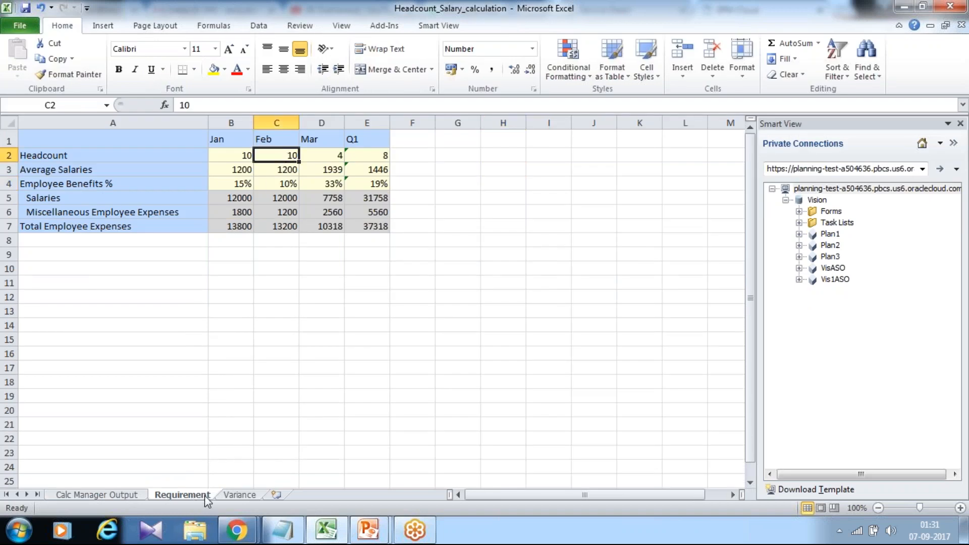
click(240, 495)
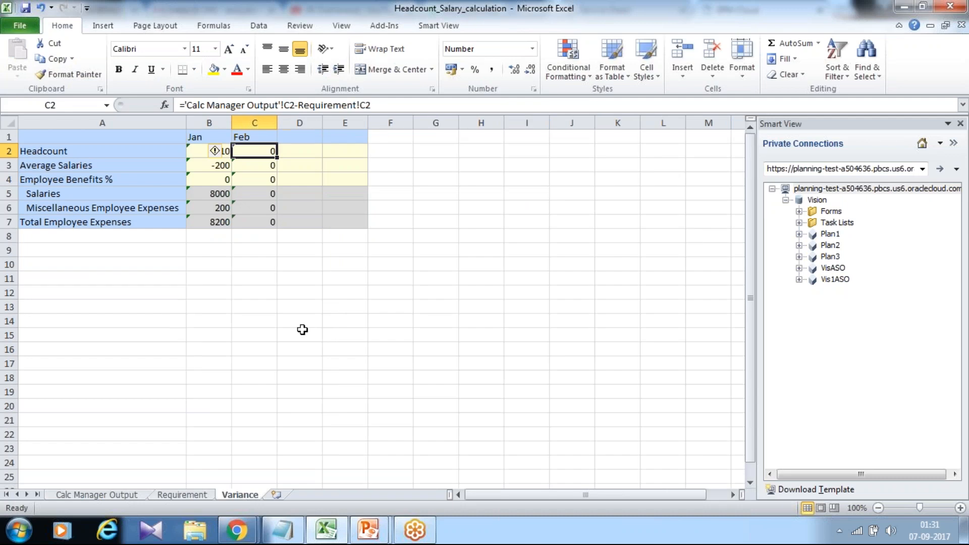
Step: Paste the remaining values into Requirement and confirm zero Jan and Feb variances
drag(255, 151, 255, 194)
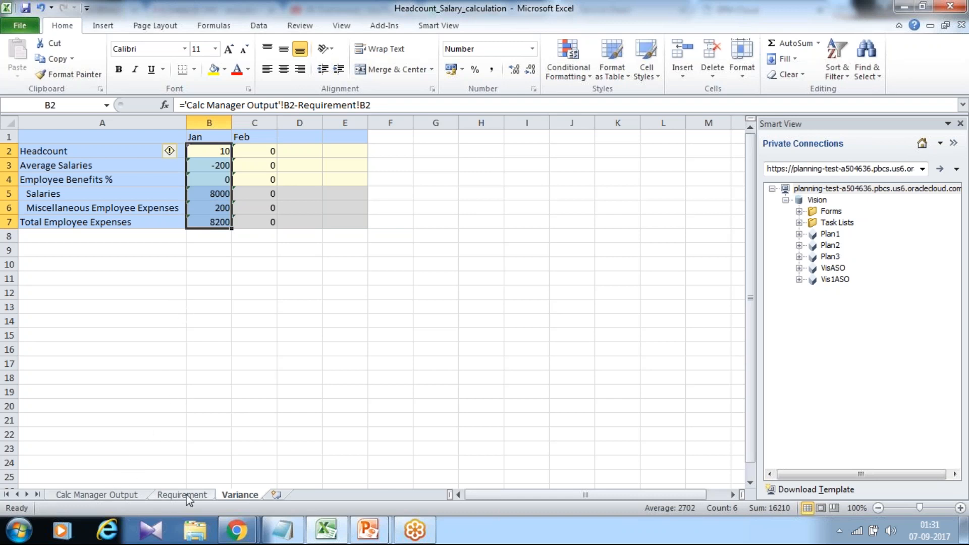
click(96, 495)
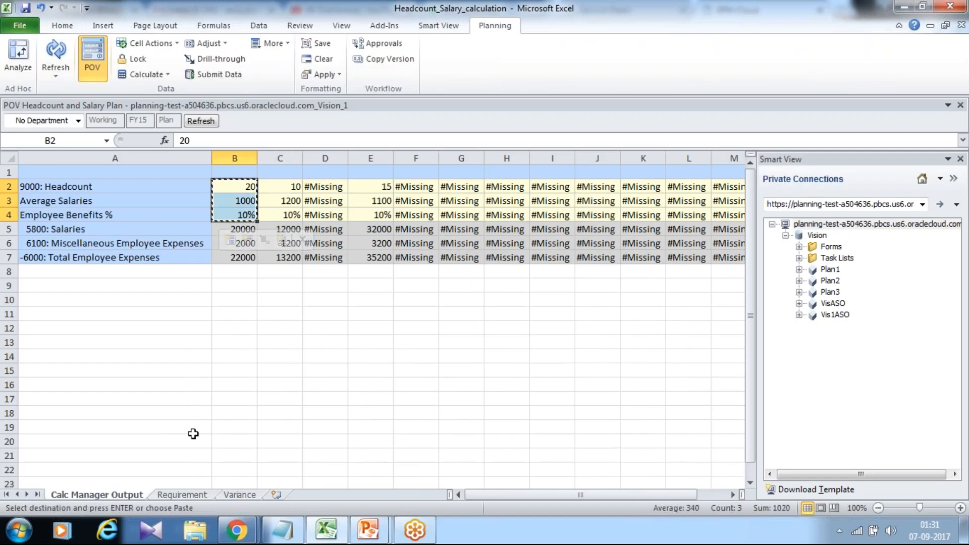
click(182, 495)
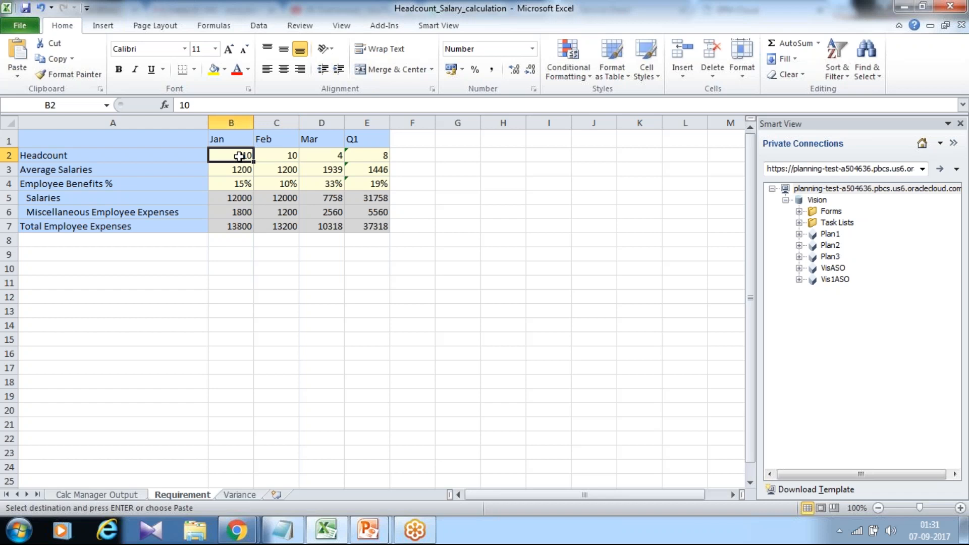
click(240, 494)
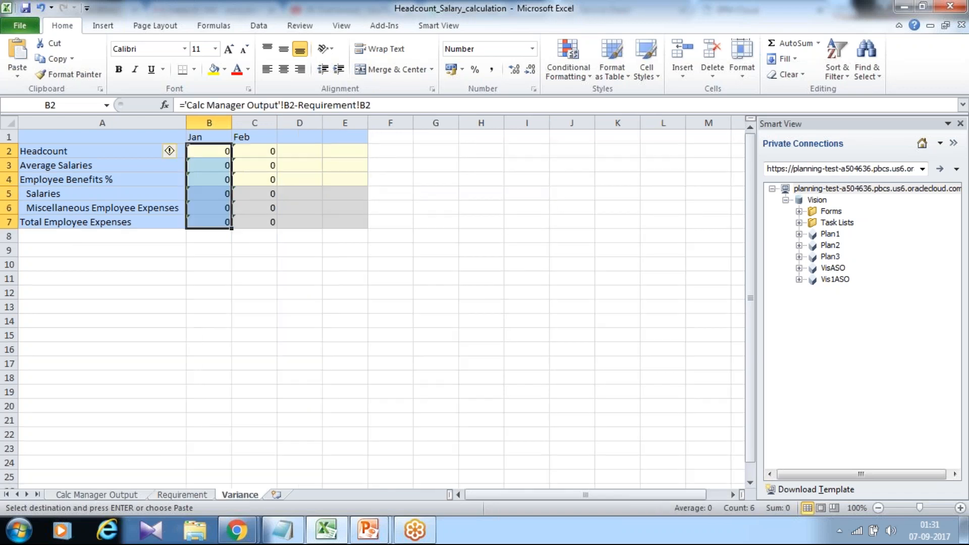
drag(209, 151, 254, 223)
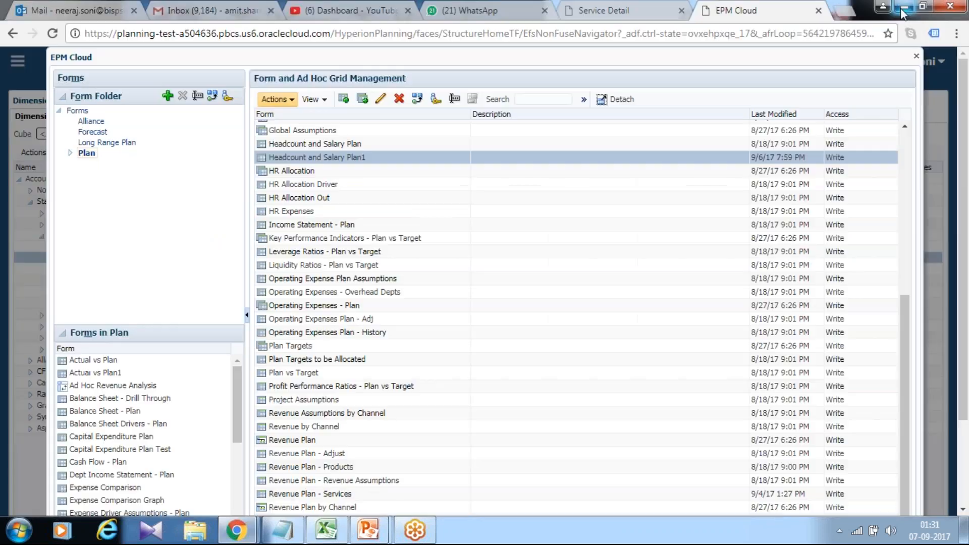
mouse_move(904, 7)
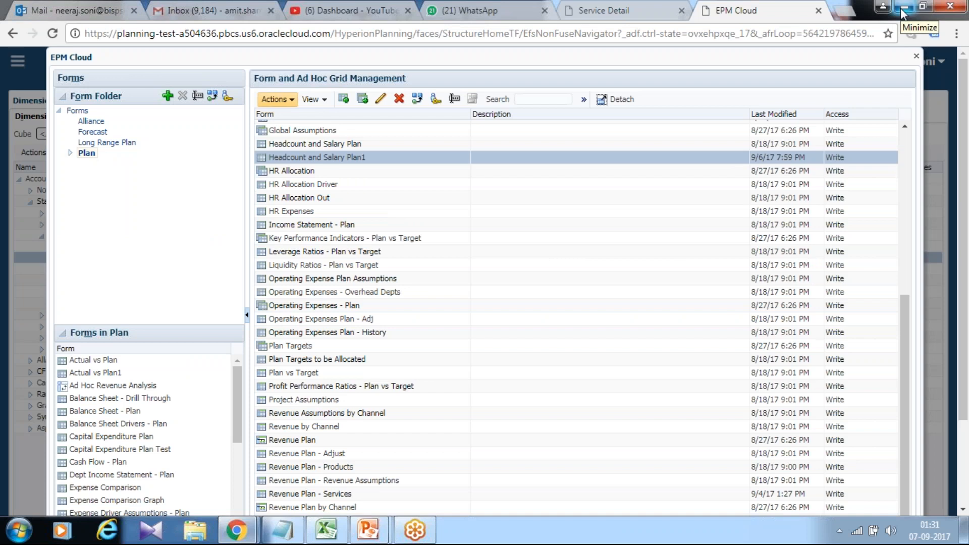
mouse_move(903, 6)
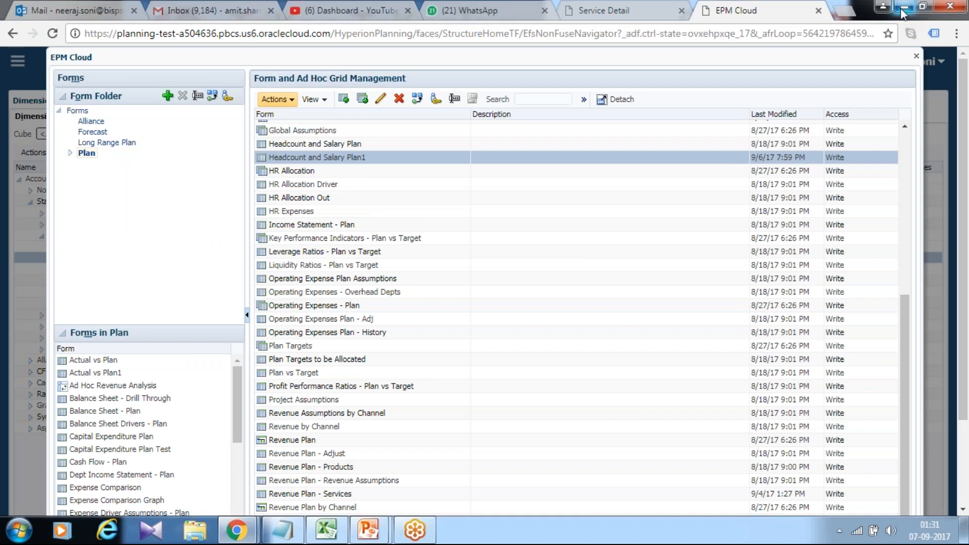